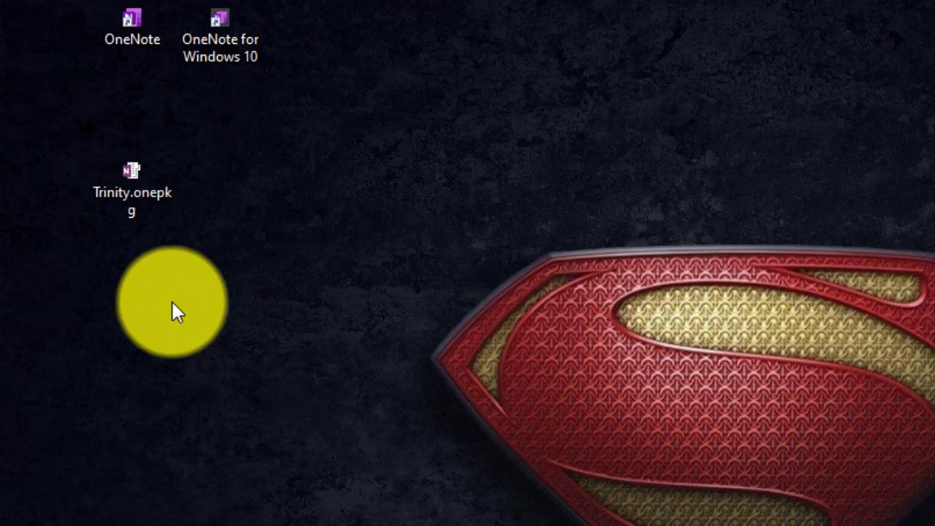
pyautogui.moveTo(132, 190)
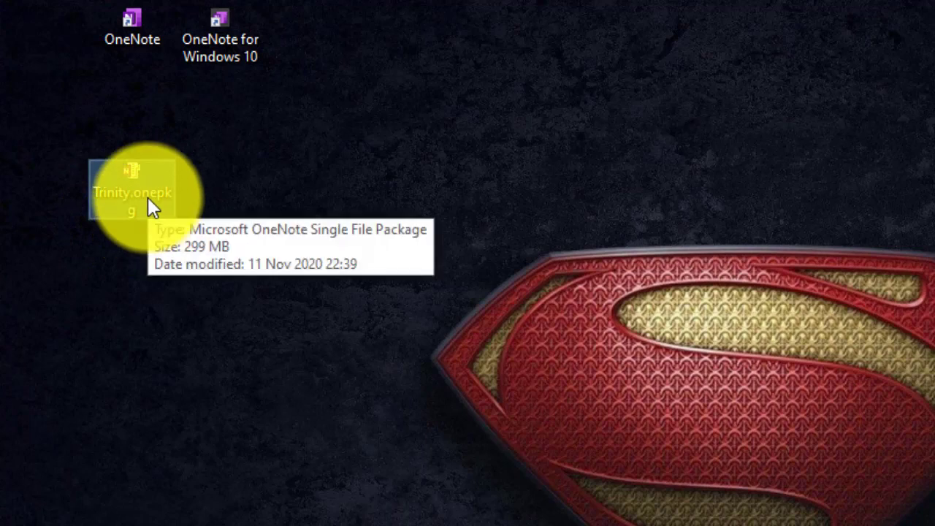
pyautogui.moveTo(154, 216)
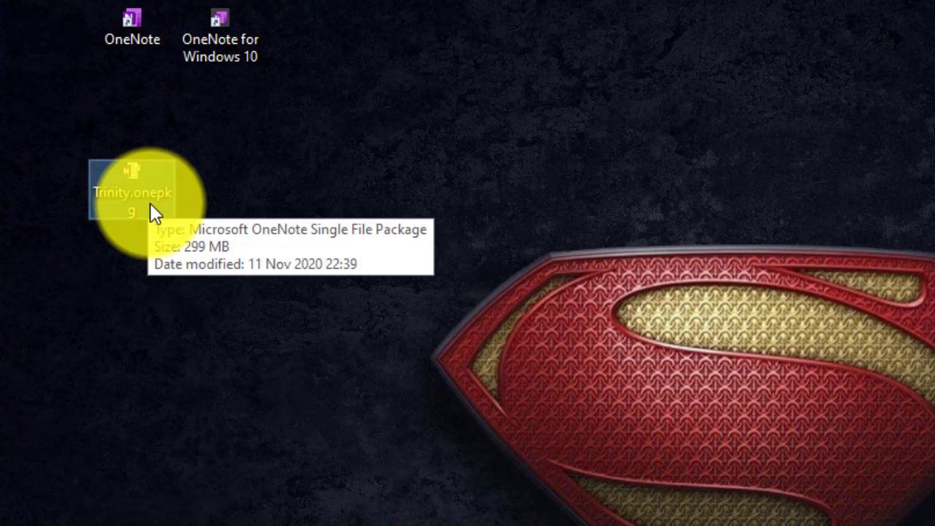
pyautogui.moveTo(143, 187)
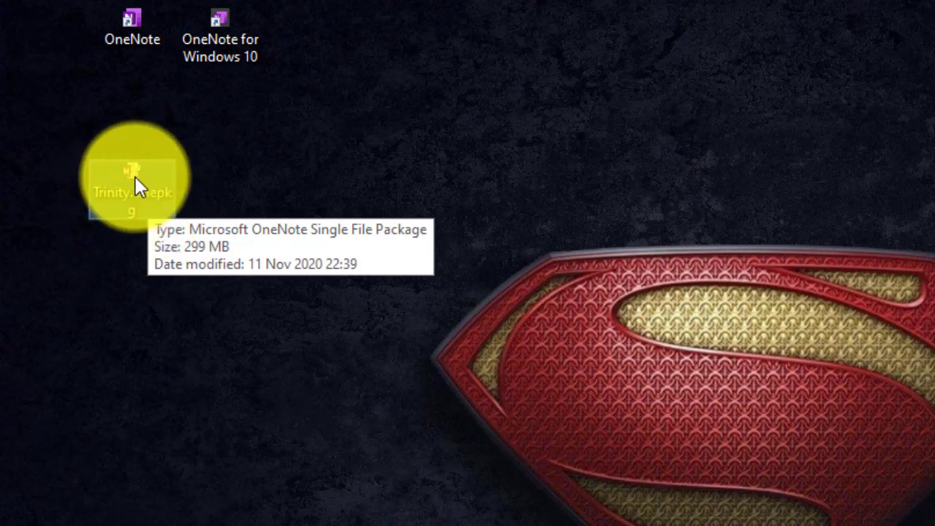
# - Unpack Trinity.onepkg as a new notebook named 'Trinity Grade 10' and create it
pyautogui.doubleClick(132, 182)
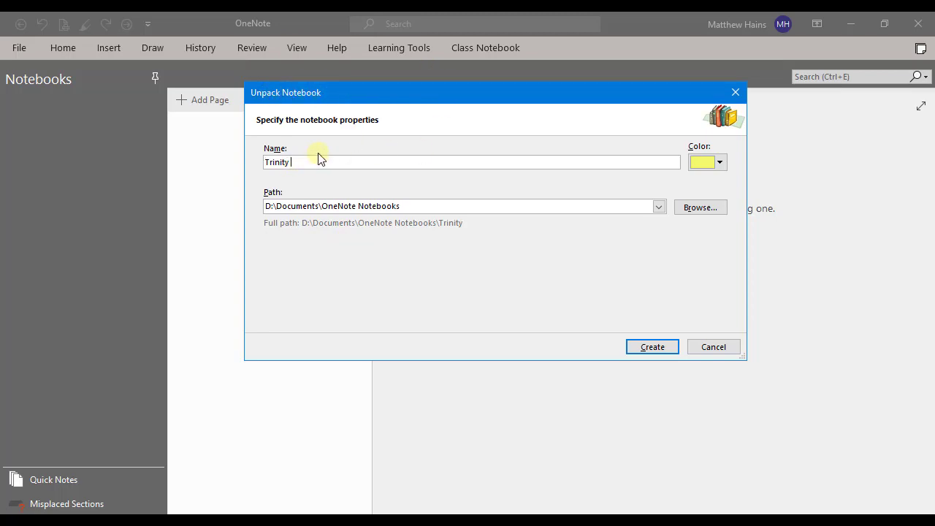
pyautogui.write('GRade 21')
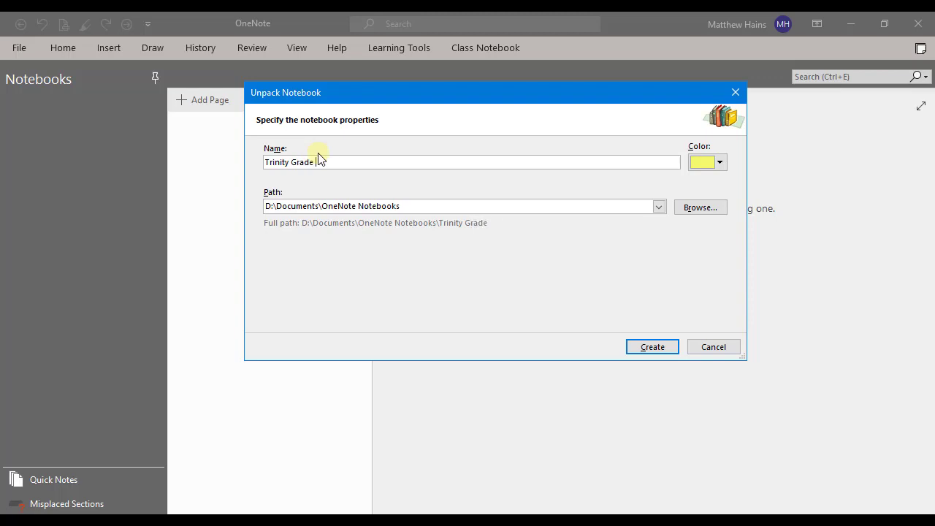
pyautogui.write('10')
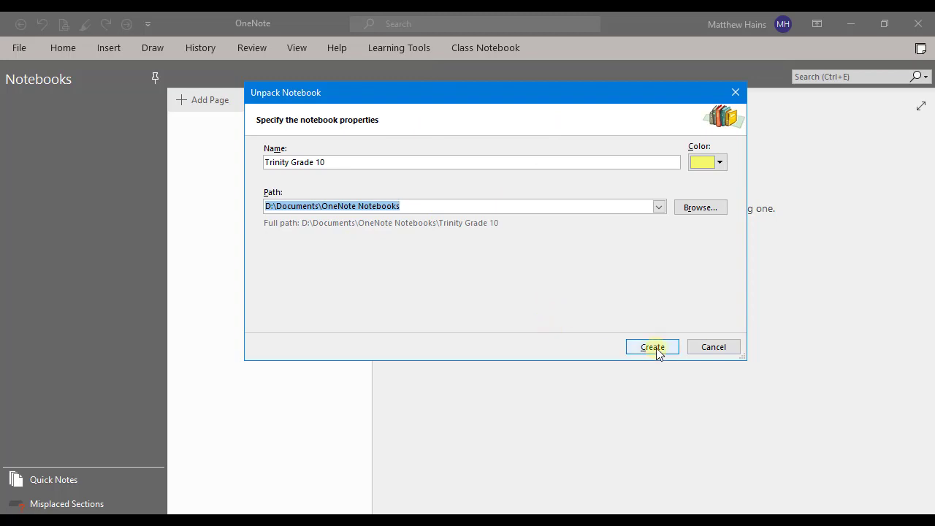
pyautogui.click(651, 346)
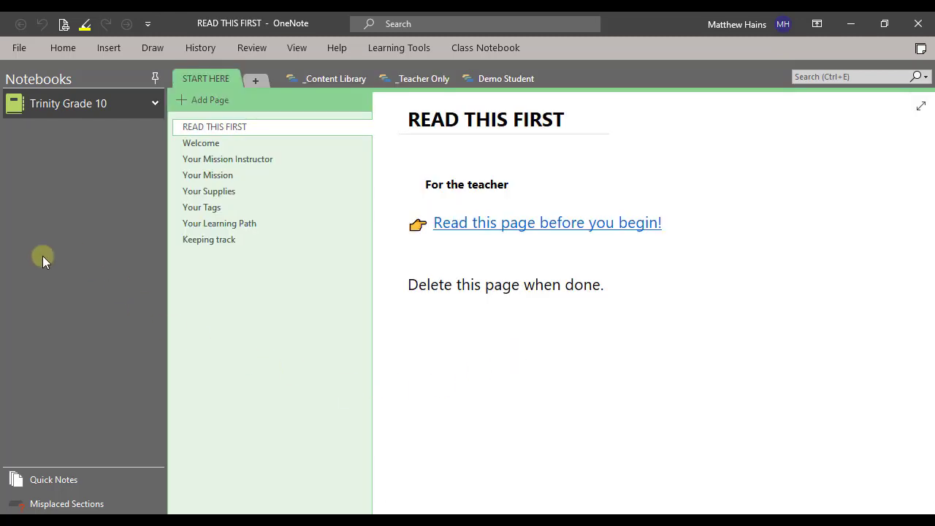
pyautogui.moveTo(285, 368)
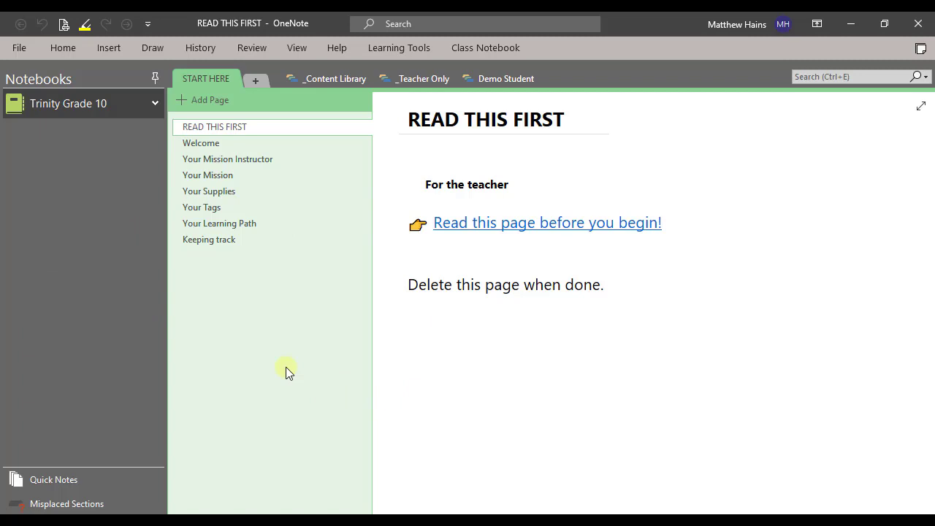
# - Expand Trinity Grade 10 to show START HERE, _Content Library, _Teacher Only and Demo Student
pyautogui.click(155, 102)
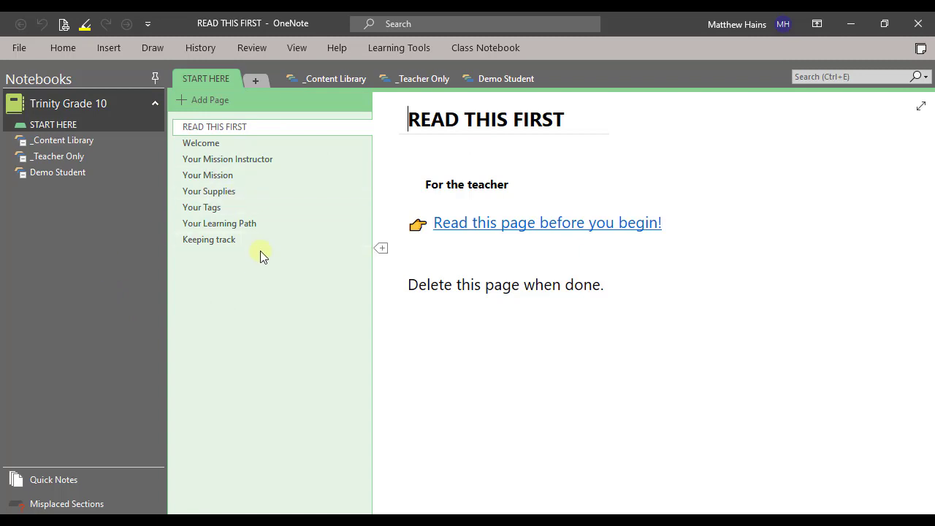
pyautogui.moveTo(334, 277)
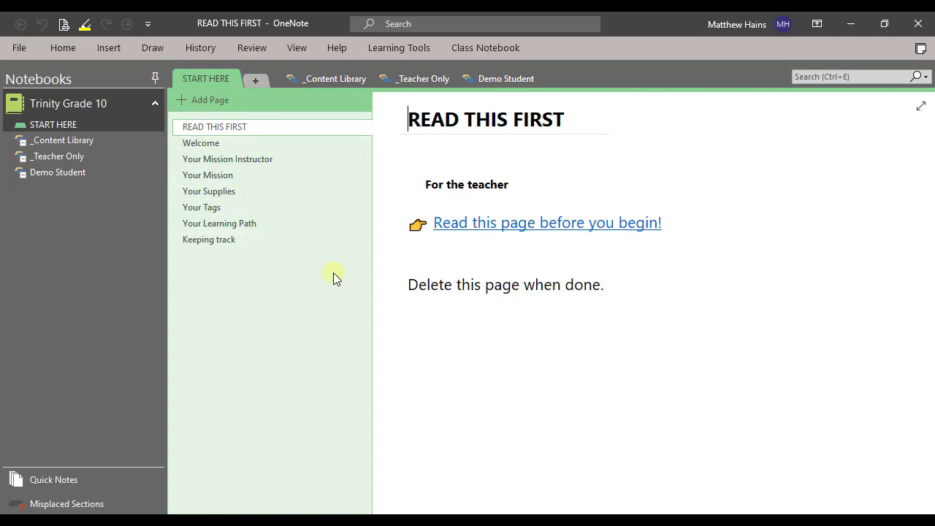
pyautogui.moveTo(230, 322)
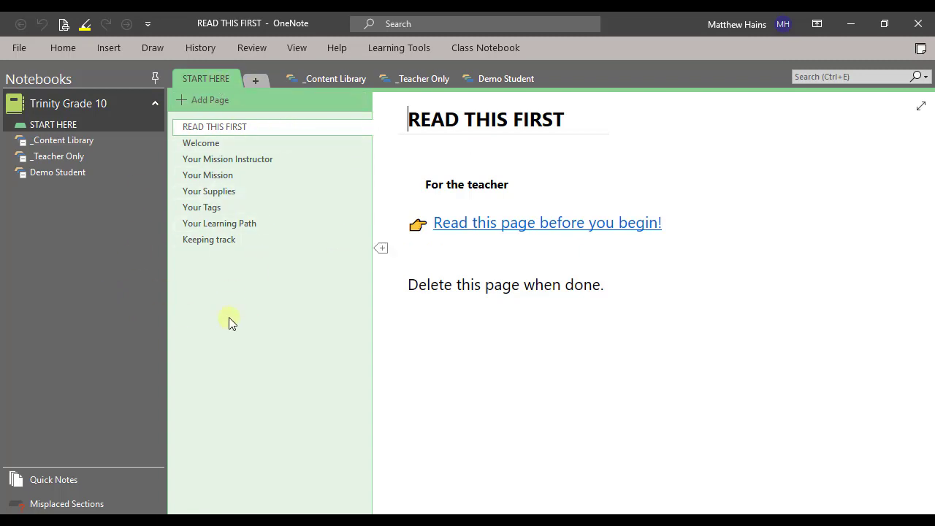
pyautogui.moveTo(198, 295)
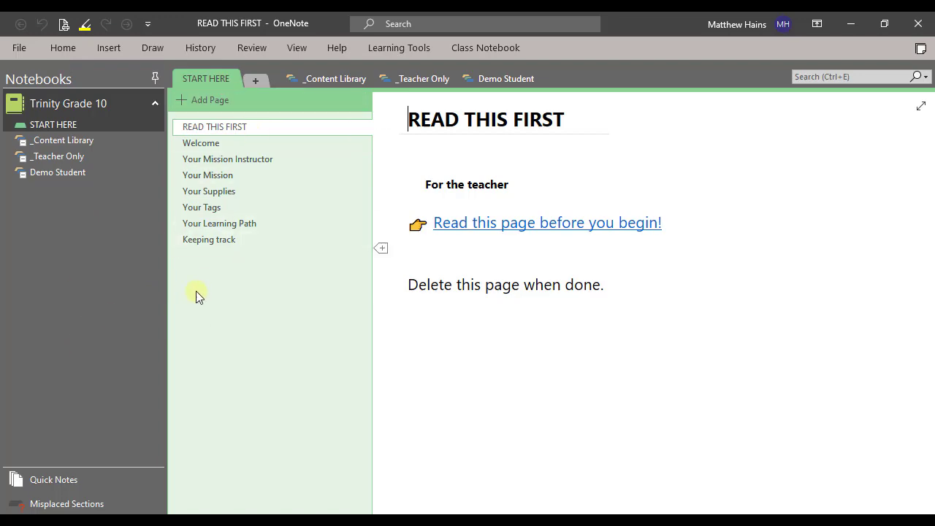
# - Review the notebook Info page and Display options, keeping settings unchanged
pyautogui.click(19, 46)
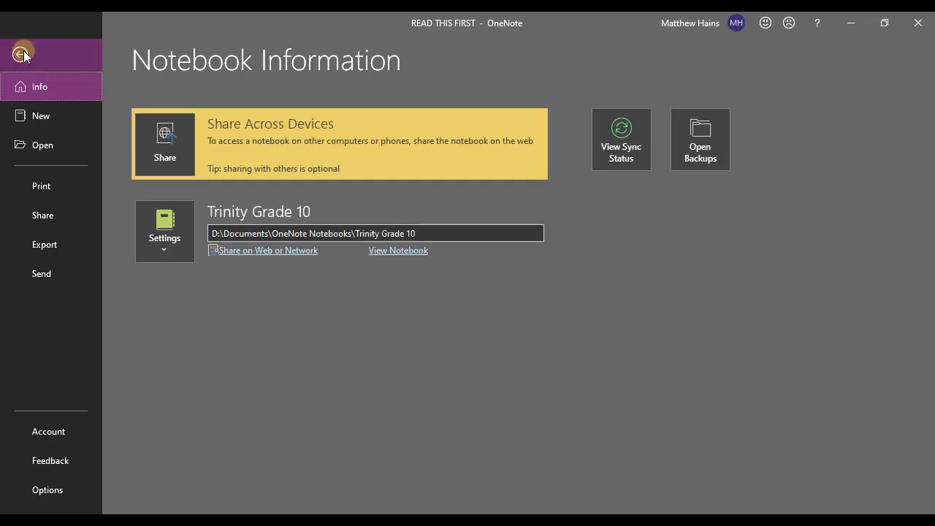
pyautogui.click(22, 56)
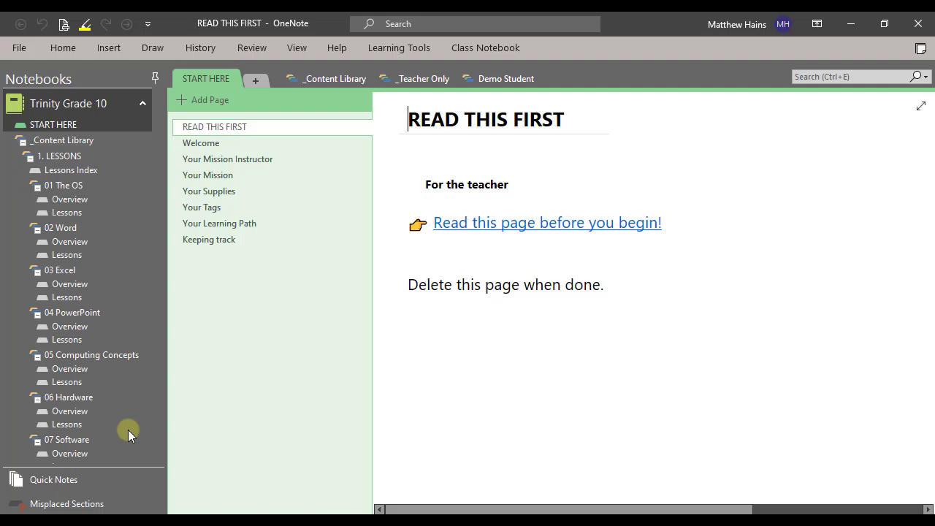
pyautogui.moveTo(188, 394)
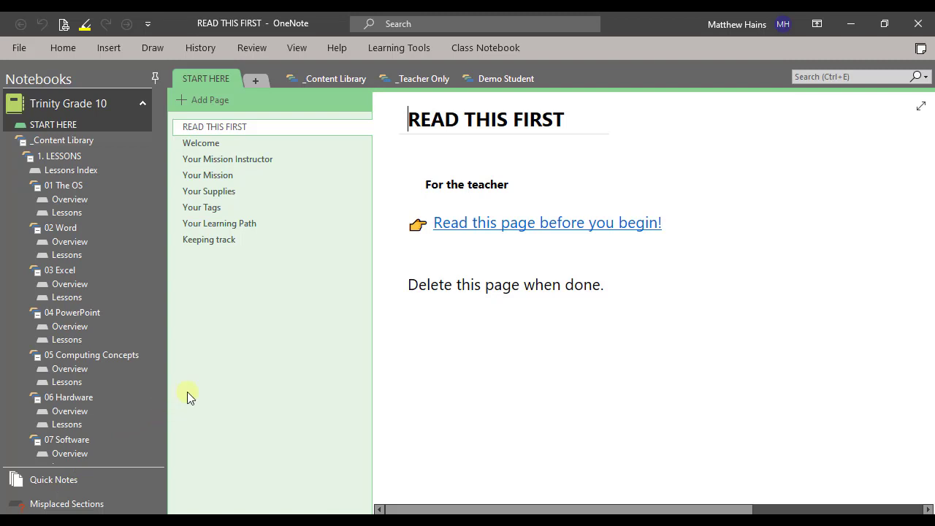
pyautogui.moveTo(305, 225)
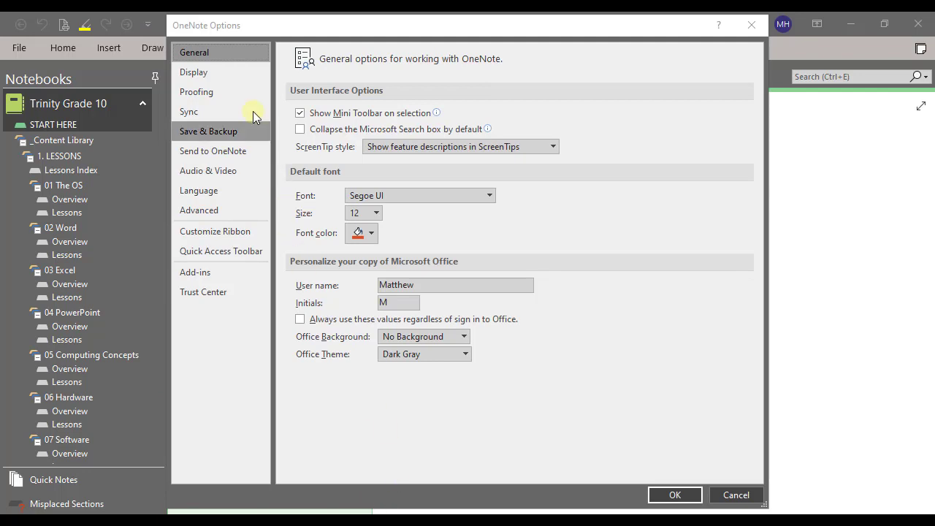
pyautogui.click(192, 72)
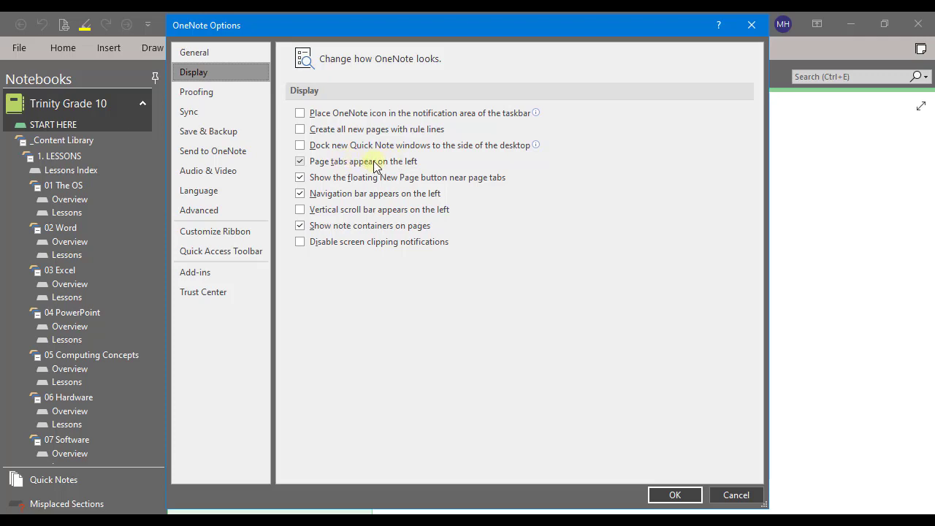
pyautogui.moveTo(488, 324)
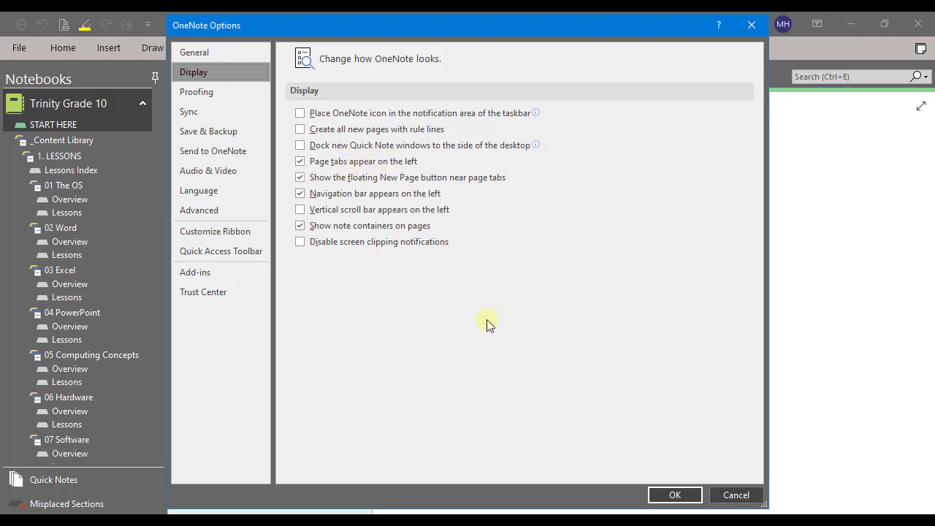
pyautogui.click(675, 493)
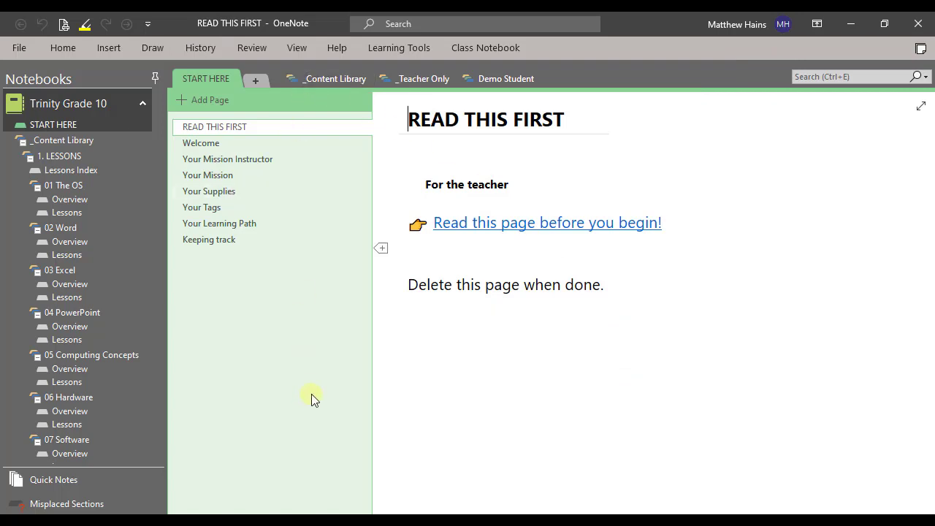
pyautogui.moveTo(371, 328); pyautogui.dragTo(321, 327)
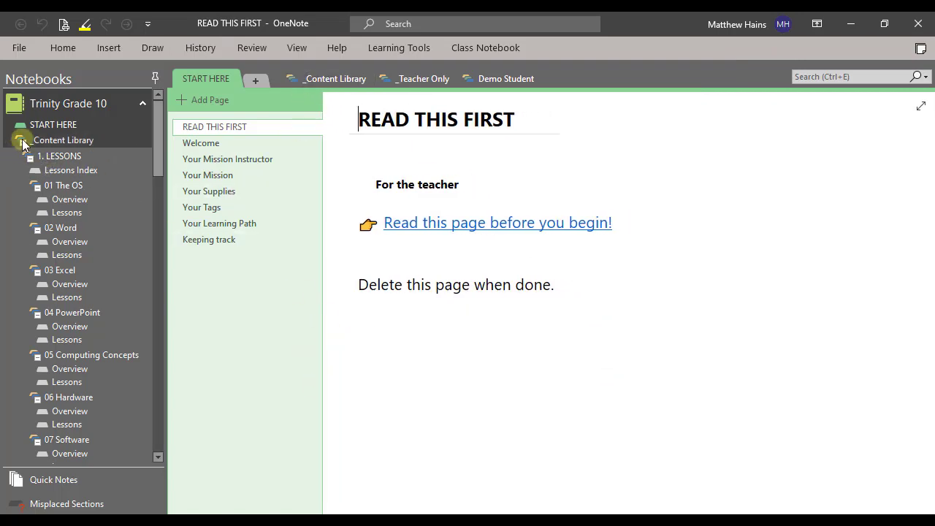
pyautogui.click(22, 140)
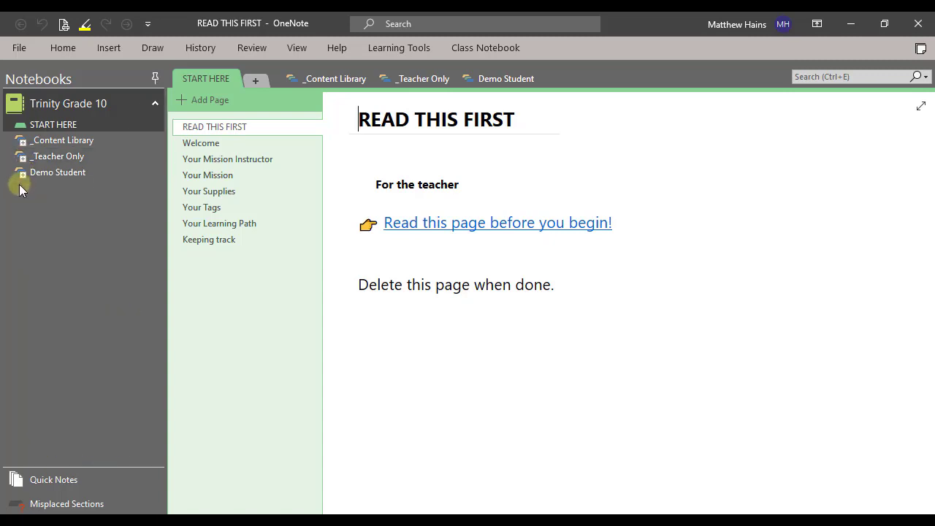
pyautogui.moveTo(79, 283)
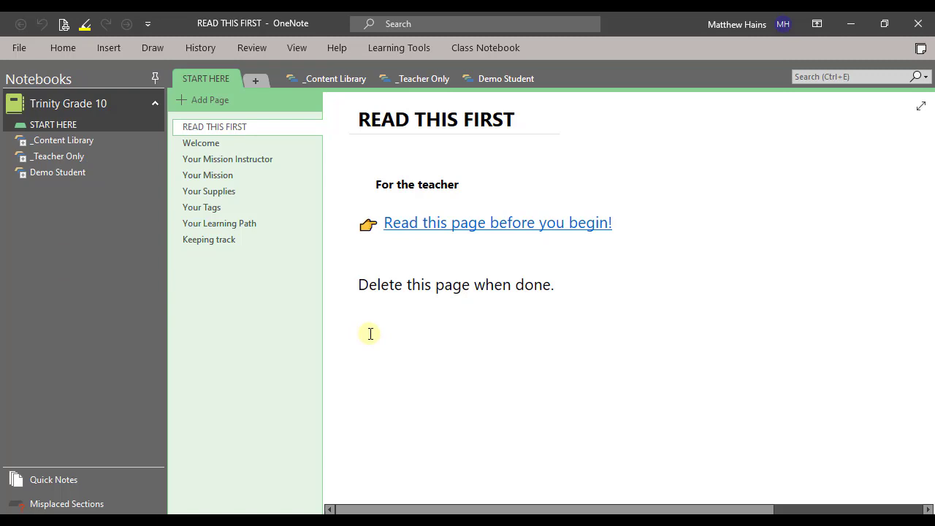
pyautogui.moveTo(242, 345)
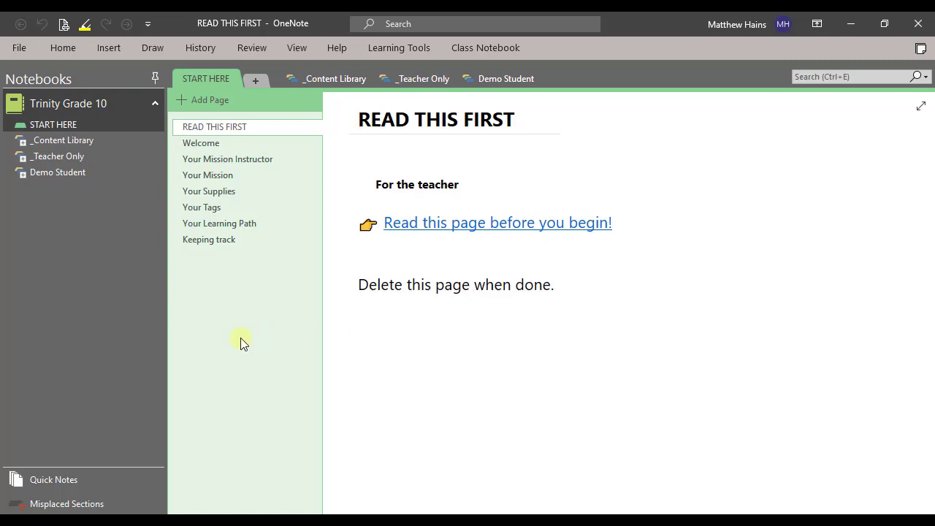
pyautogui.moveTo(111, 303)
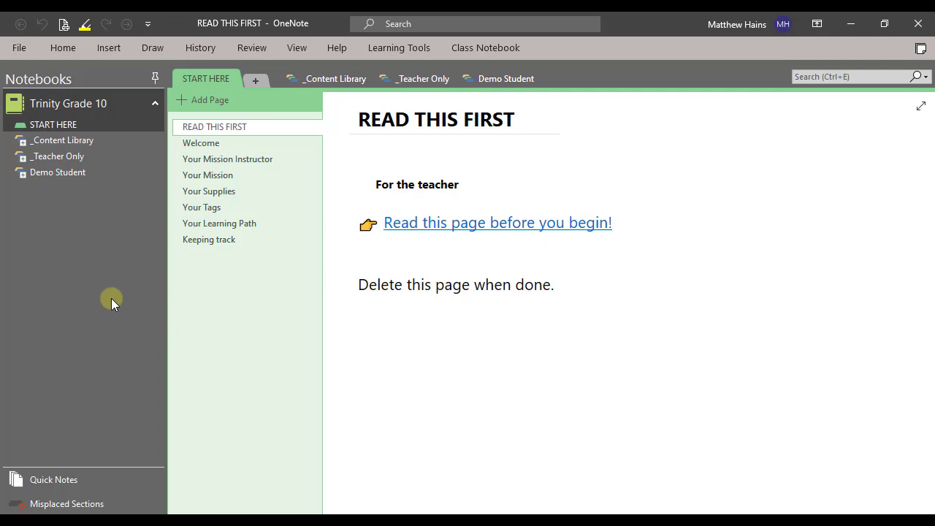
pyautogui.click(884, 24)
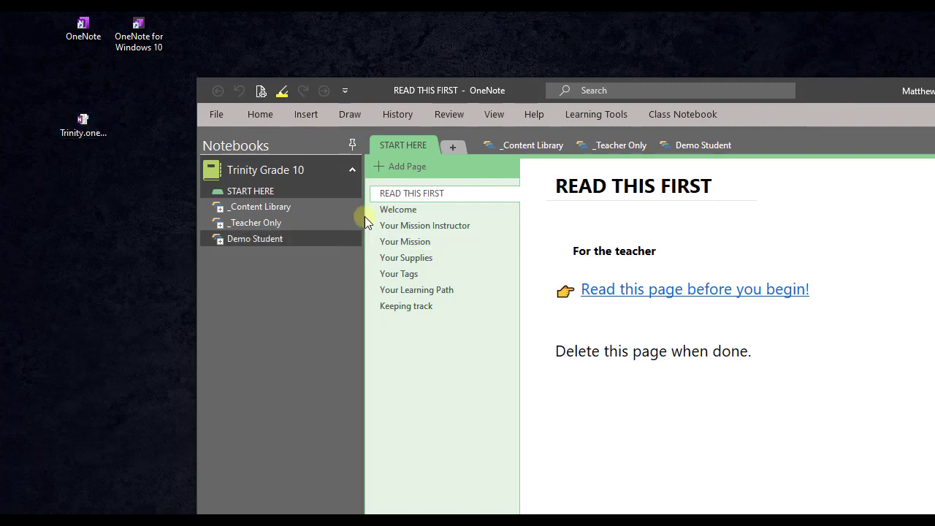
pyautogui.click(883, 23)
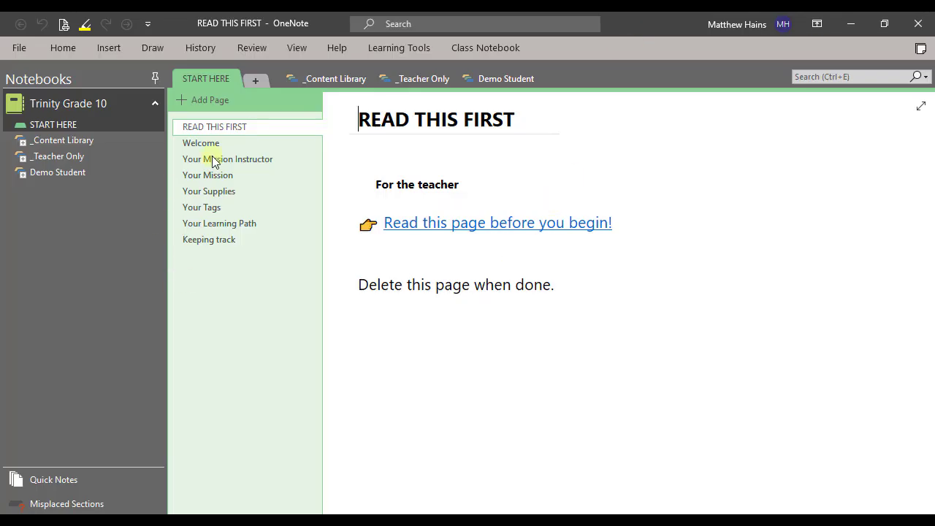
pyautogui.moveTo(153, 295)
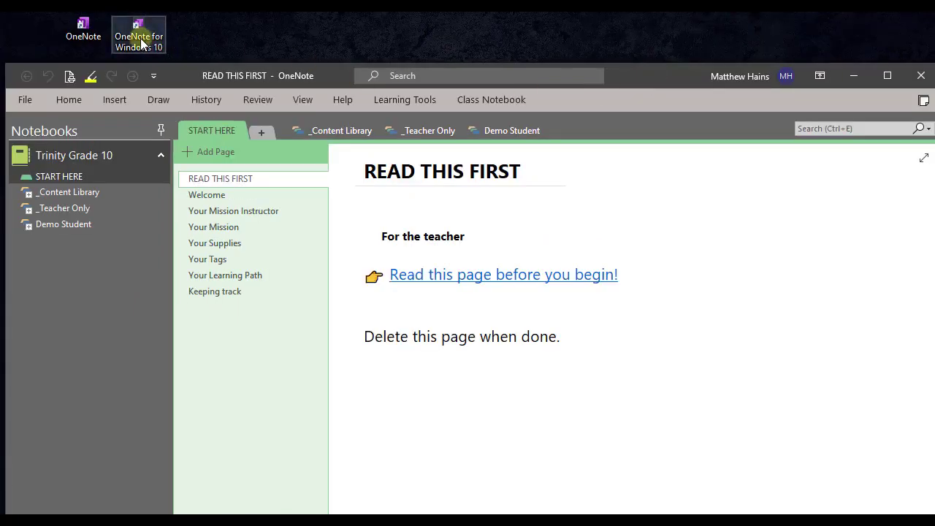
pyautogui.moveTo(650, 64)
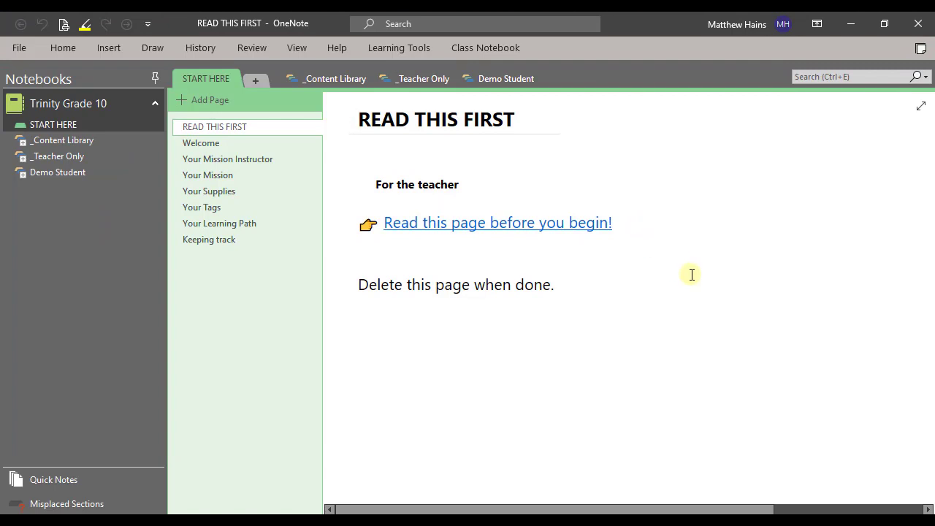
pyautogui.moveTo(709, 298)
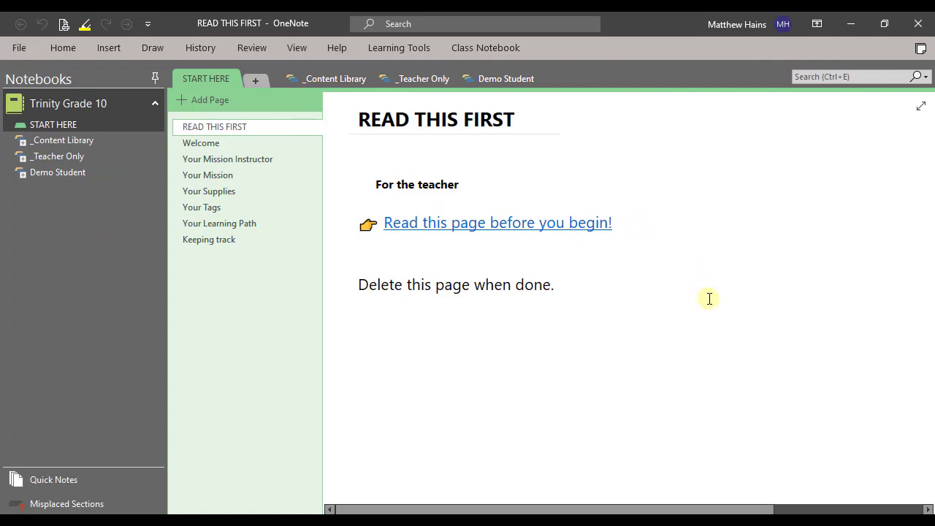
pyautogui.moveTo(532, 382)
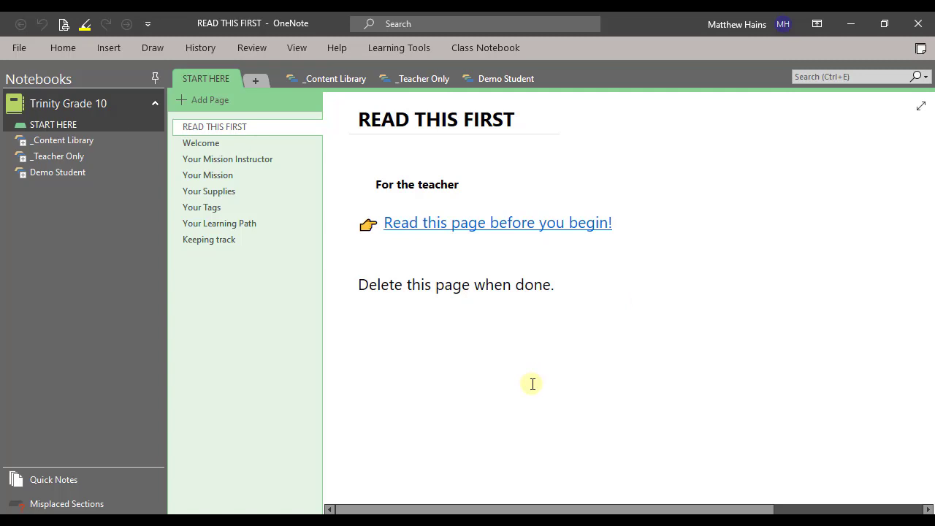
pyautogui.moveTo(496, 383)
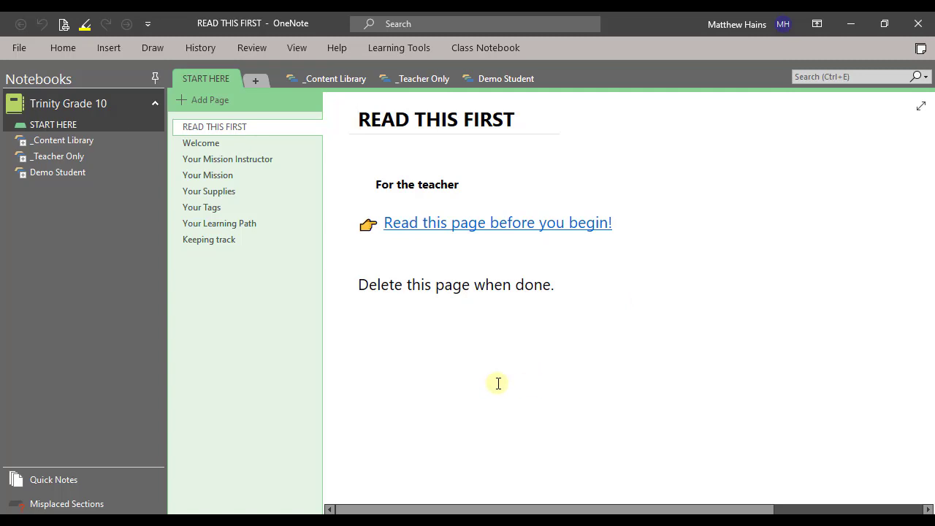
pyautogui.moveTo(65, 140)
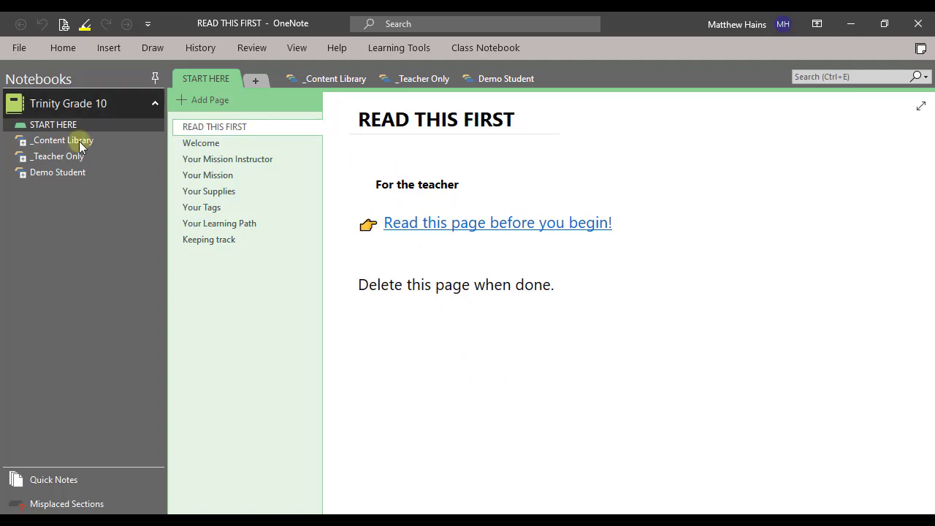
pyautogui.moveTo(847, 23)
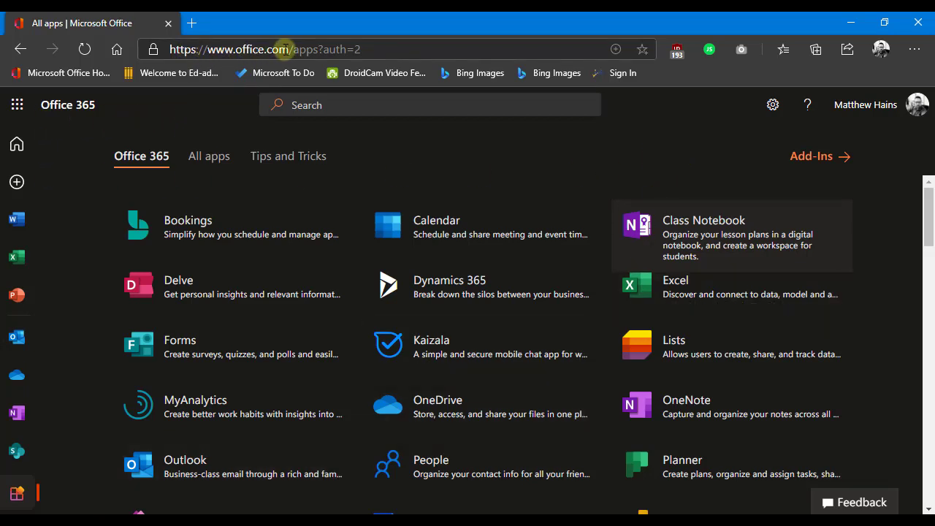
pyautogui.moveTo(64, 119)
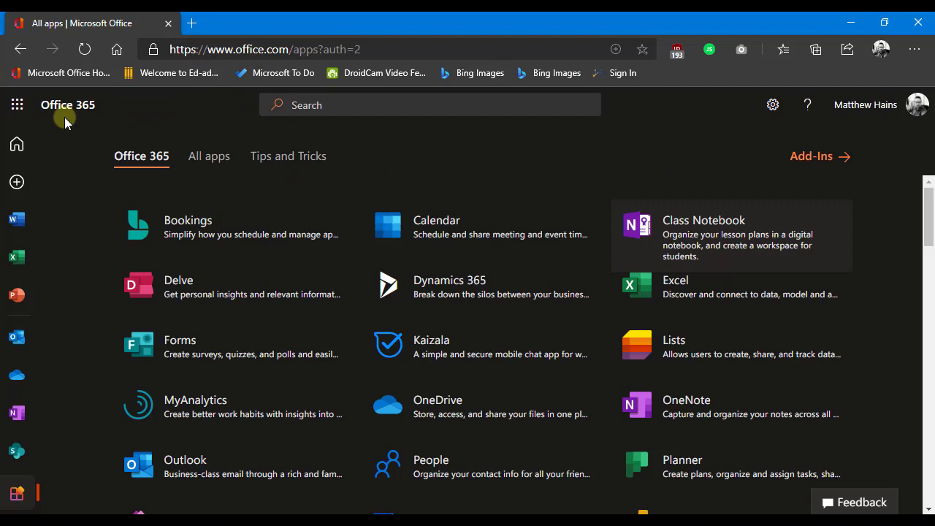
pyautogui.moveTo(73, 204)
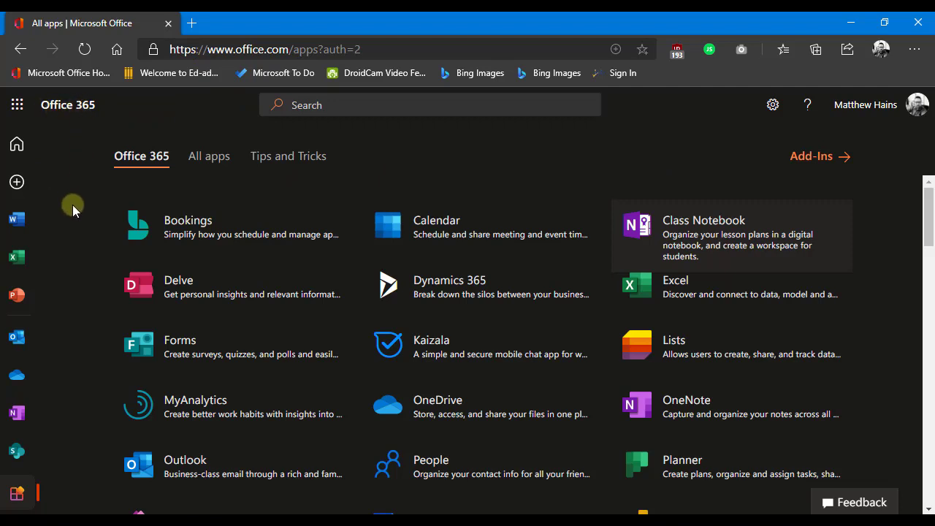
pyautogui.moveTo(496, 162)
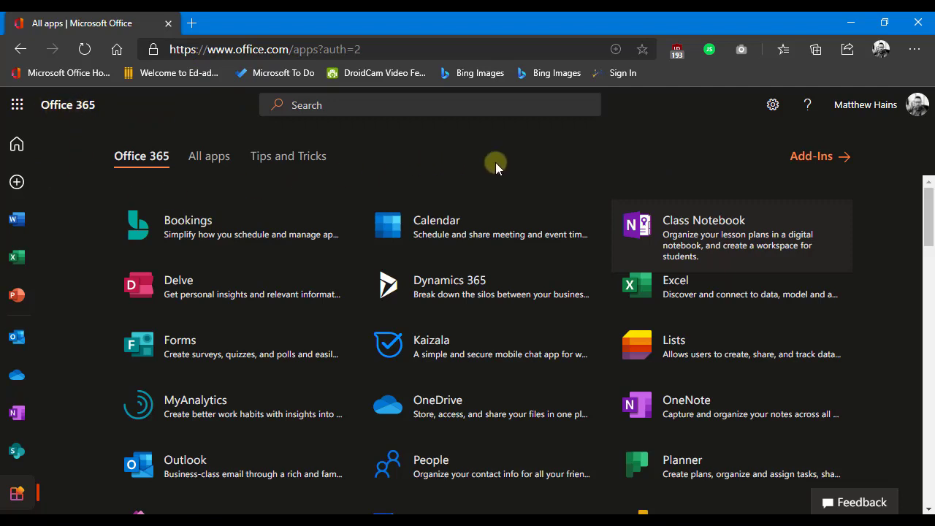
pyautogui.moveTo(599, 227)
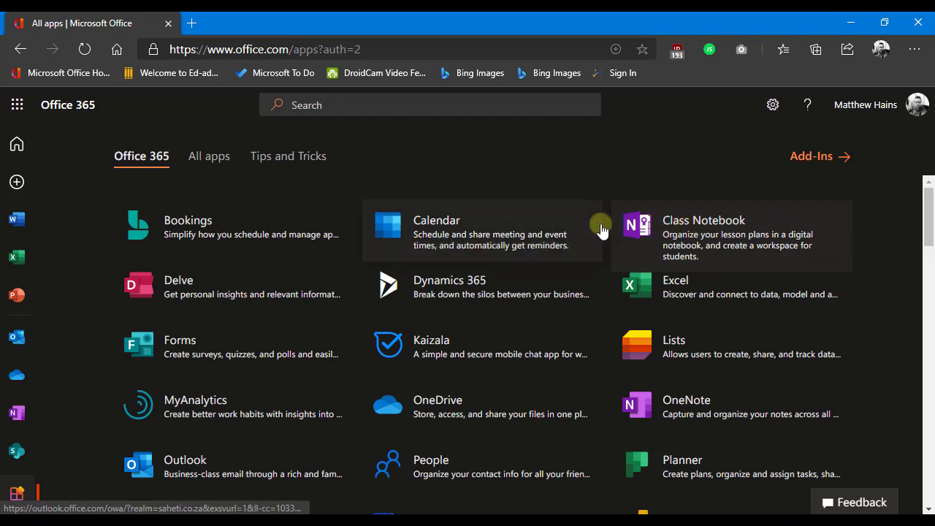
pyautogui.moveTo(727, 245)
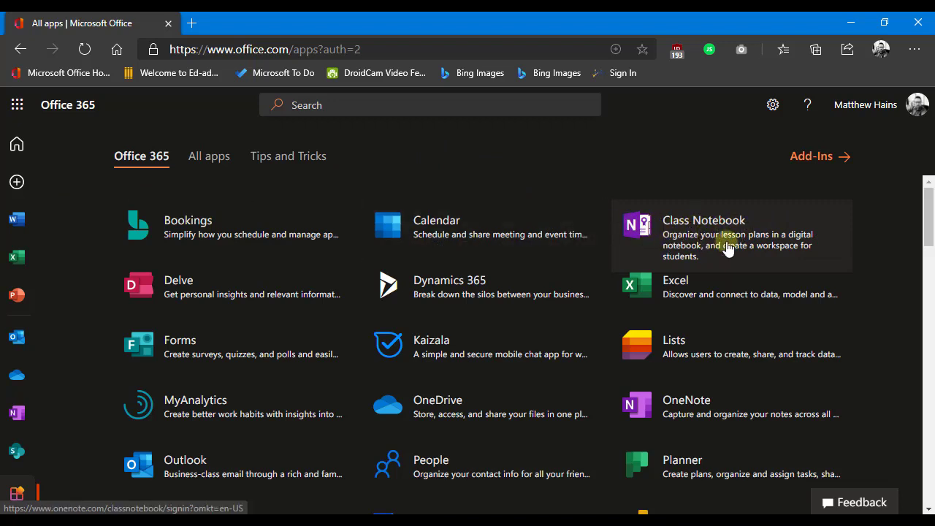
pyautogui.moveTo(719, 257)
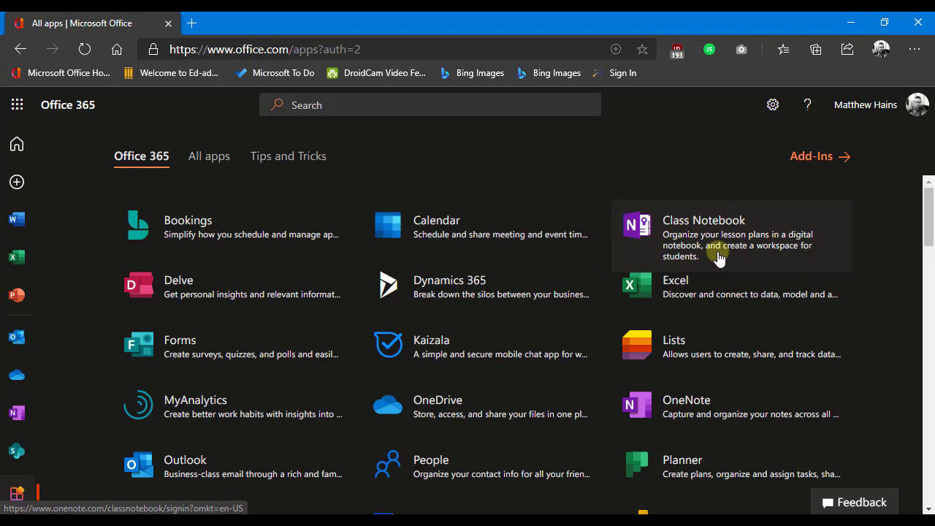
pyautogui.moveTo(727, 401)
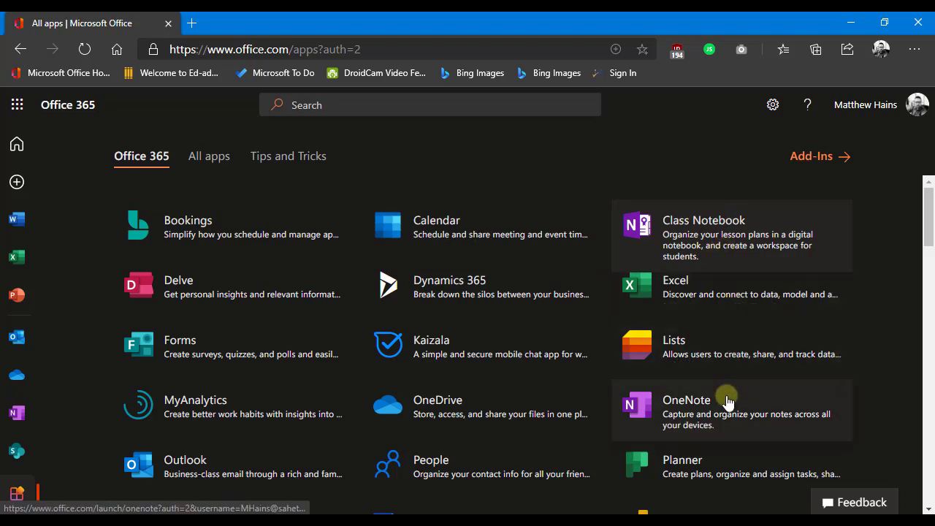
pyautogui.moveTo(742, 274)
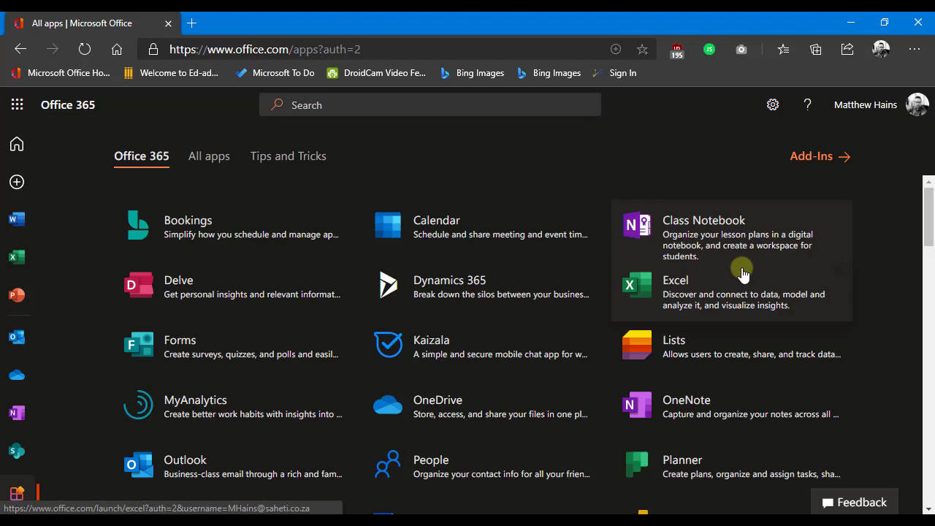
pyautogui.moveTo(713, 239)
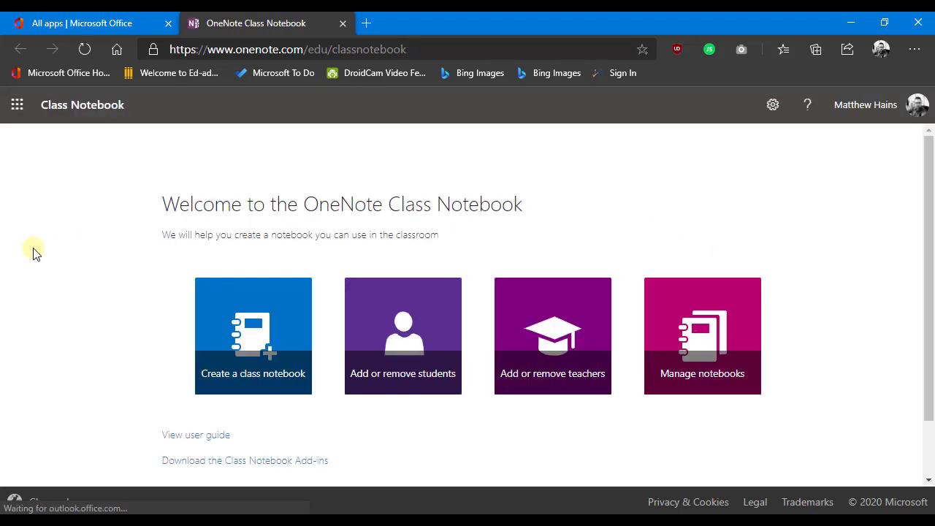
pyautogui.moveTo(152, 333)
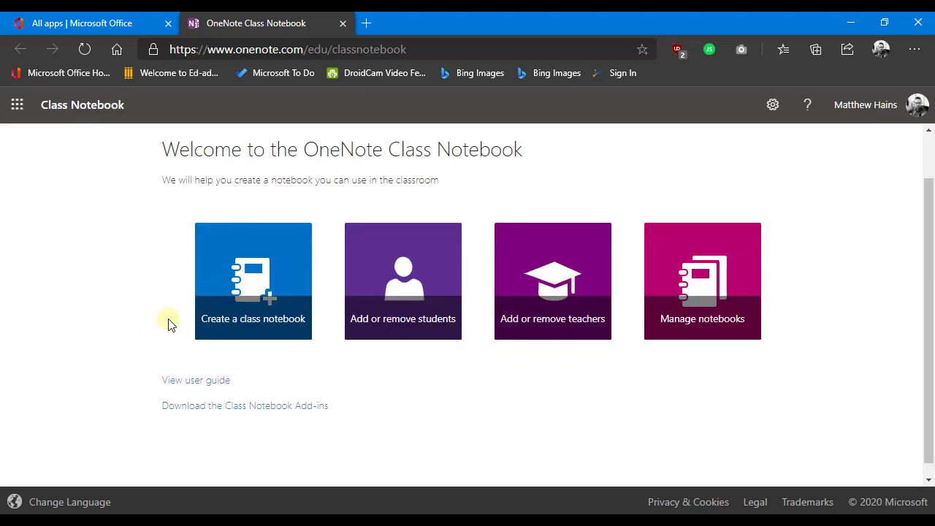
pyautogui.moveTo(285, 280)
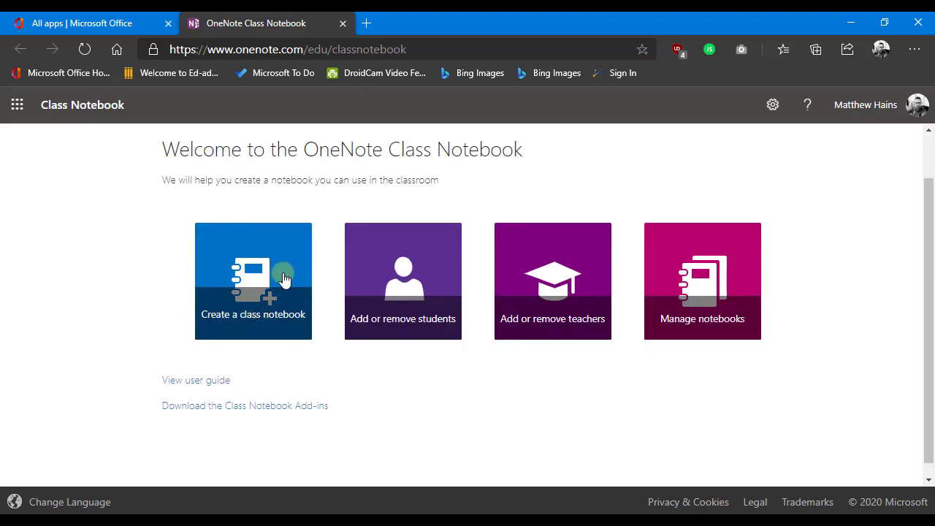
# - Start a new class notebook and enter the class name 'GR10 CAT DEMO'
pyautogui.click(252, 280)
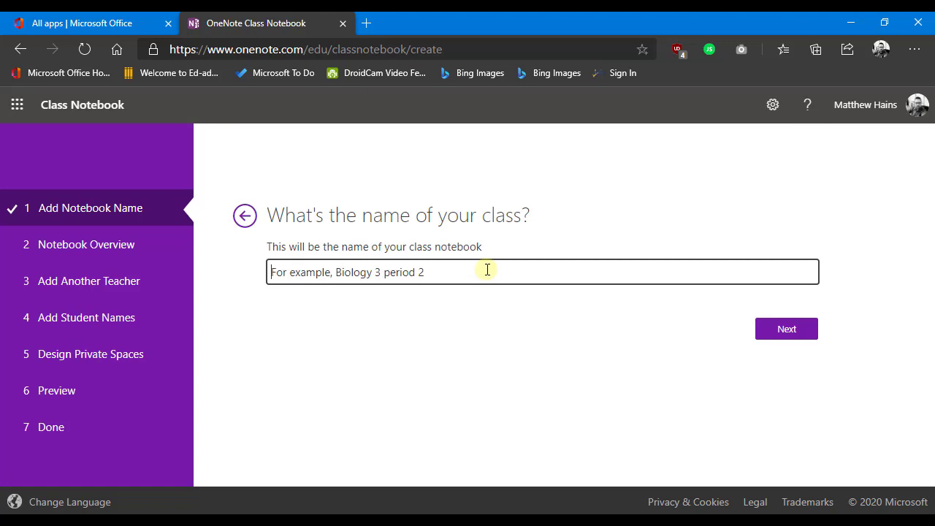
pyautogui.write('GR10')
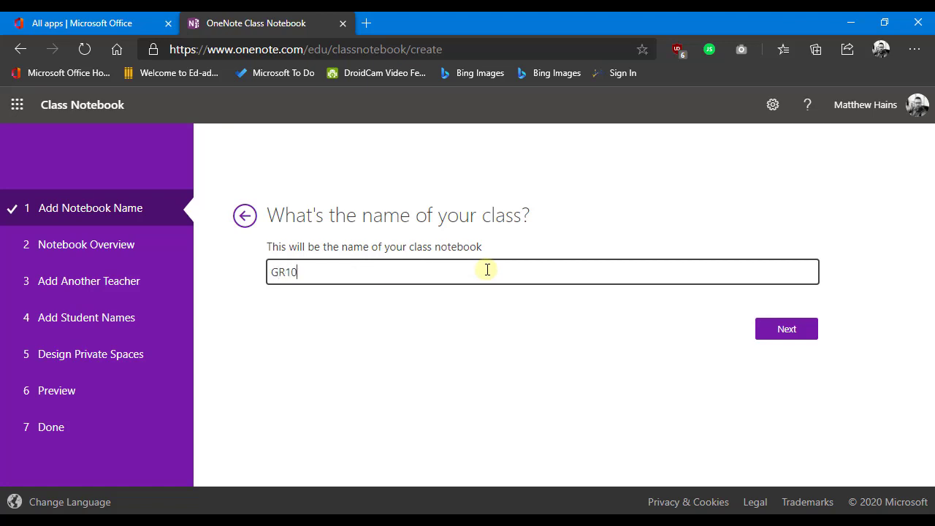
pyautogui.write('CAT DE')
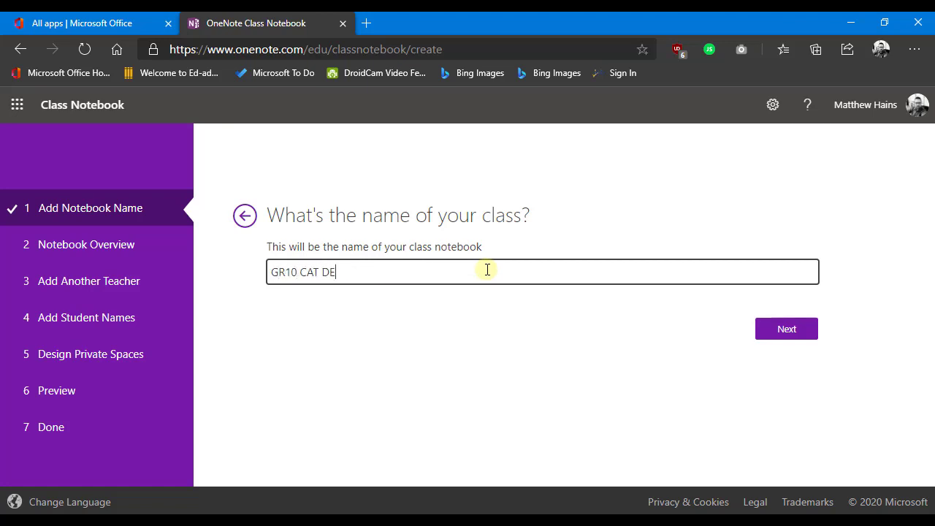
pyautogui.write('MO')
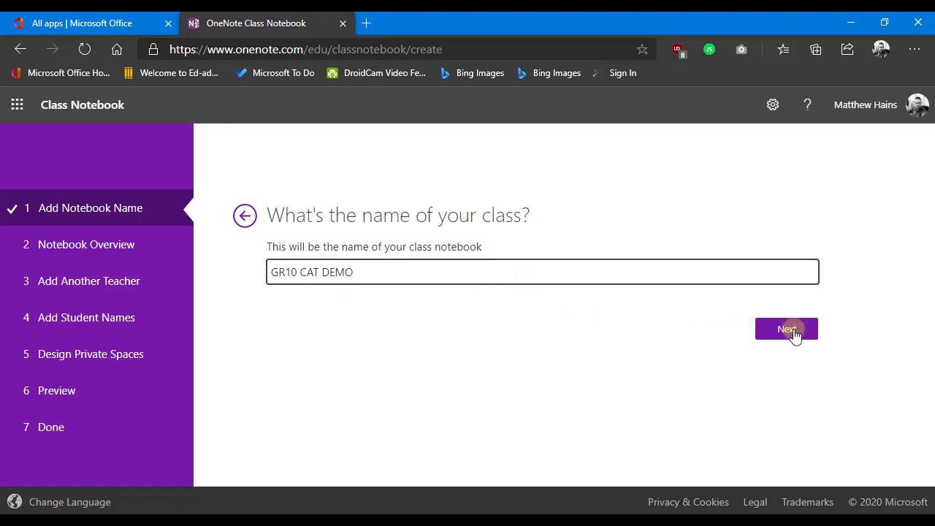
# - Advance through the overview, teacher and student steps without adding anyone
pyautogui.click(786, 329)
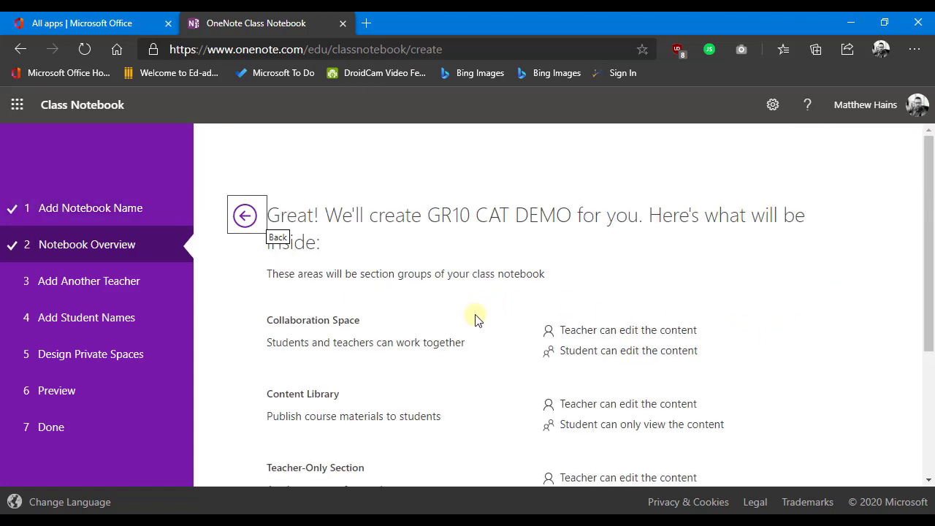
pyautogui.scroll(-3)
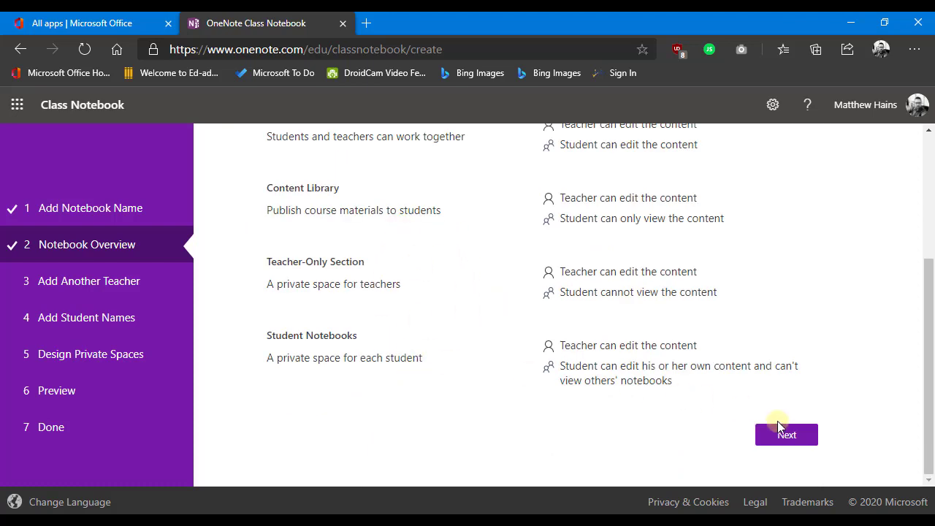
pyautogui.click(786, 434)
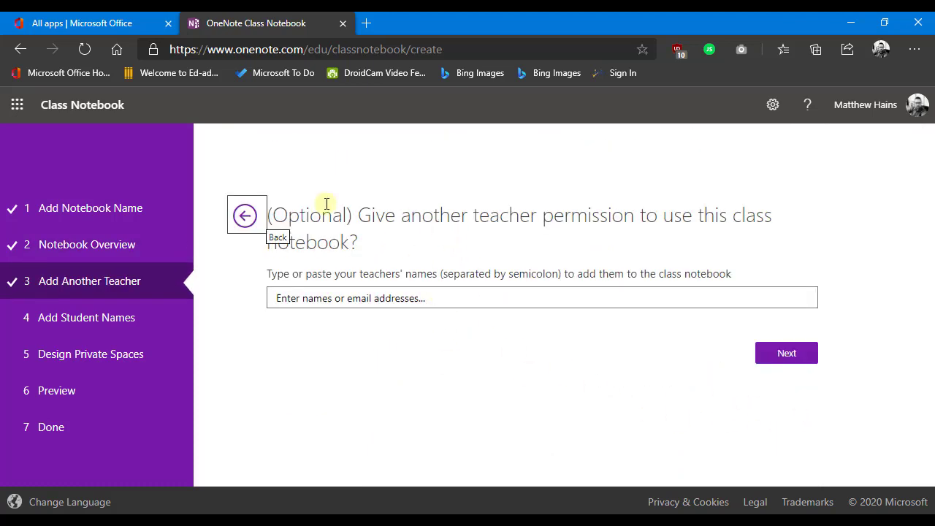
pyautogui.moveTo(769, 385)
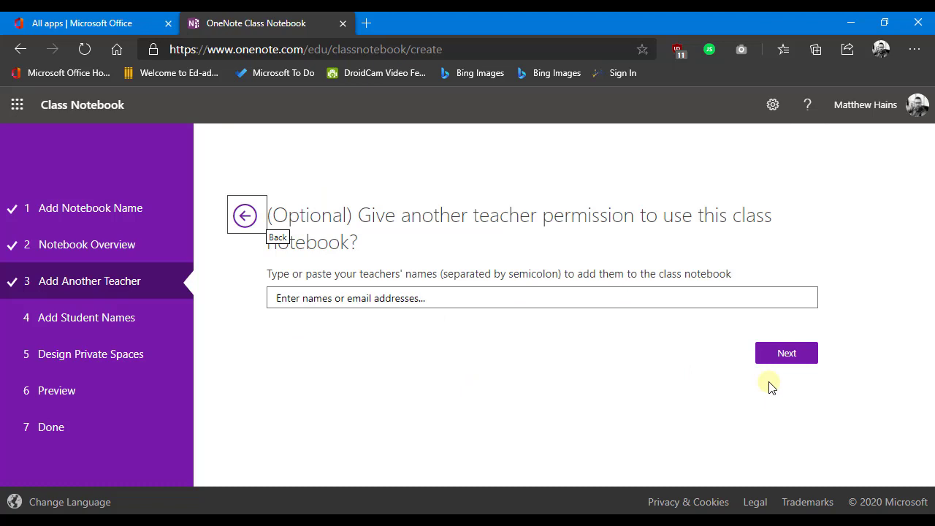
pyautogui.click(786, 352)
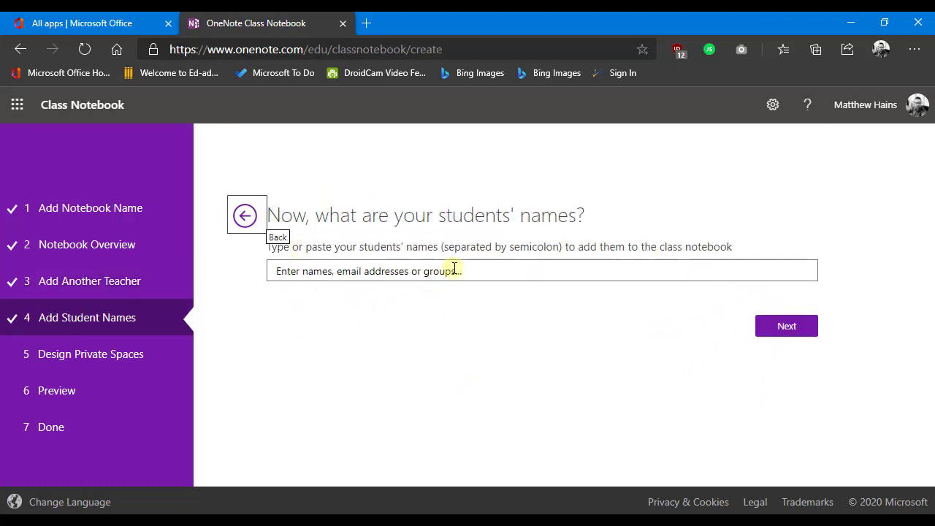
pyautogui.moveTo(785, 326)
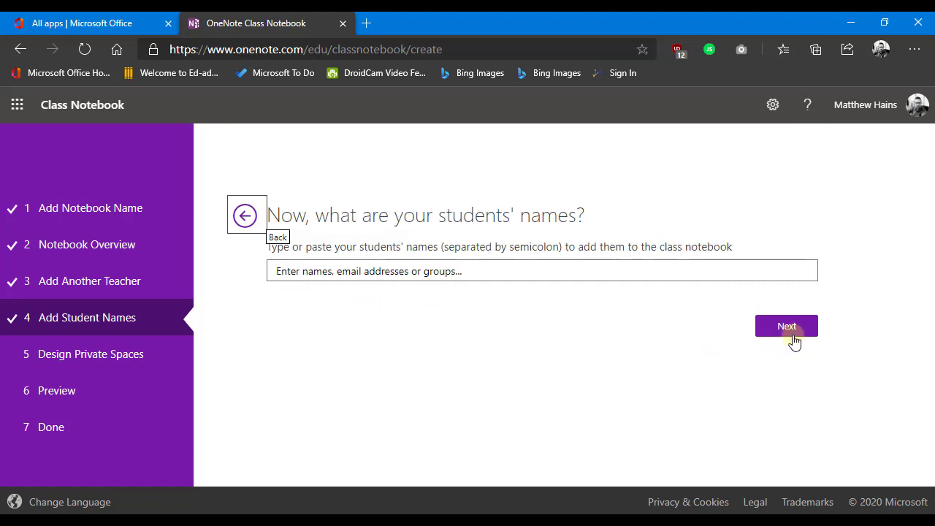
pyautogui.click(786, 326)
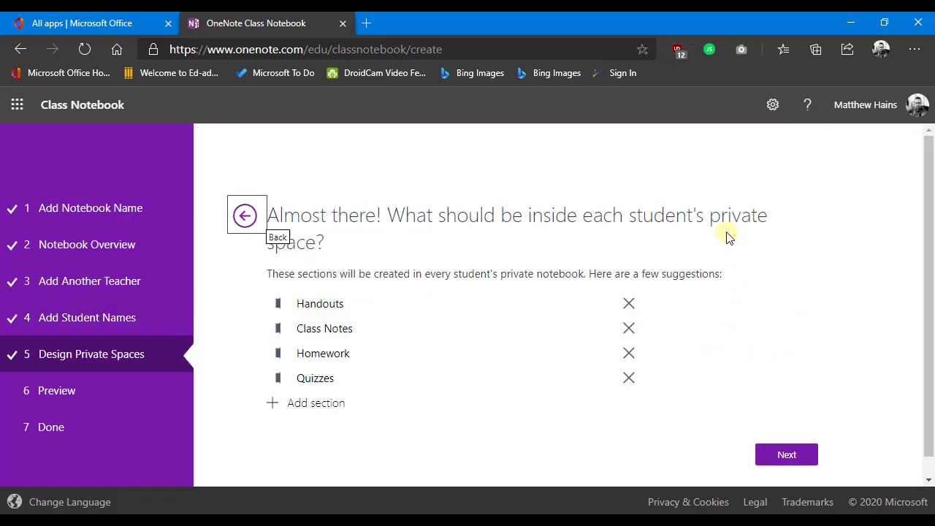
pyautogui.moveTo(539, 368)
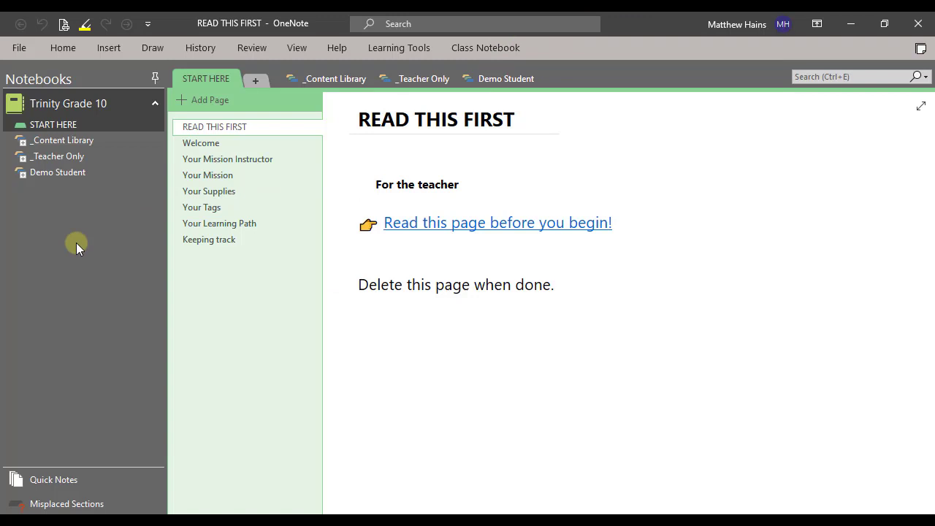
# - Remove the suggested Homework and Quizzes sections from the students' private spaces
pyautogui.click(57, 172)
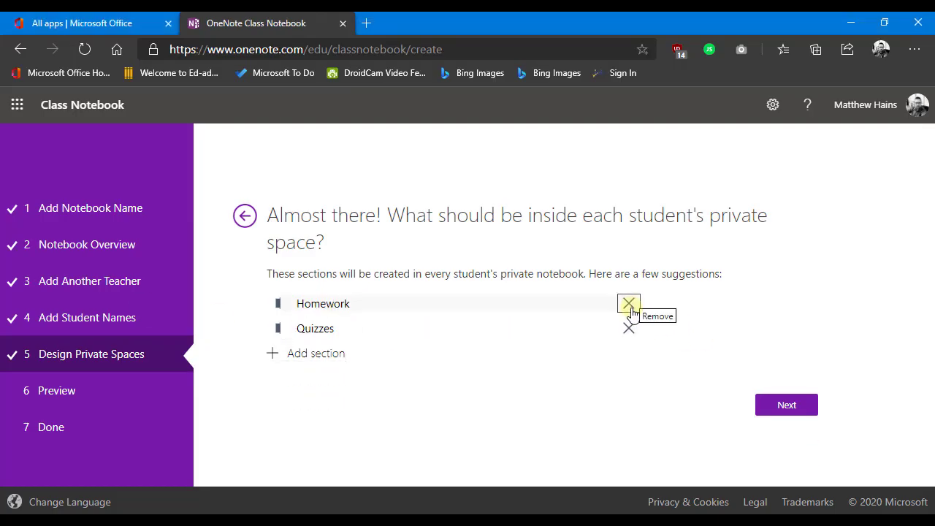
pyautogui.click(629, 302)
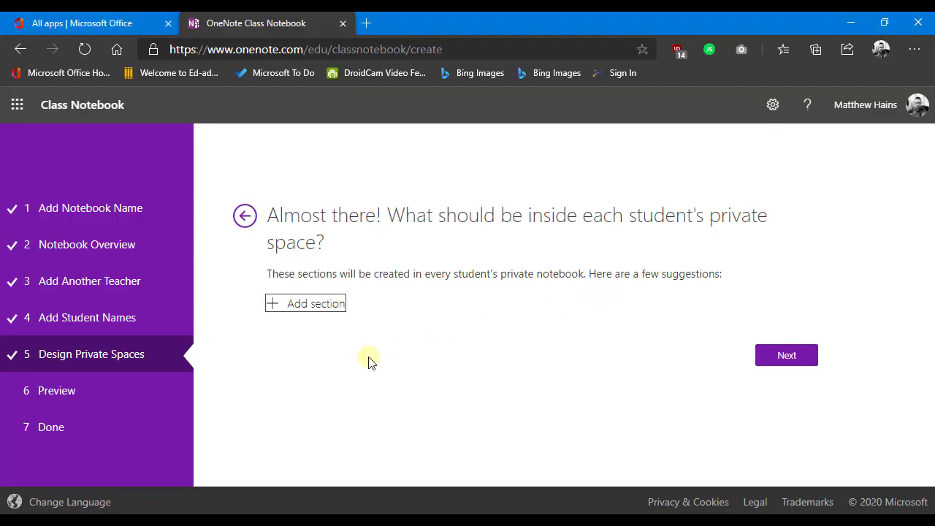
pyautogui.moveTo(344, 352)
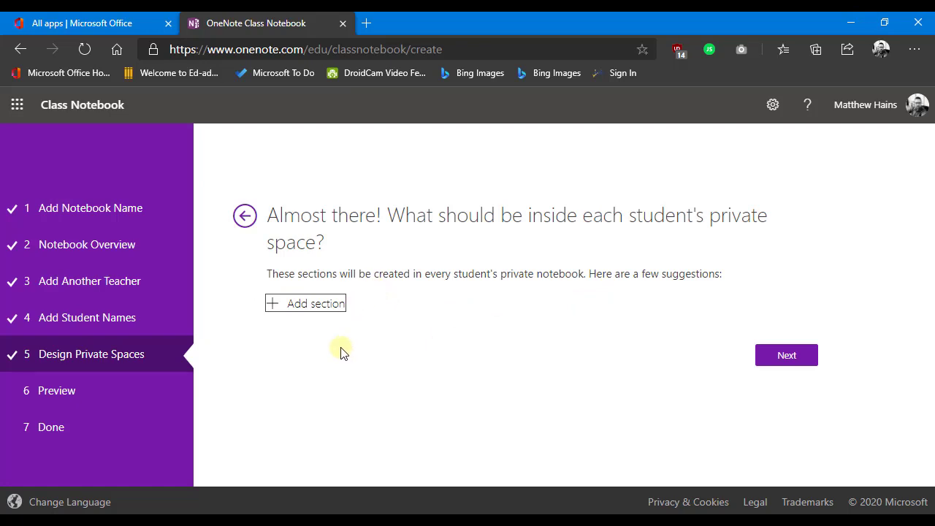
# - Review the GR10 CAT DEMO preview and create the class notebook
pyautogui.click(786, 355)
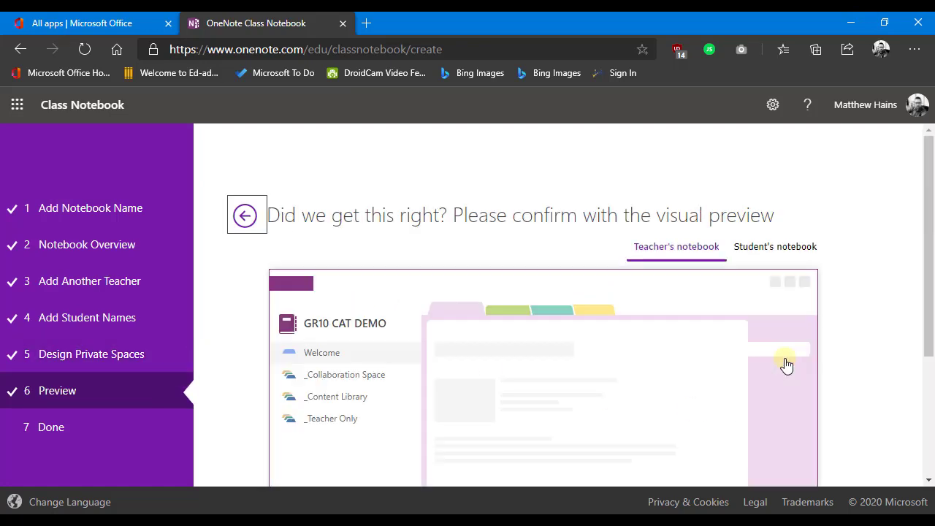
pyautogui.scroll(-3)
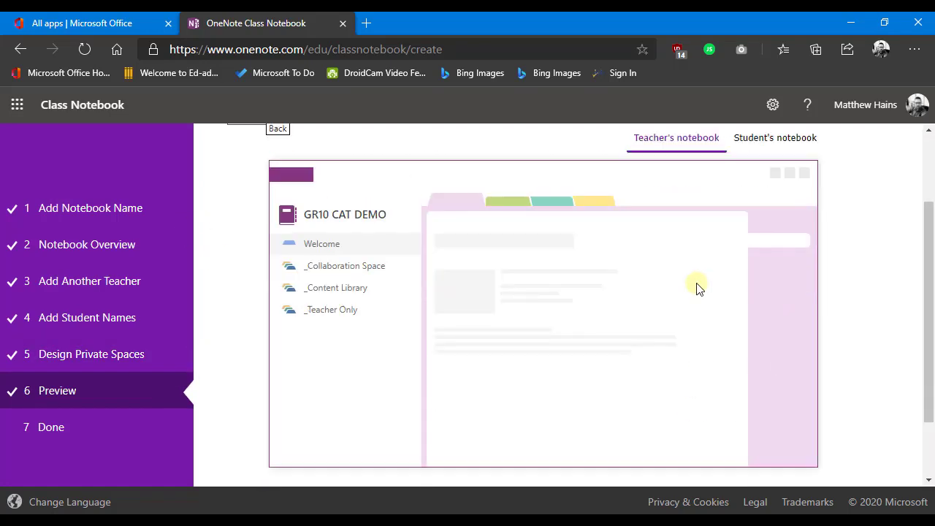
pyautogui.scroll(-3)
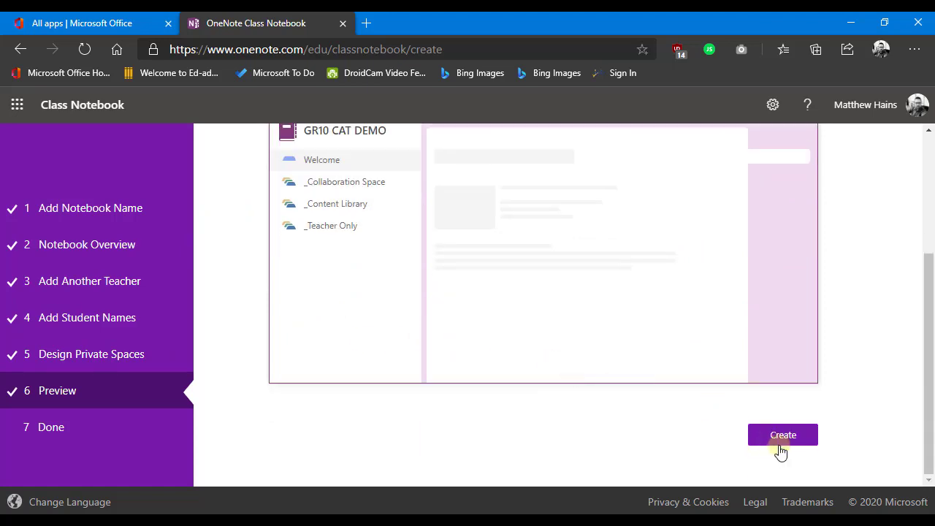
pyautogui.click(783, 435)
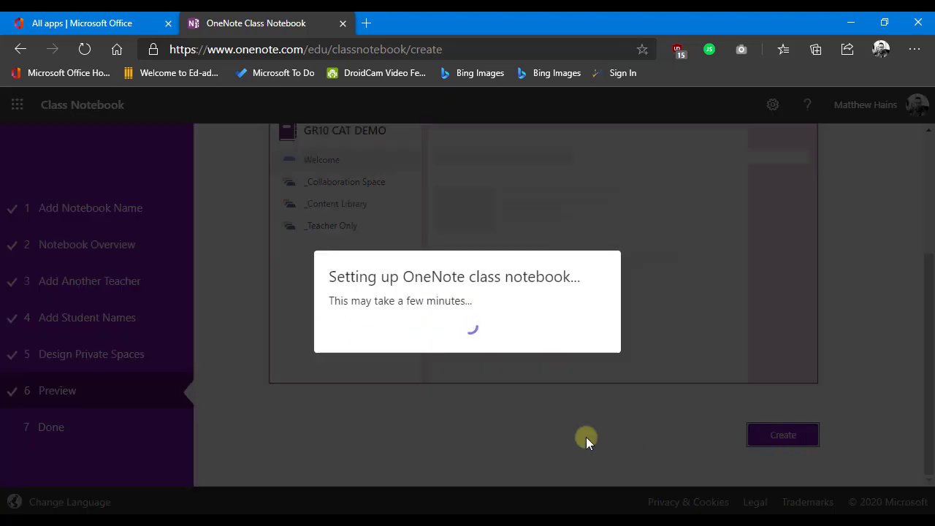
pyautogui.moveTo(365, 431)
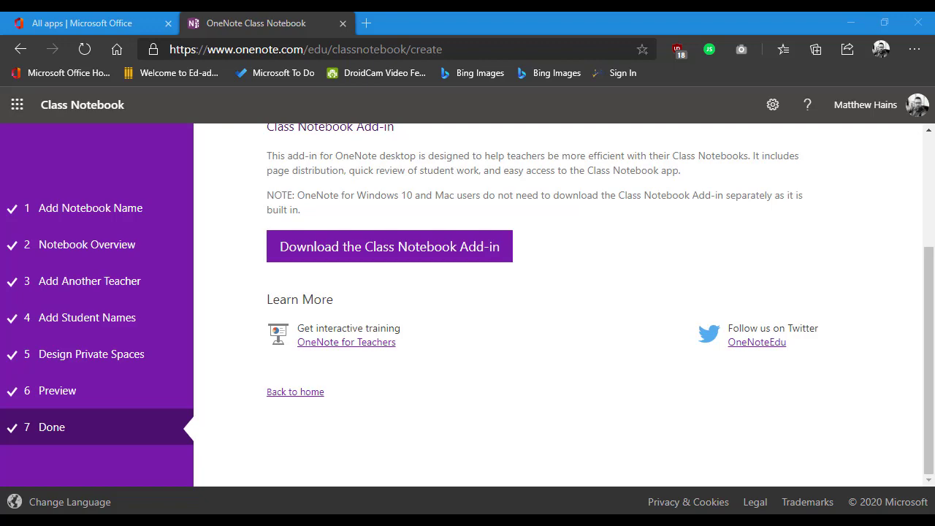
pyautogui.scroll(3)
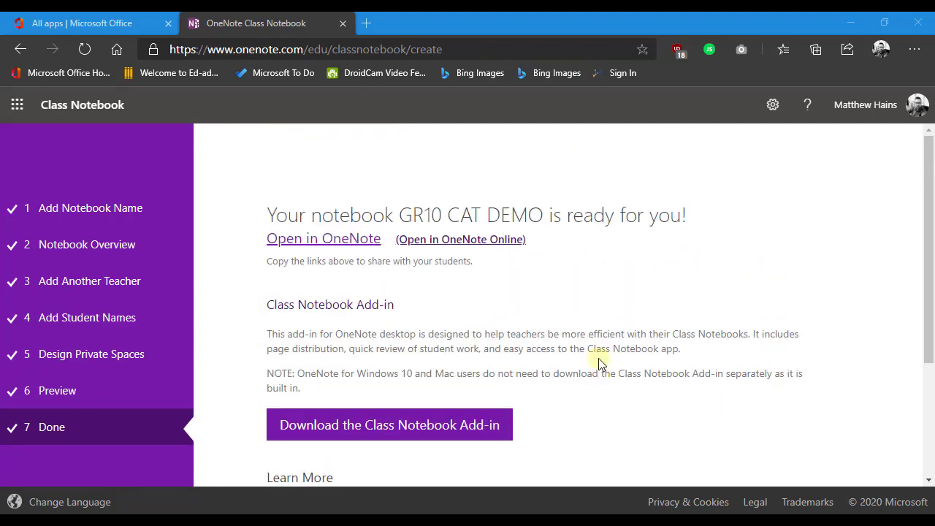
pyautogui.moveTo(476, 246)
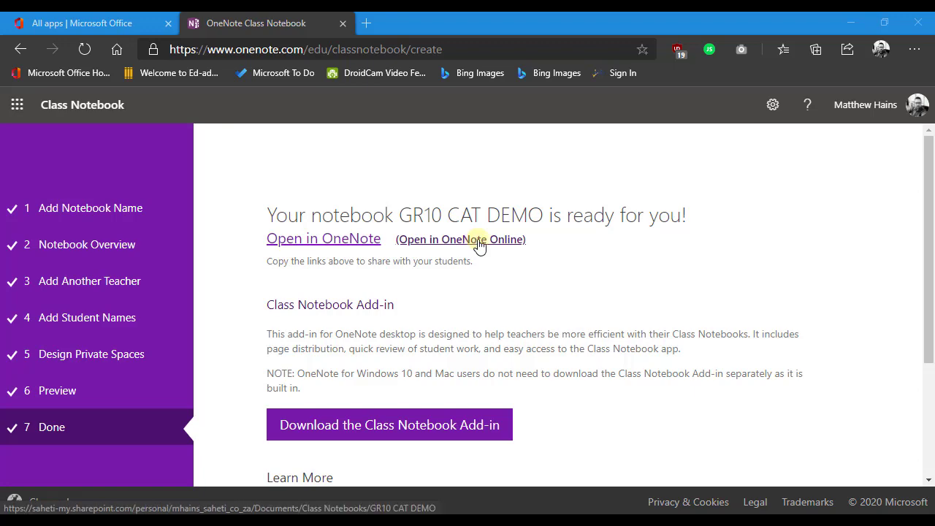
pyautogui.moveTo(307, 239)
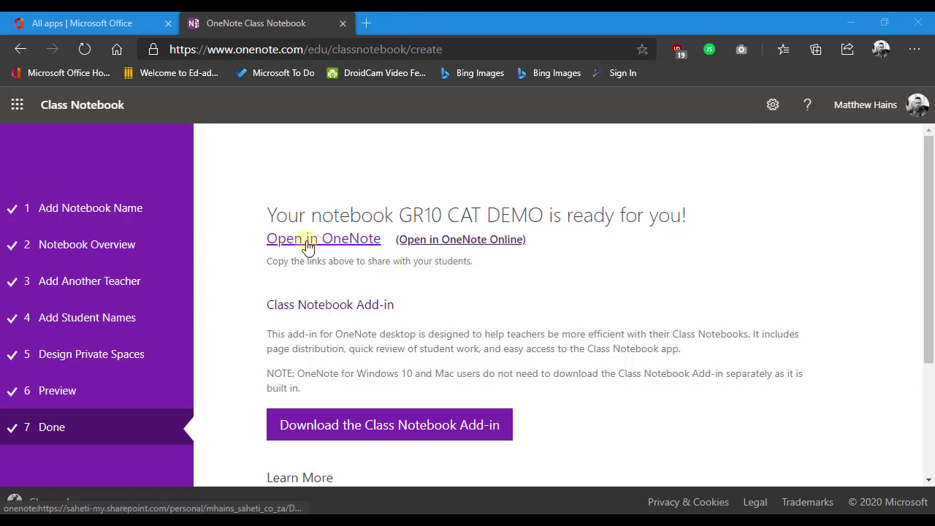
pyautogui.scroll(-3)
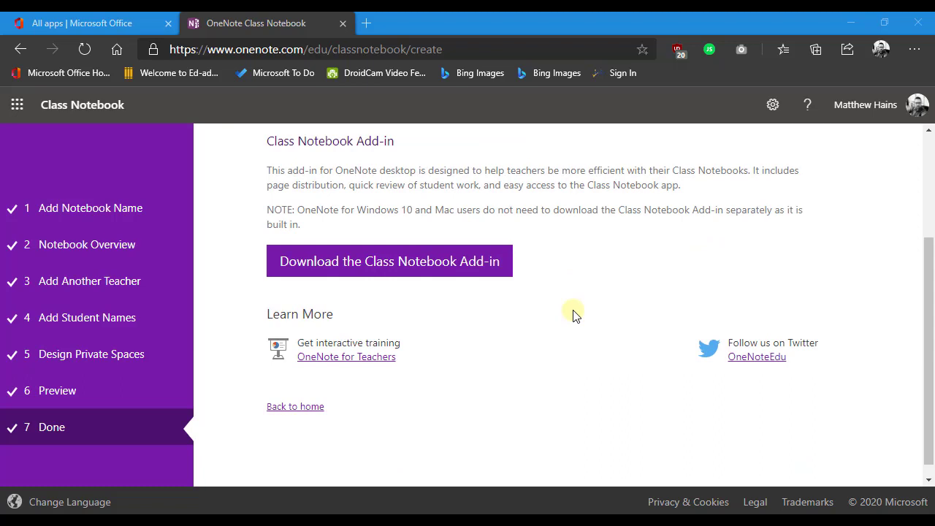
pyautogui.moveTo(262, 143)
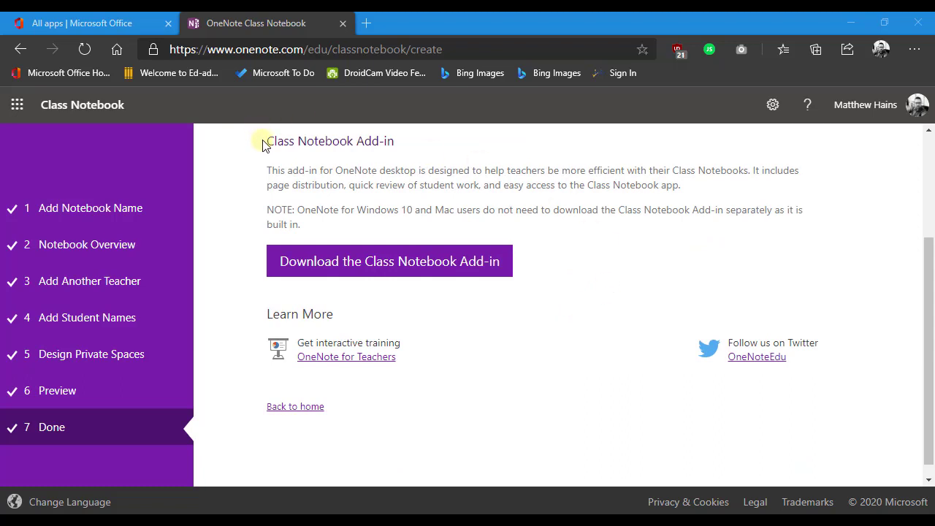
pyautogui.doubleClick(330, 140)
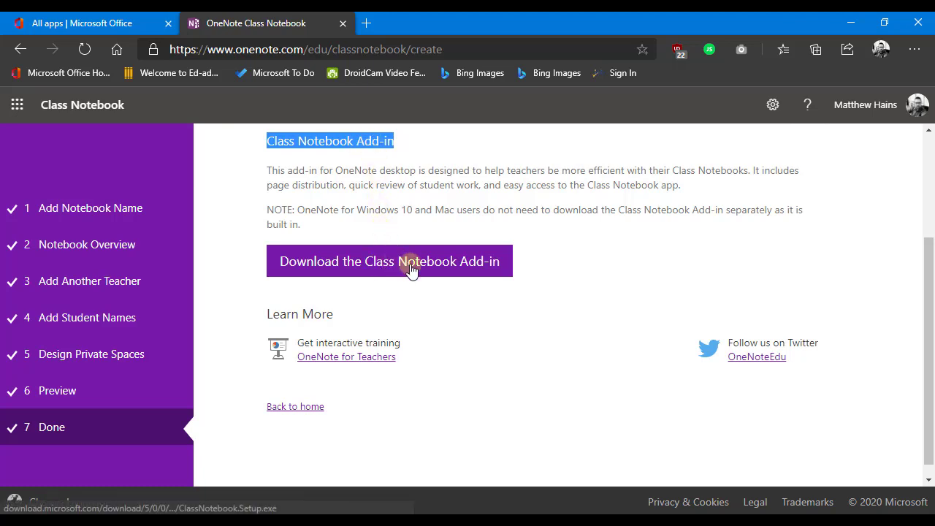
pyautogui.moveTo(569, 294)
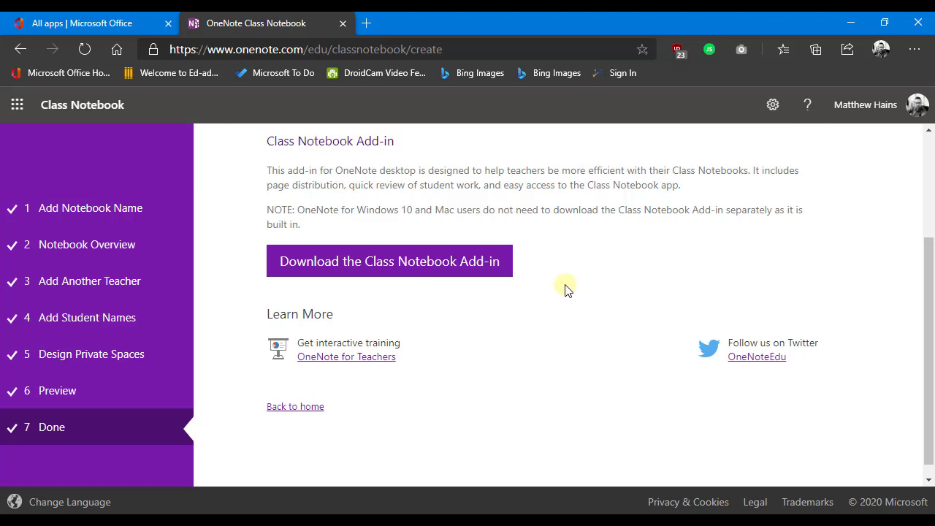
pyautogui.moveTo(549, 345)
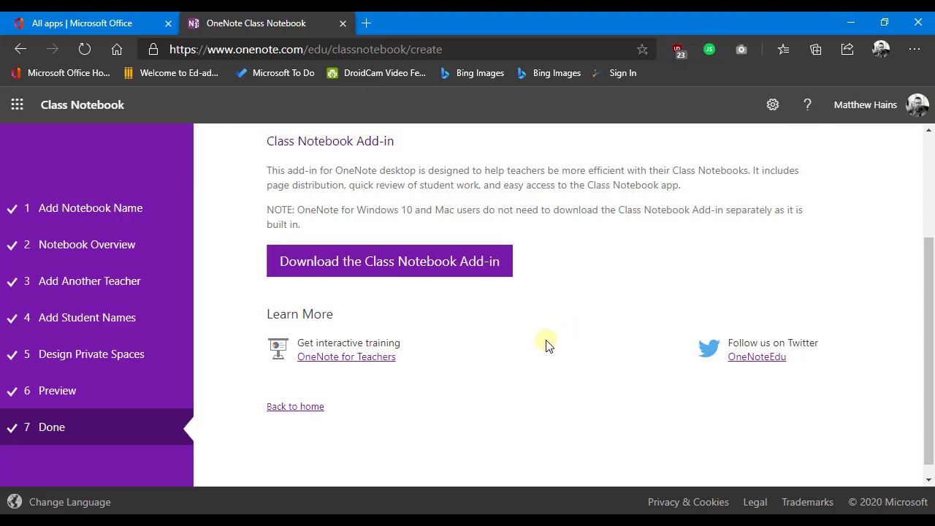
pyautogui.moveTo(365, 348)
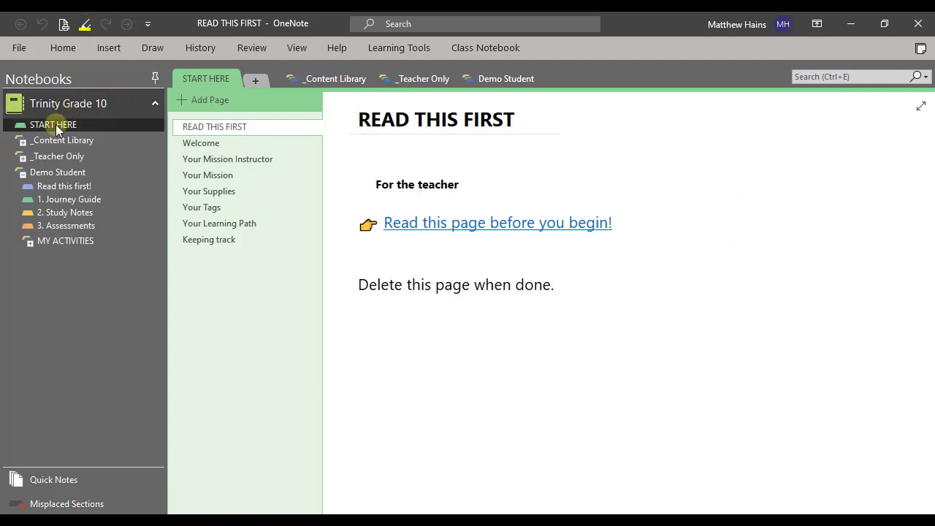
pyautogui.moveTo(108, 365)
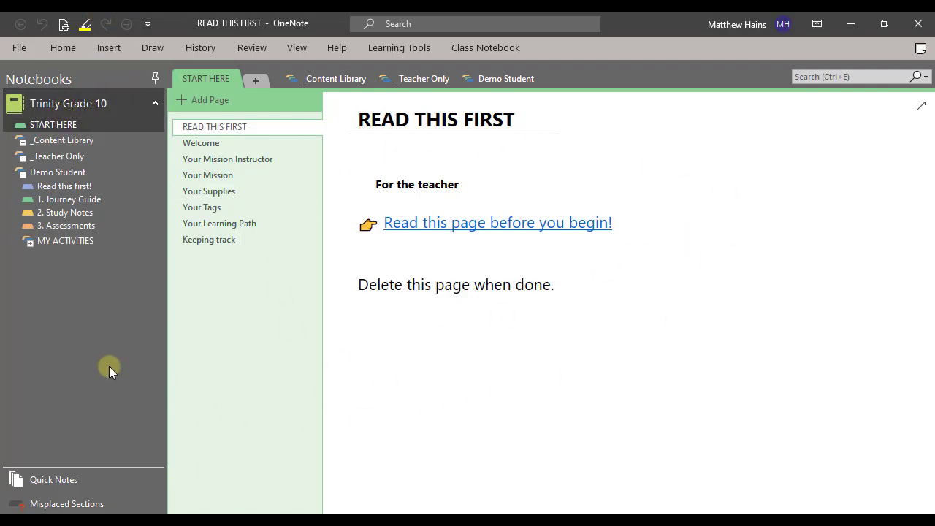
# - Check the signed-in account, then collapse the Trinity Grade 10 notebook
pyautogui.click(736, 23)
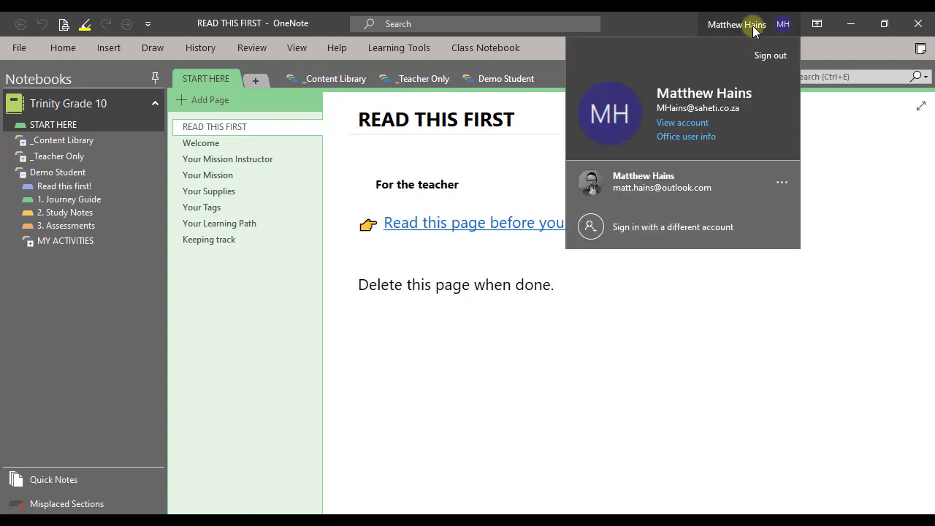
pyautogui.moveTo(628, 93)
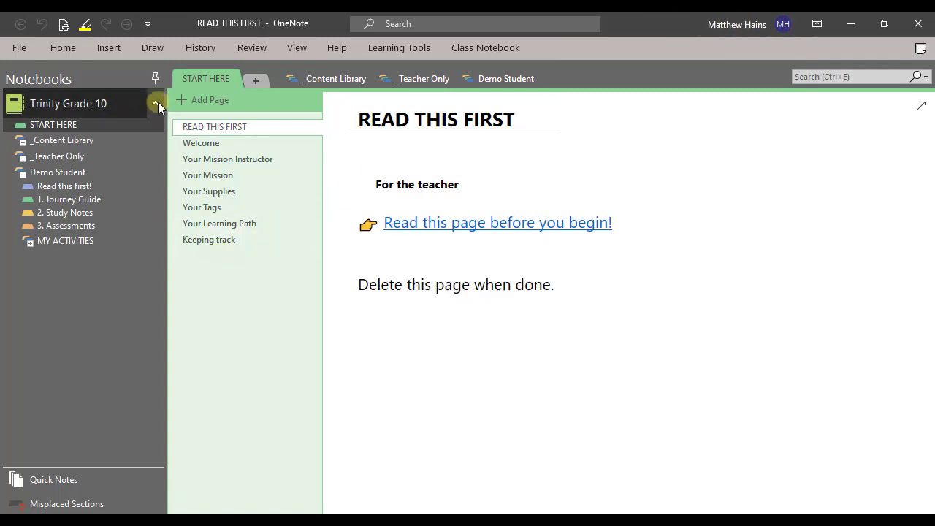
pyautogui.click(156, 103)
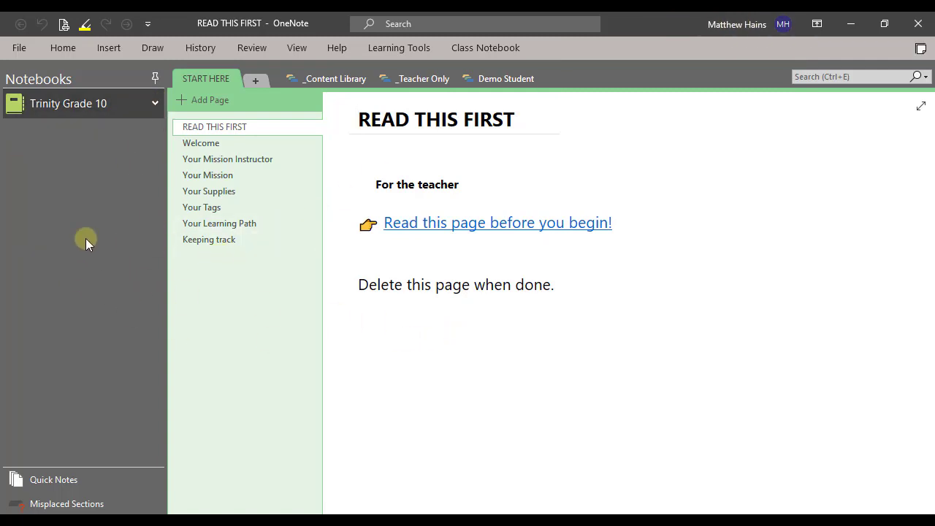
pyautogui.moveTo(20, 47)
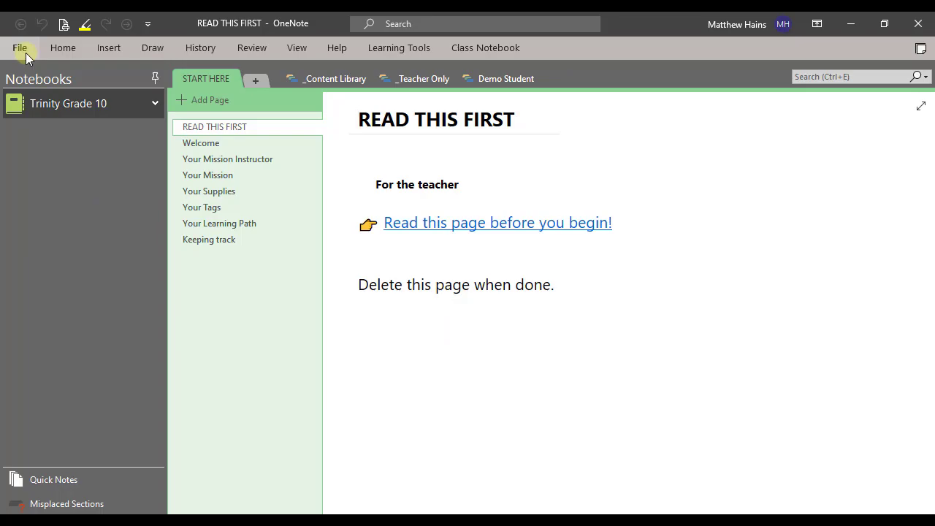
# - Browse File > Open to the school OneDrive's Class Notebooks folder listing GR10 CAT DEMO
pyautogui.click(21, 46)
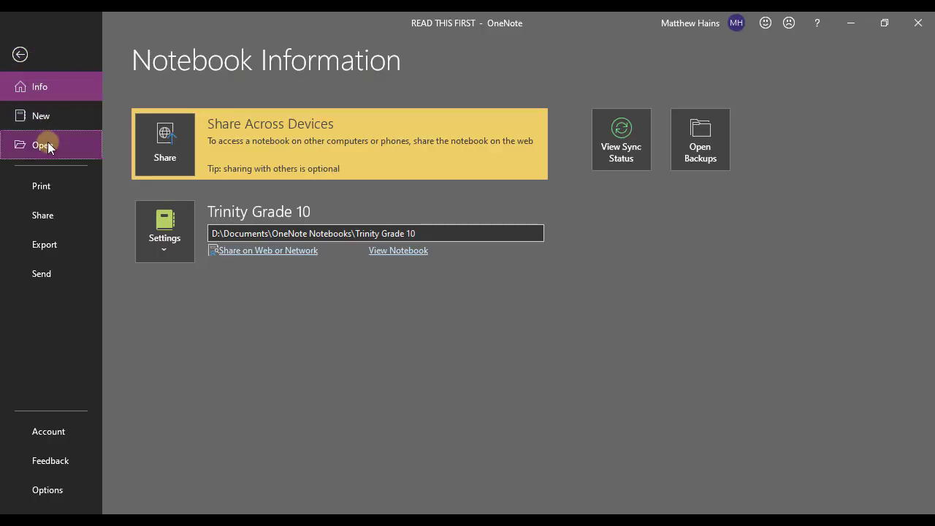
pyautogui.click(42, 144)
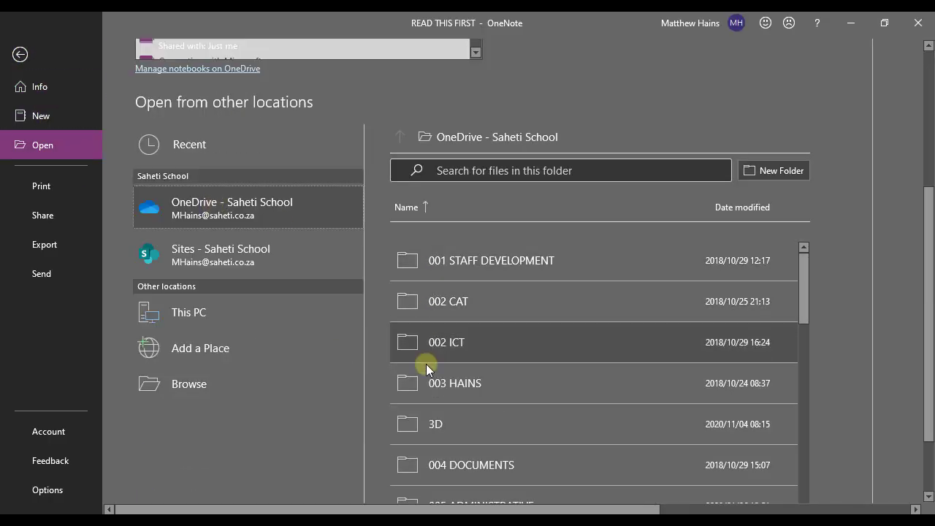
pyautogui.scroll(-3)
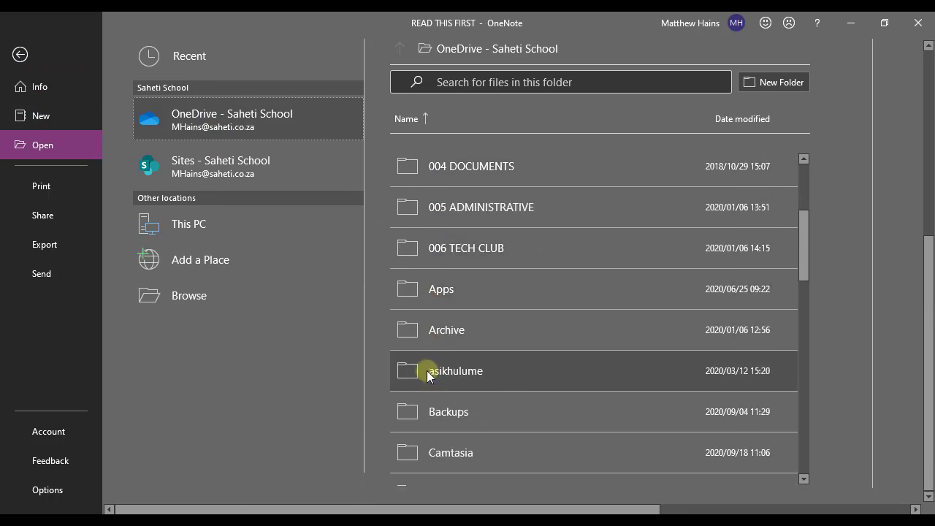
pyautogui.doubleClick(453, 371)
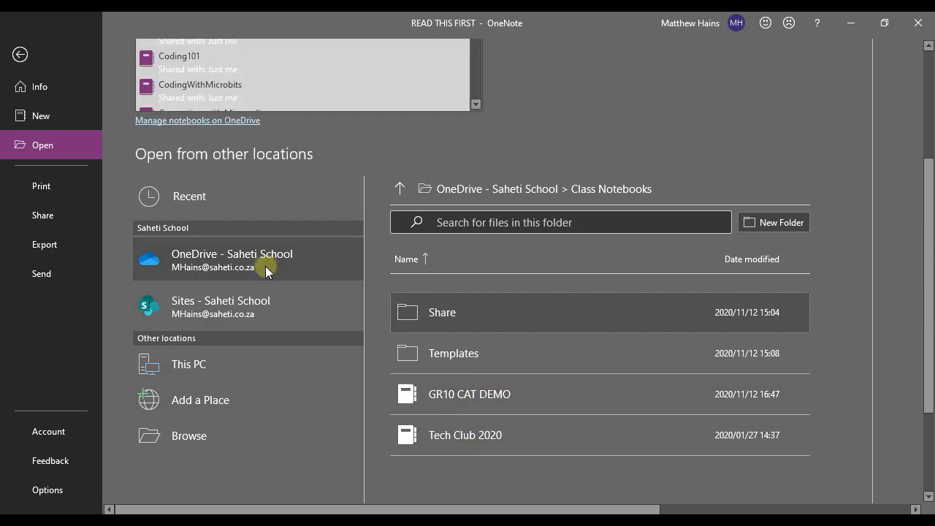
pyautogui.moveTo(258, 263)
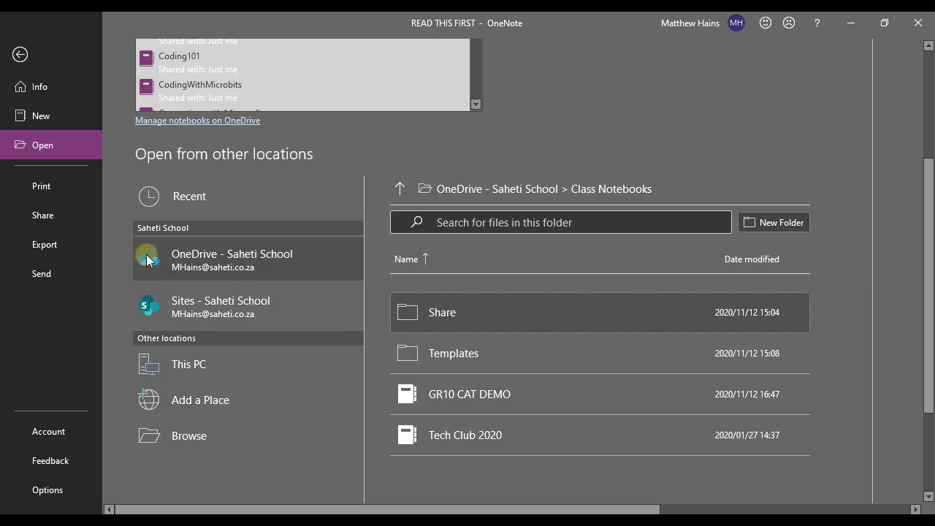
pyautogui.moveTo(280, 260)
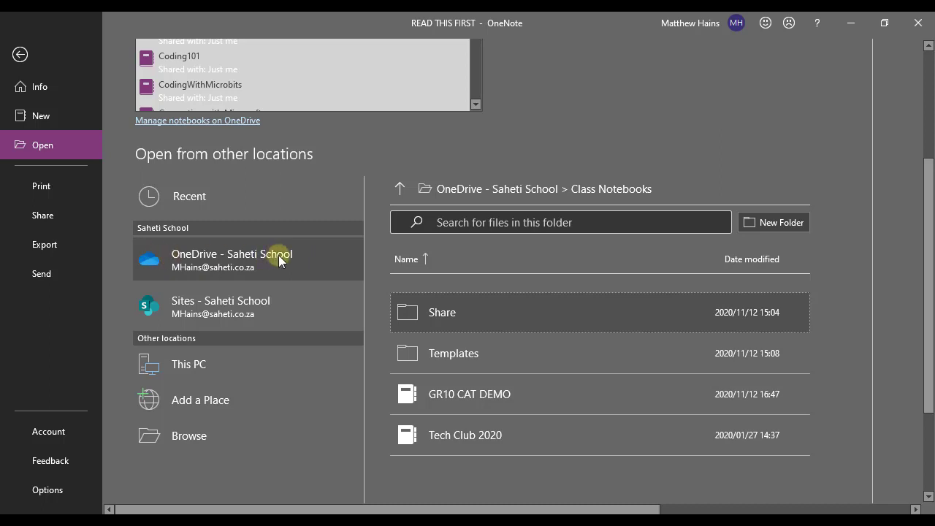
pyautogui.moveTo(466, 305)
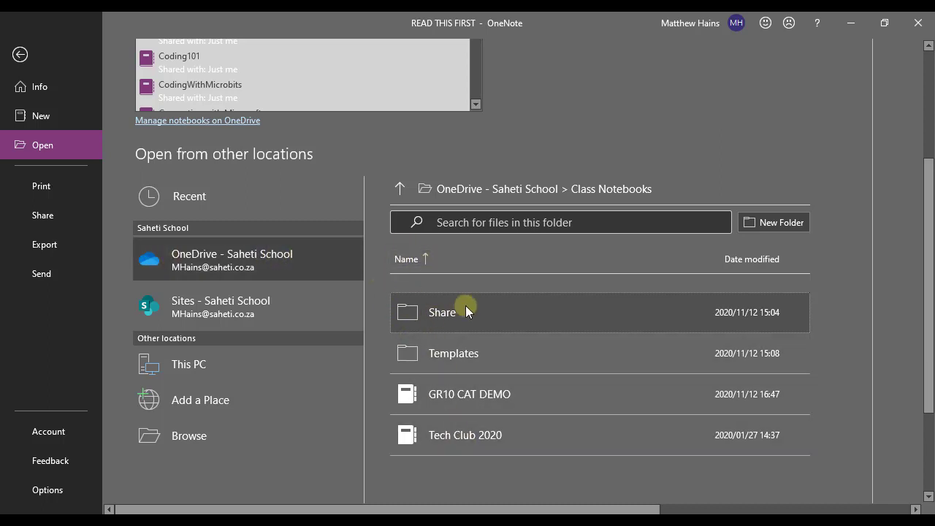
pyautogui.moveTo(473, 258)
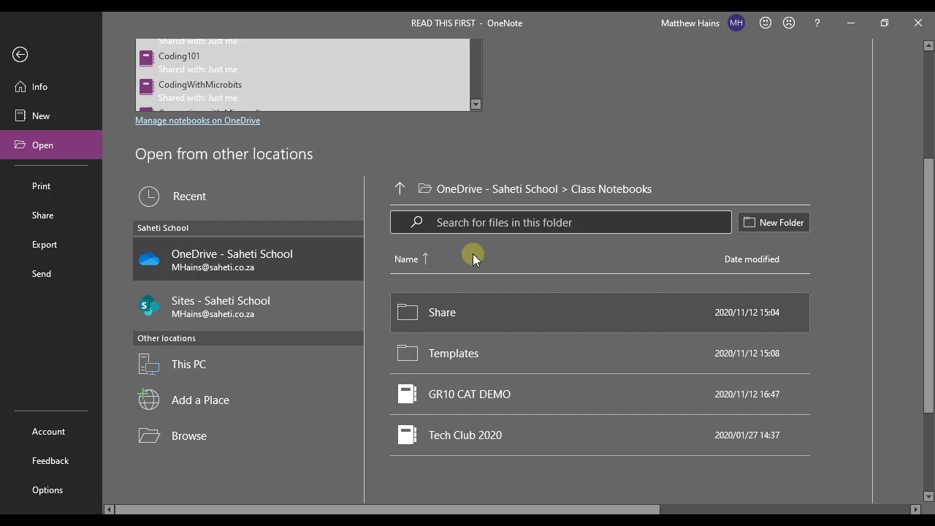
pyautogui.moveTo(547, 196)
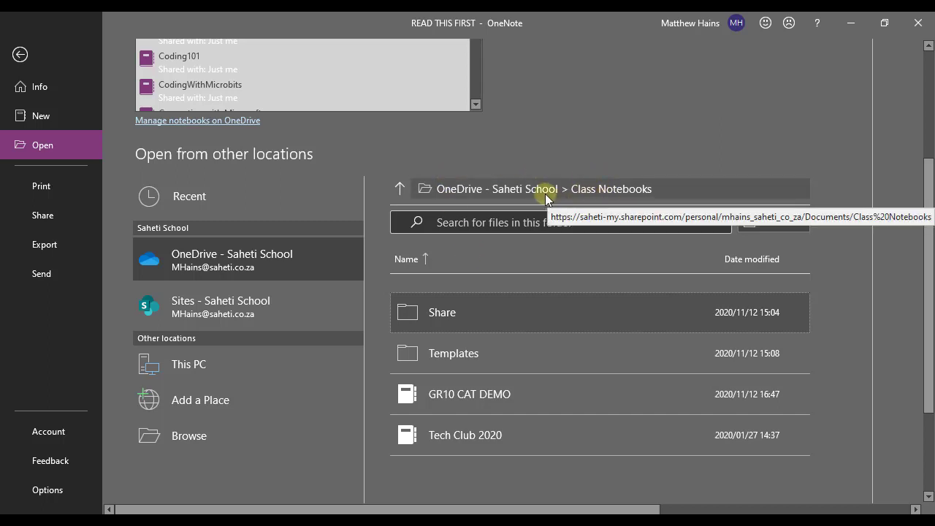
pyautogui.moveTo(622, 188)
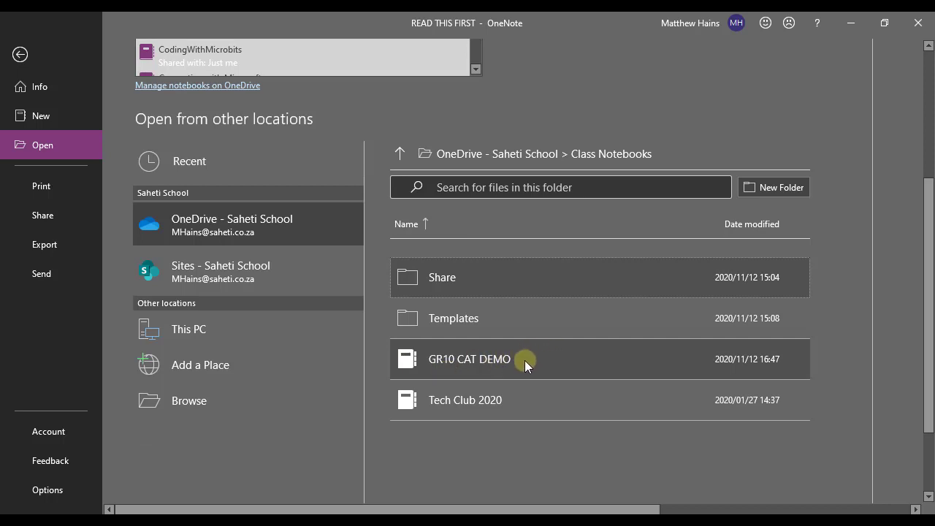
pyautogui.moveTo(464, 360)
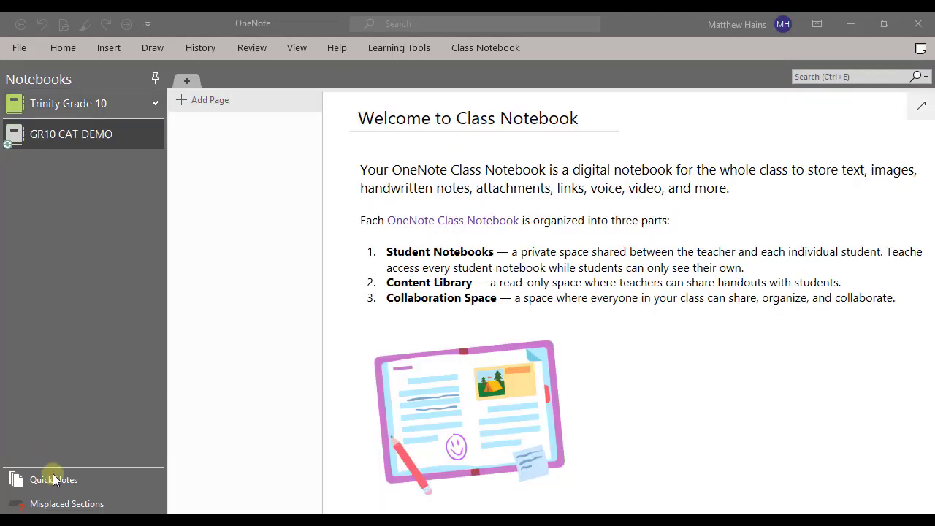
# - Expand GR10 CAT DEMO to list its sections and undock the notebook pane
pyautogui.click(71, 134)
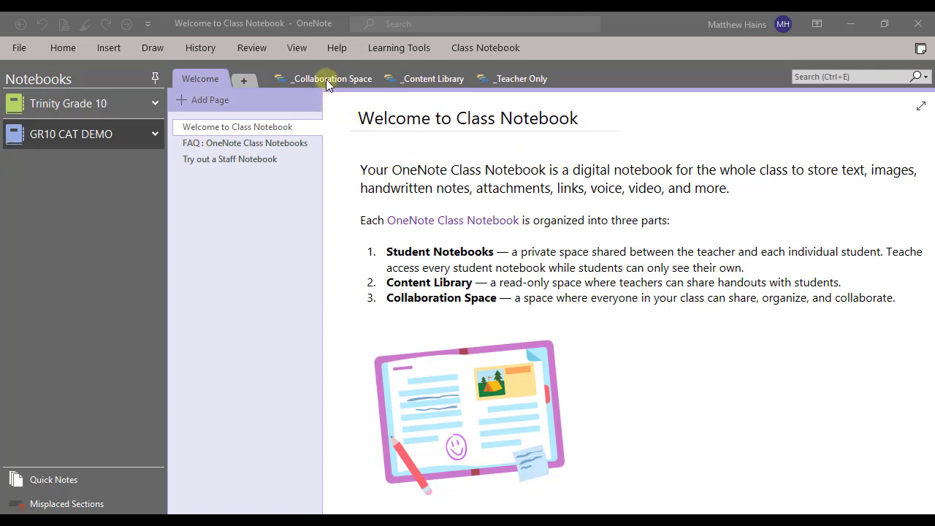
pyautogui.moveTo(432, 78)
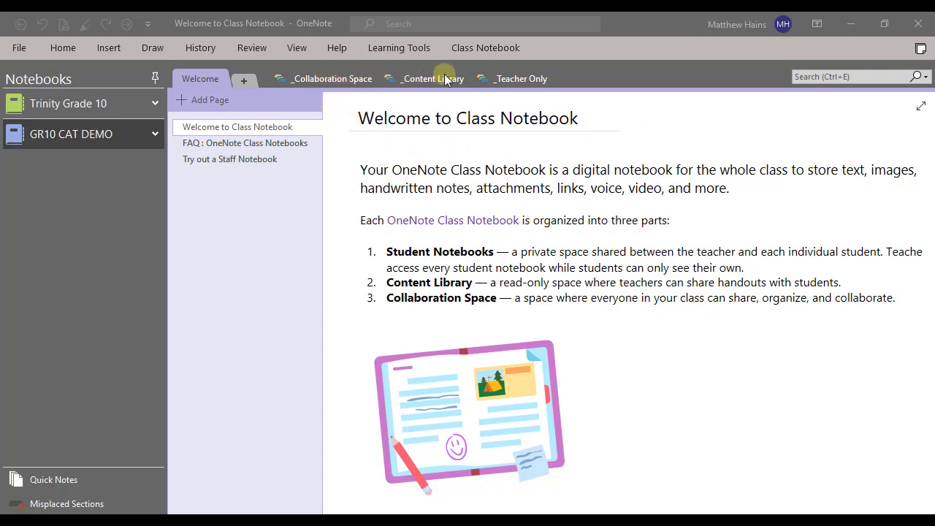
pyautogui.moveTo(146, 203)
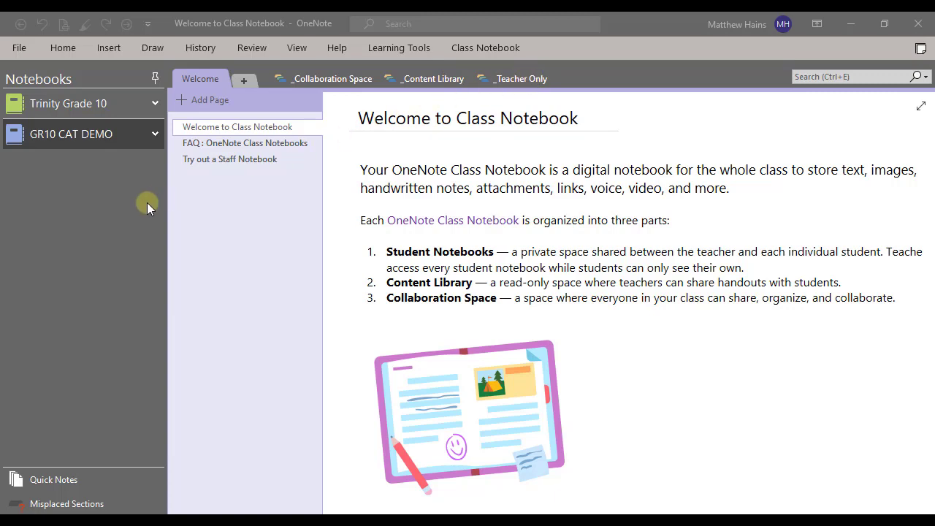
pyautogui.moveTo(117, 190)
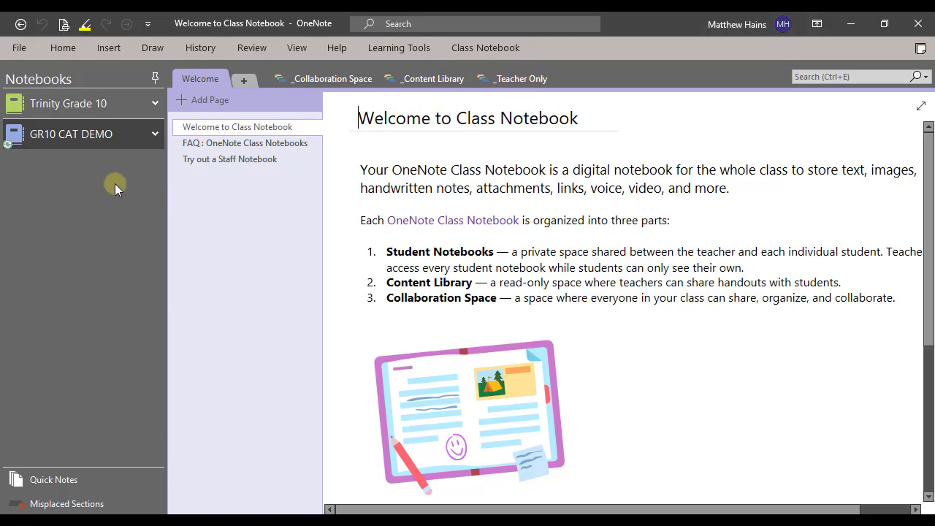
pyautogui.moveTo(154, 78)
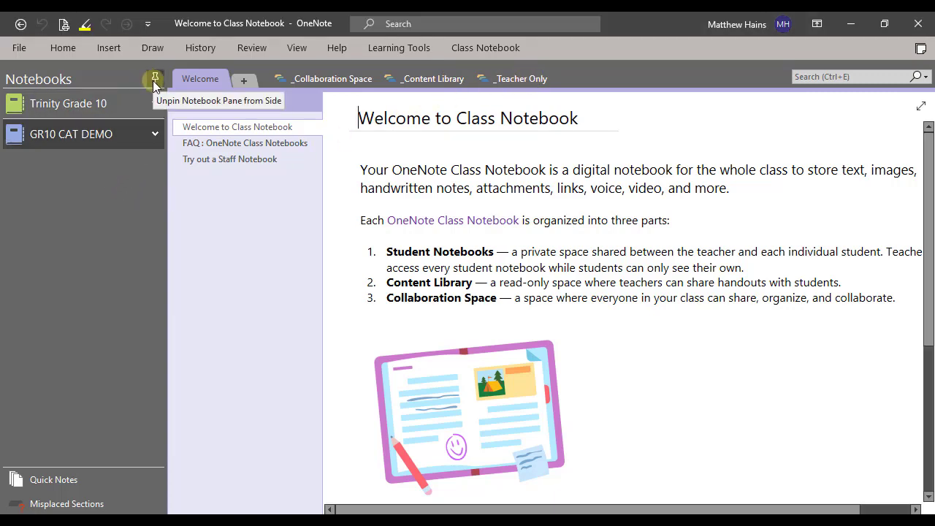
pyautogui.moveTo(155, 134)
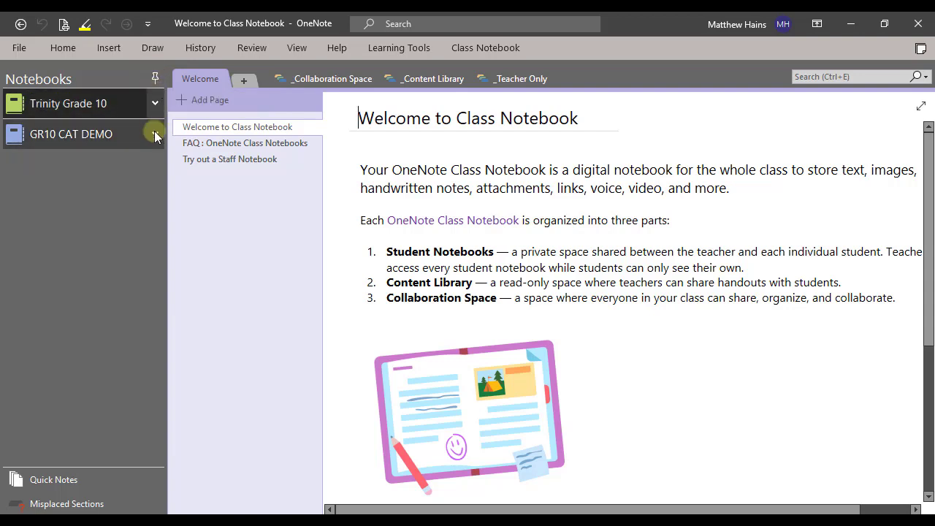
pyautogui.click(154, 134)
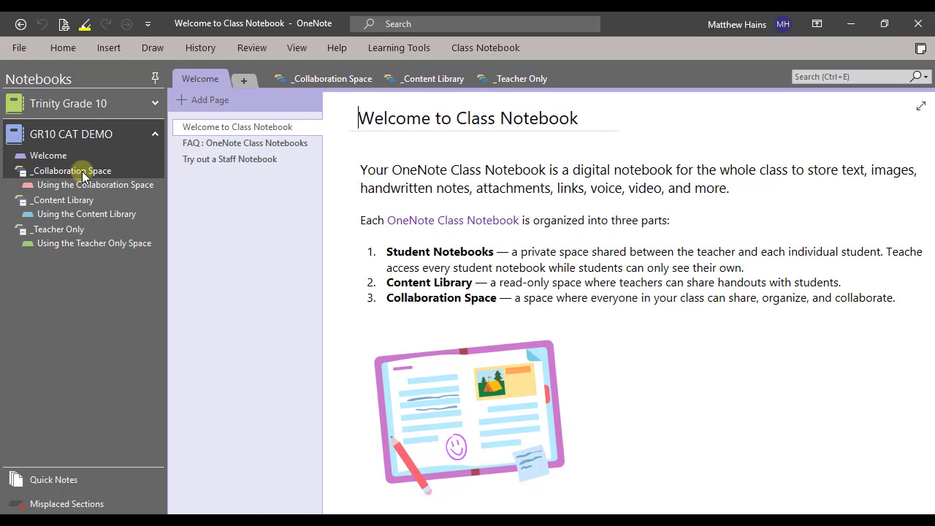
pyautogui.moveTo(155, 79)
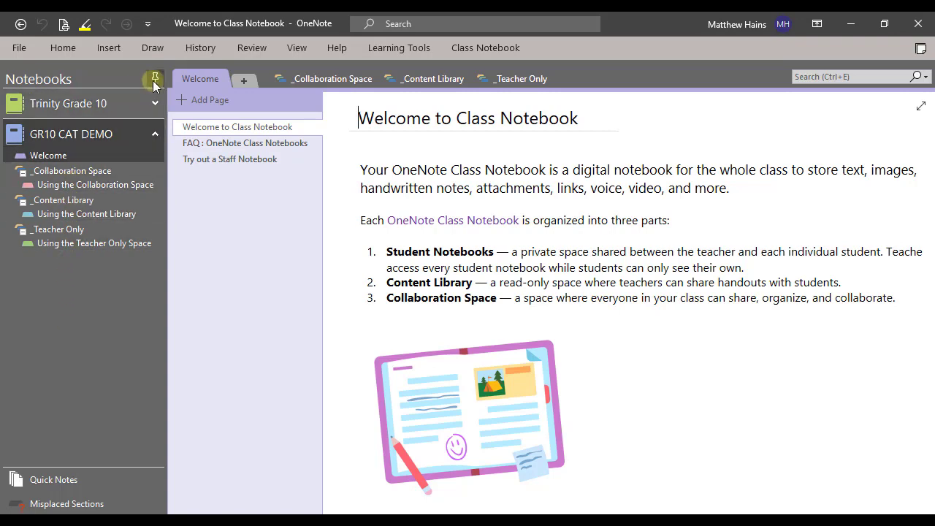
pyautogui.click(155, 79)
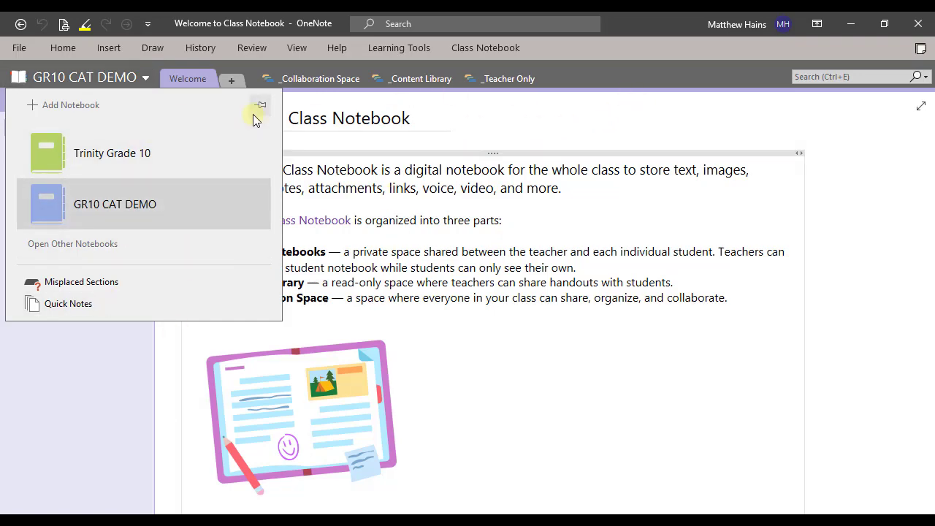
pyautogui.moveTo(261, 105)
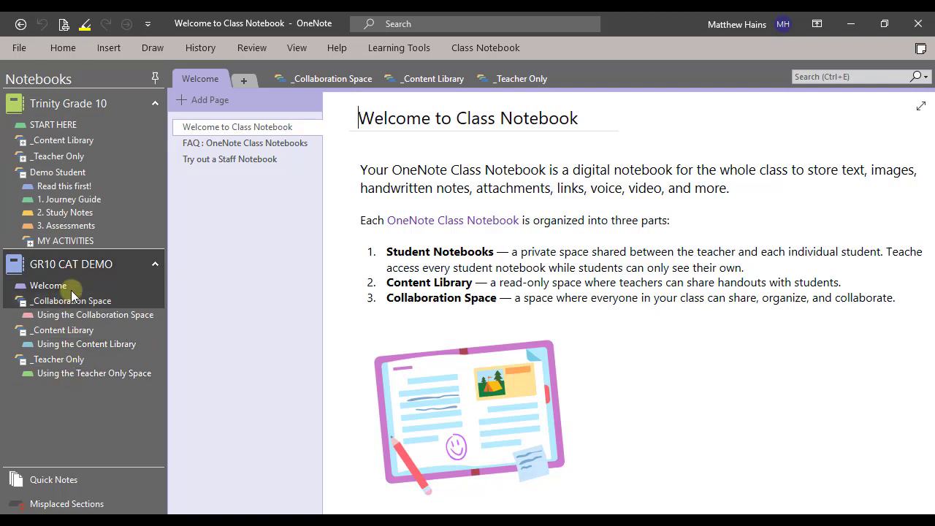
pyautogui.moveTo(73, 374)
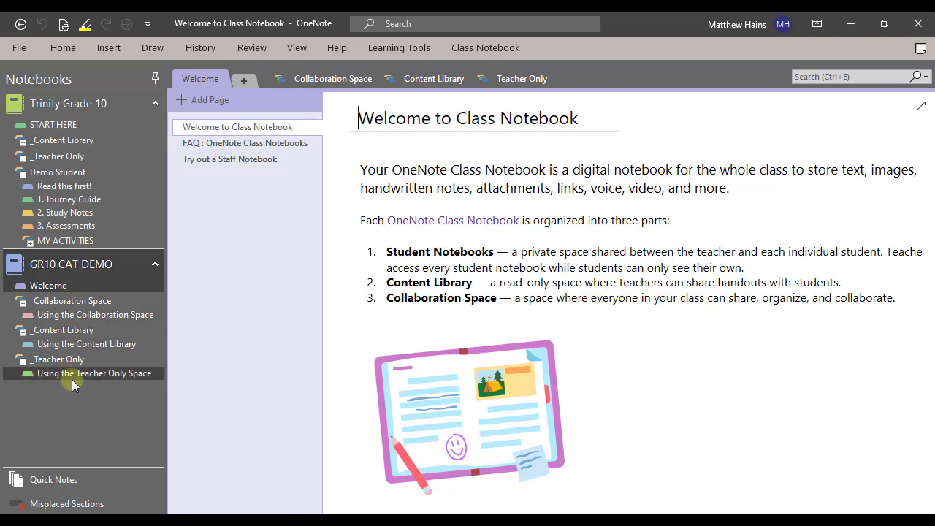
pyautogui.moveTo(93, 373)
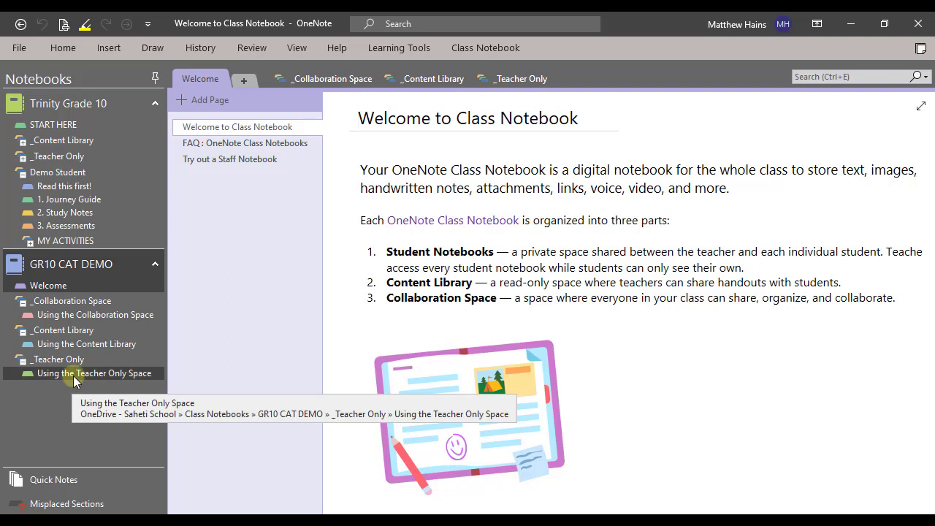
pyautogui.moveTo(58, 155)
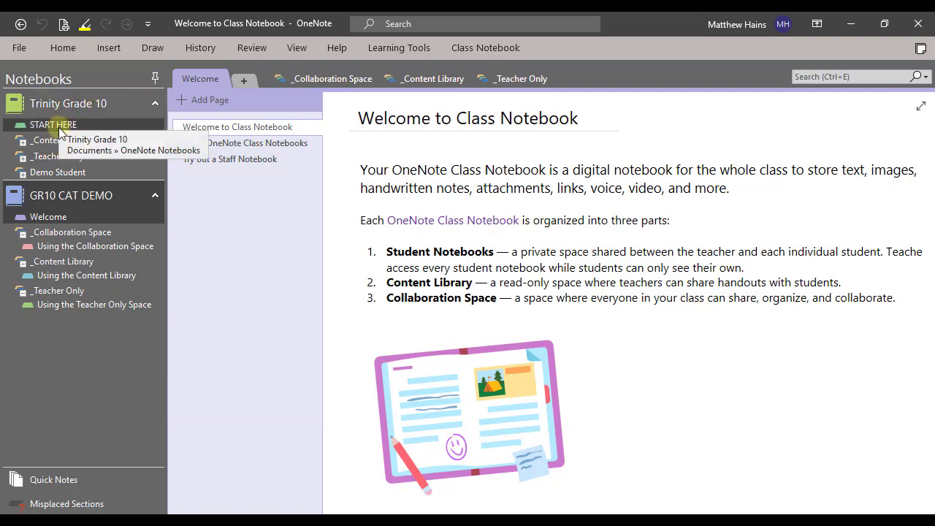
pyautogui.moveTo(53, 124)
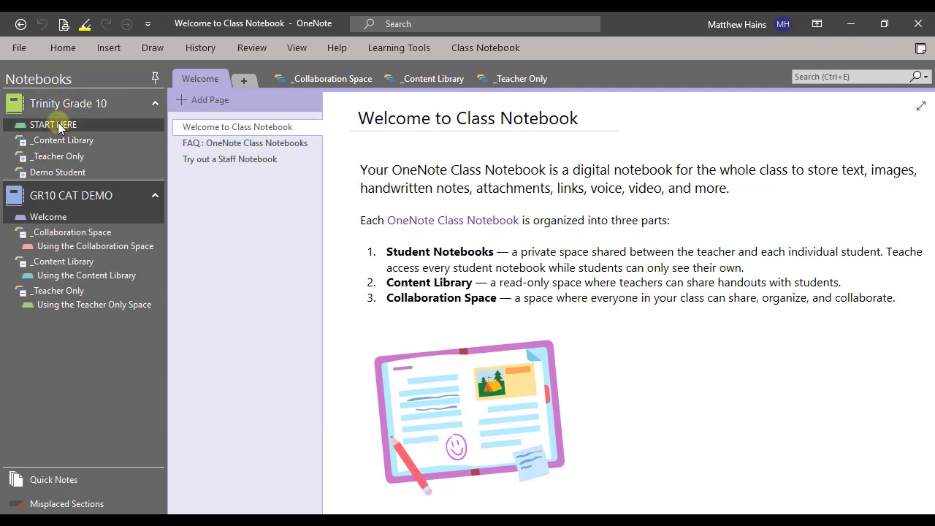
# - Move START HERE into GR10 CAT DEMO and delete its Welcome and _Collaboration Space sections
pyautogui.click(53, 124)
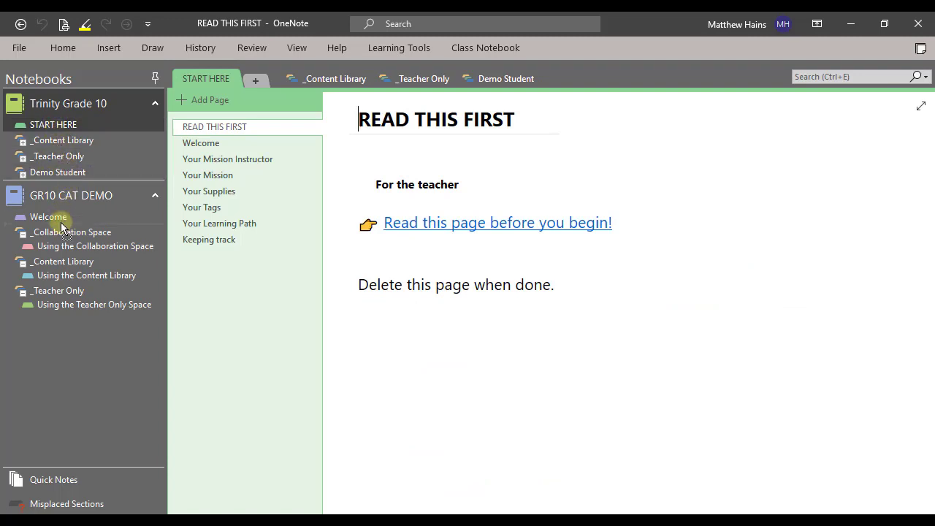
pyautogui.rightClick(48, 216)
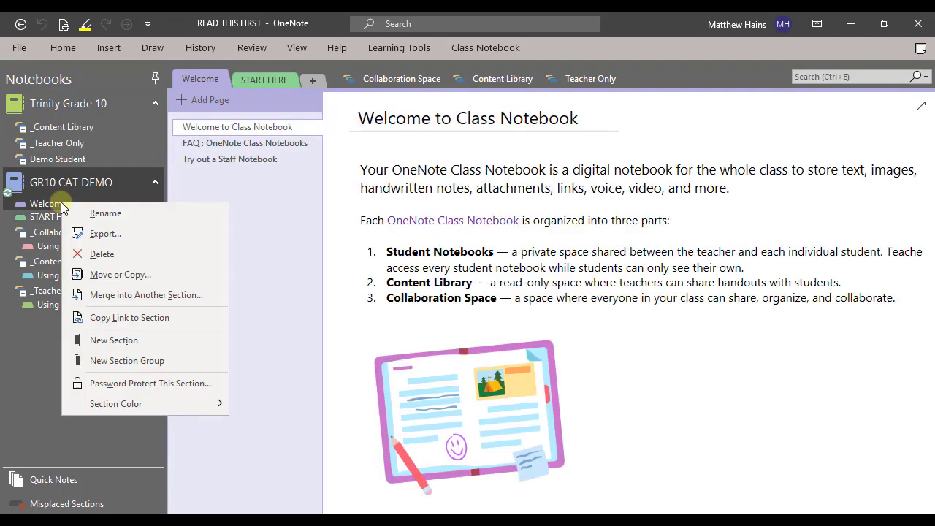
pyautogui.click(102, 254)
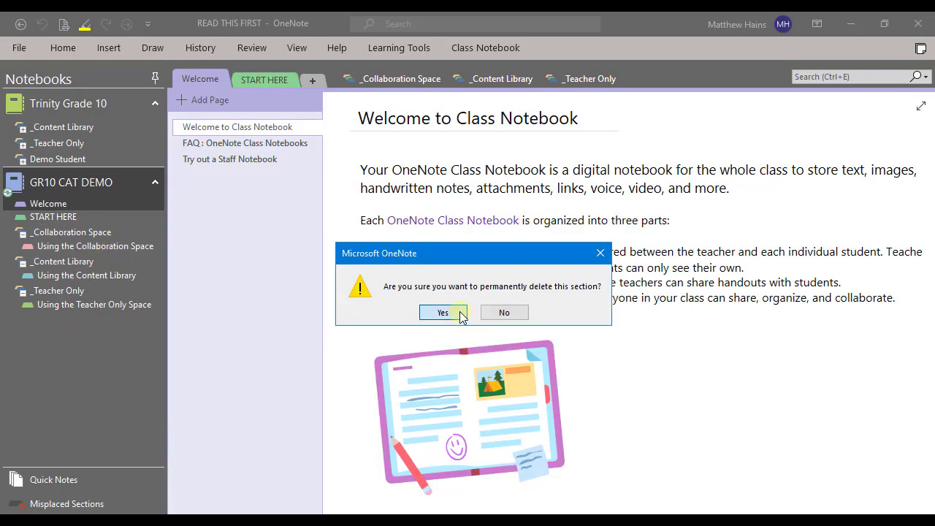
pyautogui.click(441, 312)
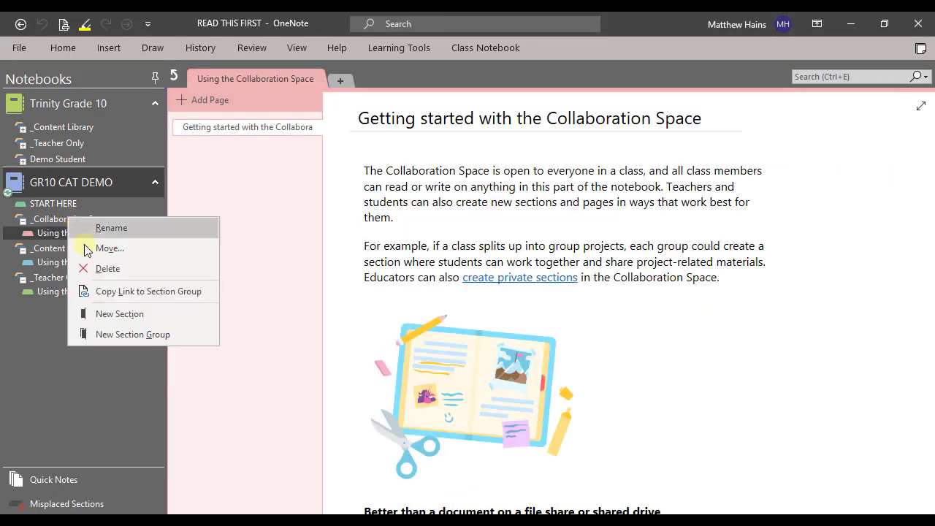
pyautogui.click(52, 203)
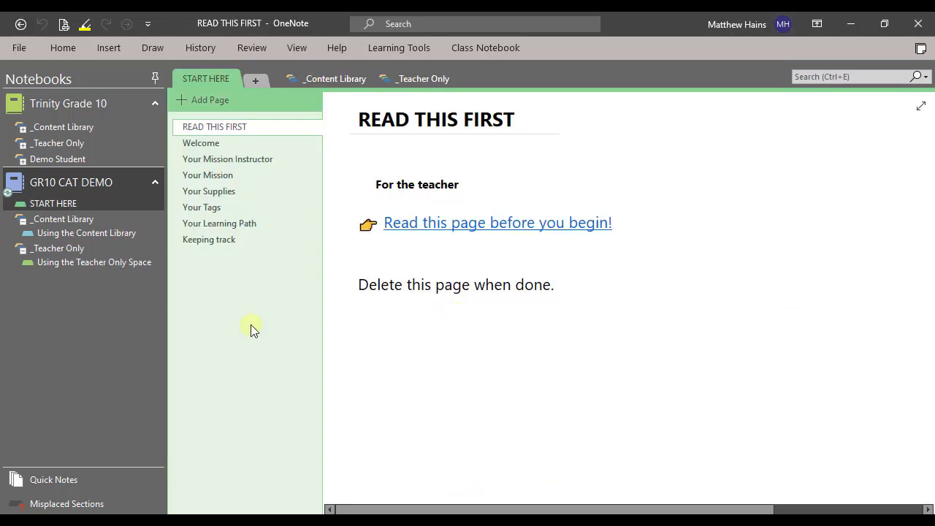
pyautogui.moveTo(61, 125)
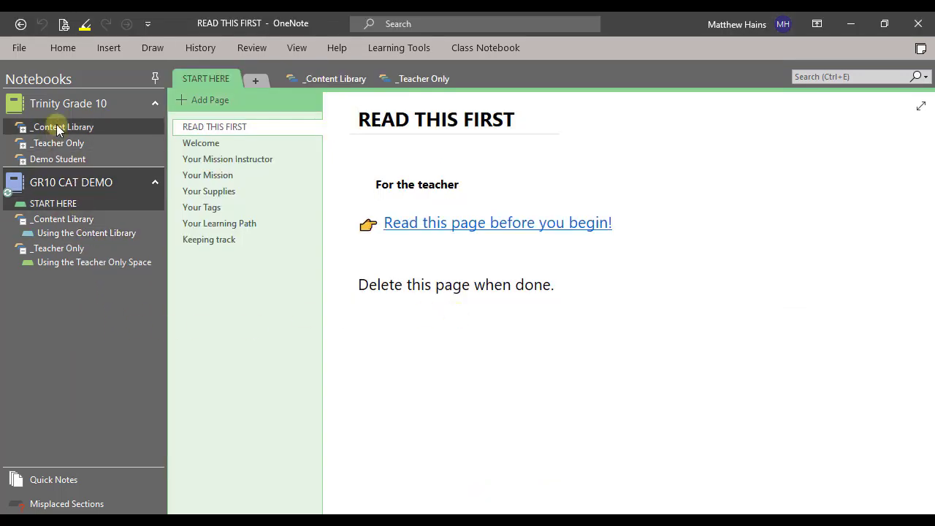
# - Collapse the LESSONS and ACTIVITIES groups so Trinity Grade 10's Content Library lists only its four groups
pyautogui.click(61, 126)
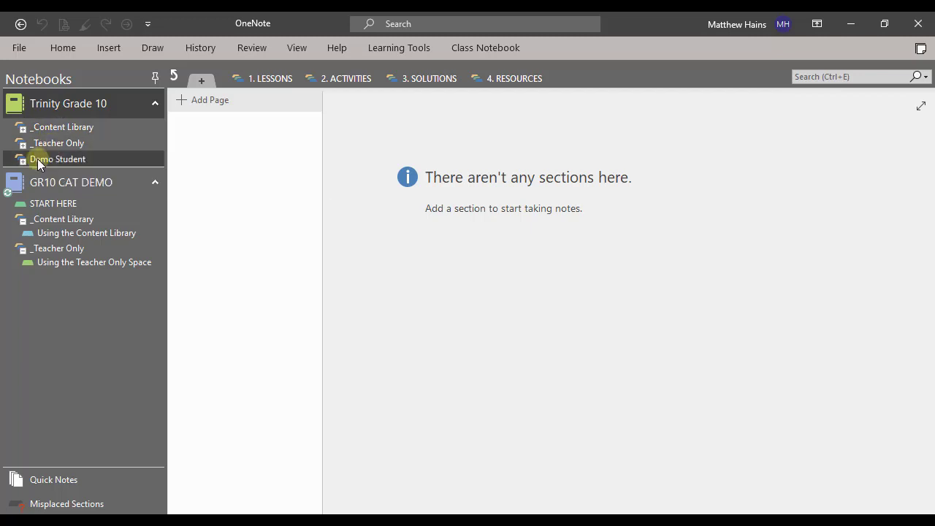
pyautogui.click(59, 143)
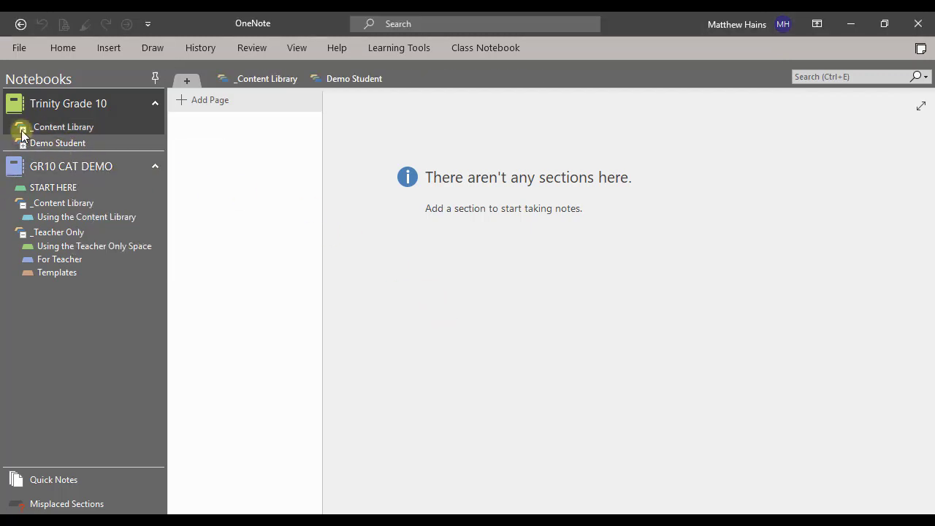
pyautogui.click(23, 125)
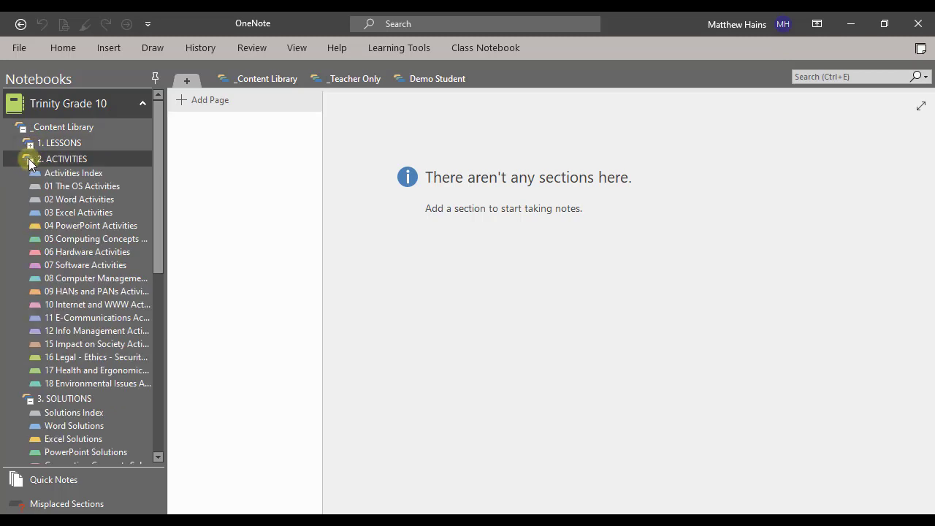
pyautogui.click(29, 158)
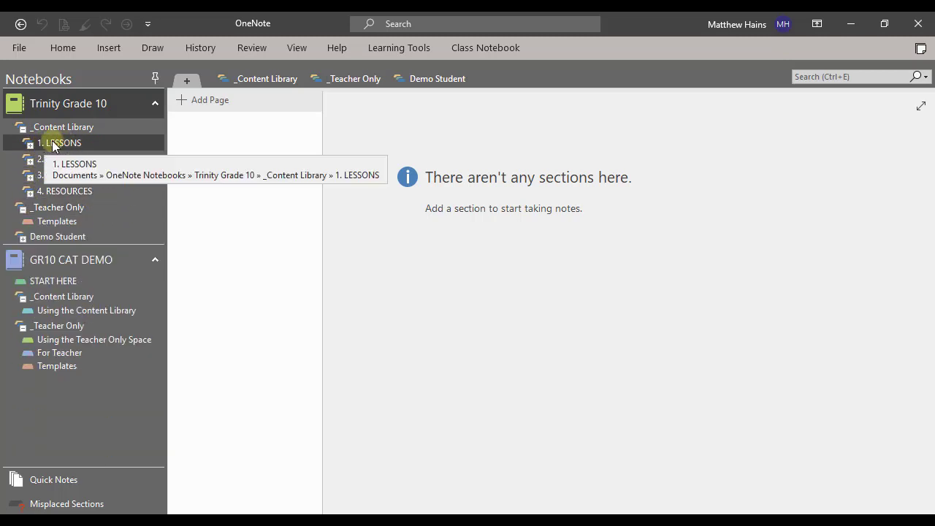
# - Move the 1. LESSONS and 2. ACTIVITIES groups into GR10 CAT DEMO's _Content Library
pyautogui.click(62, 143)
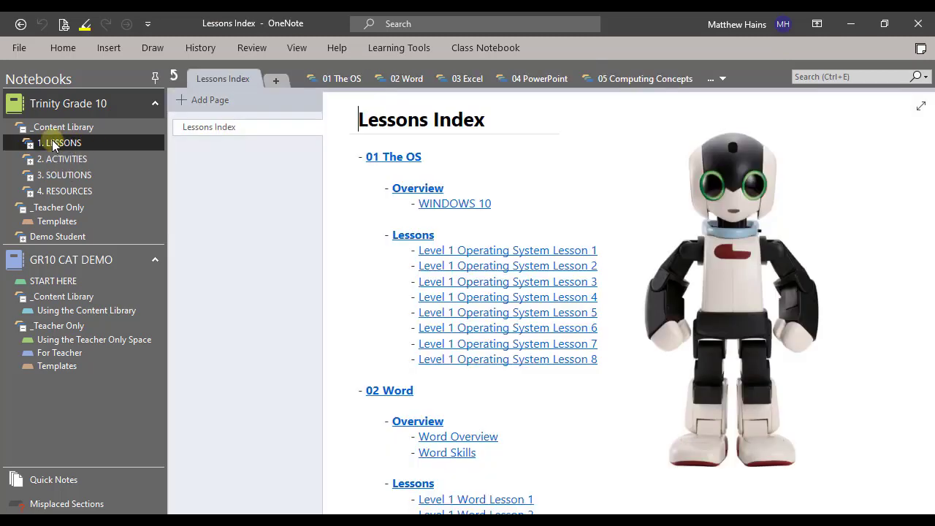
pyautogui.moveTo(61, 143)
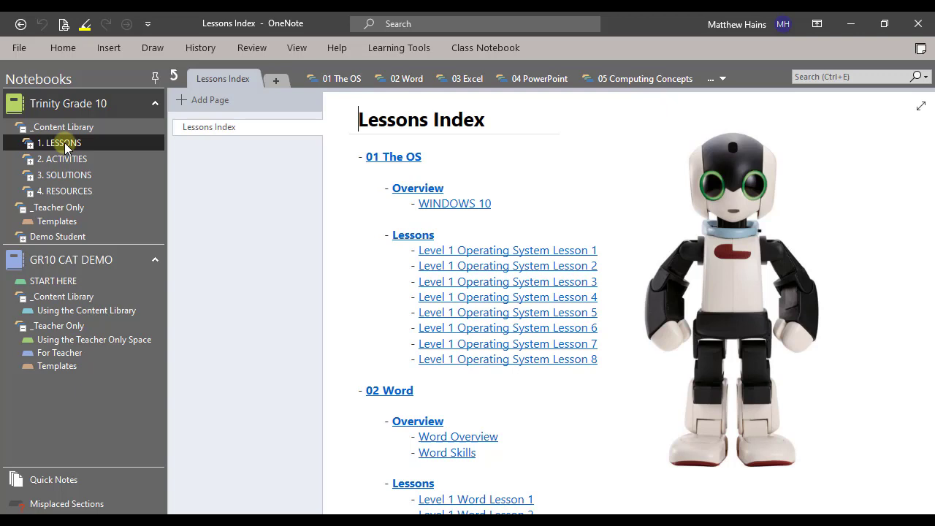
pyautogui.moveTo(76, 265)
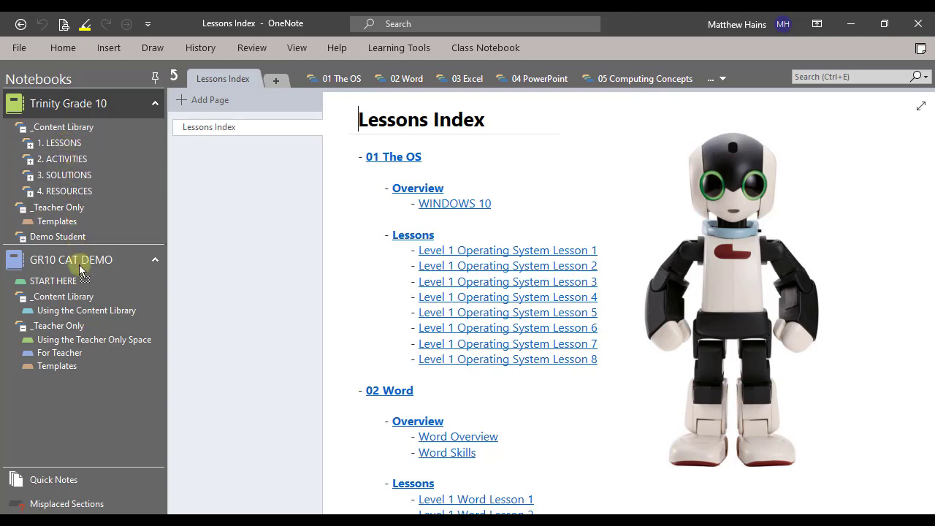
pyautogui.click(86, 293)
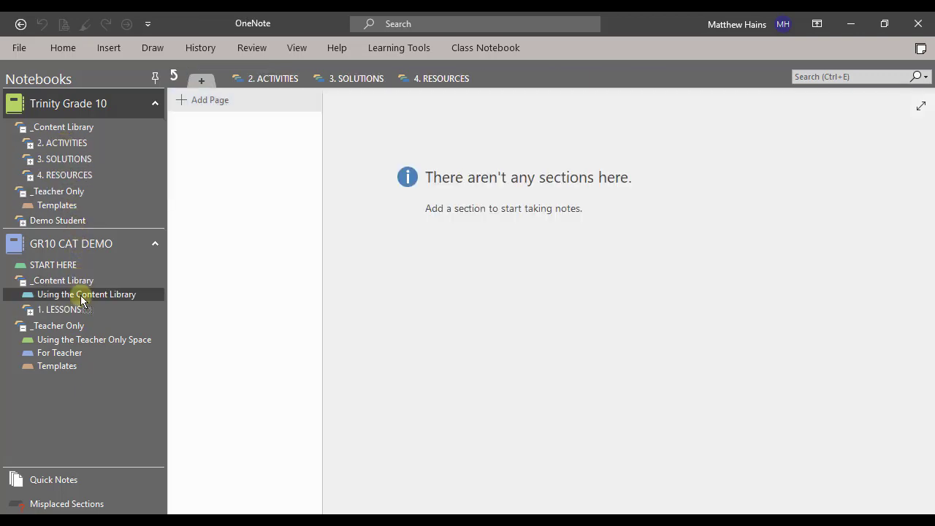
pyautogui.click(61, 143)
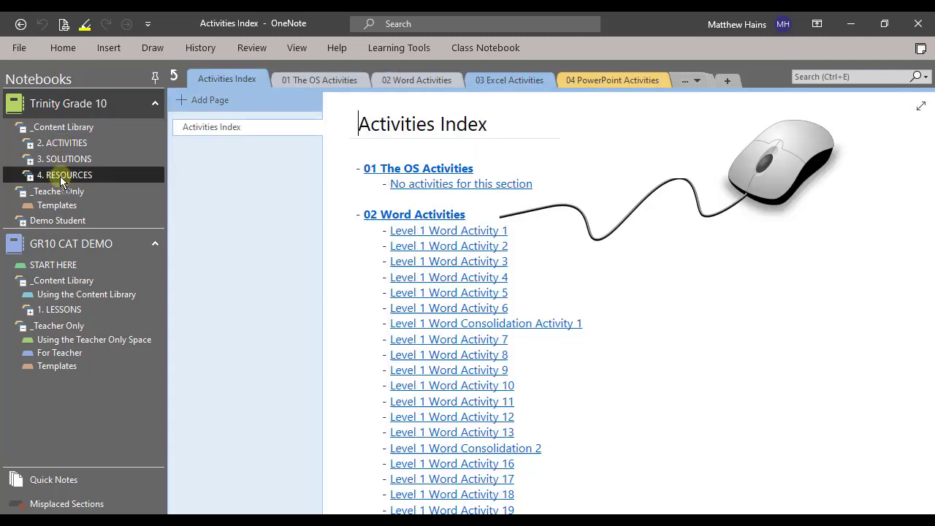
pyautogui.click(61, 280)
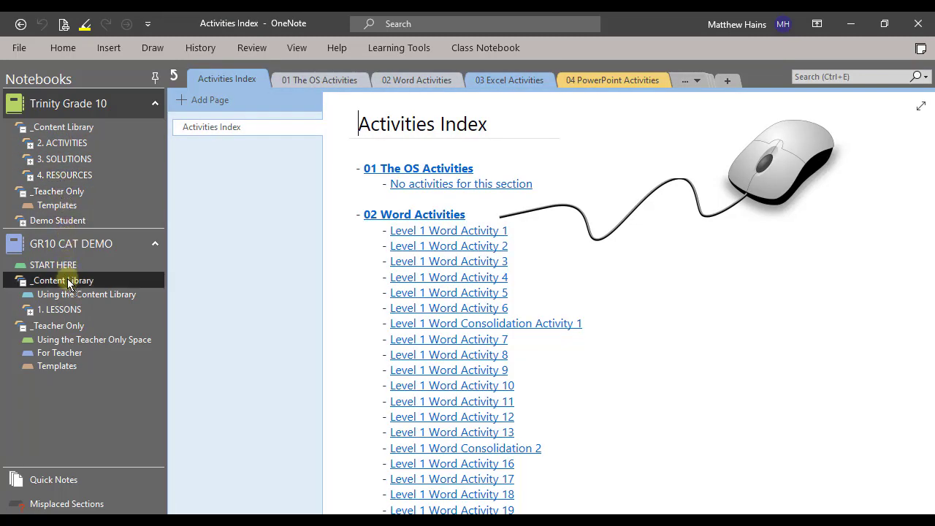
pyautogui.click(64, 143)
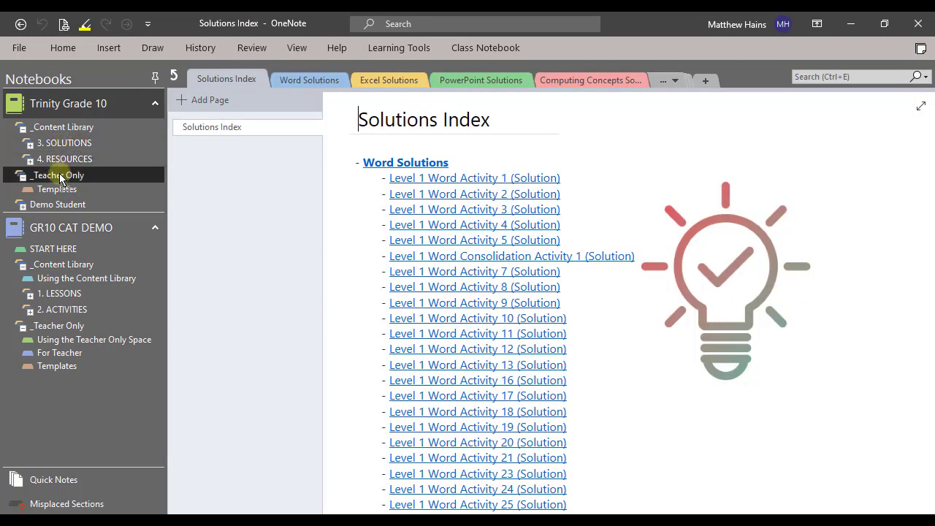
# - Move the 3. SOLUTIONS and 4. RESOURCES groups into GR10 CAT DEMO's _Content Library
pyautogui.click(63, 263)
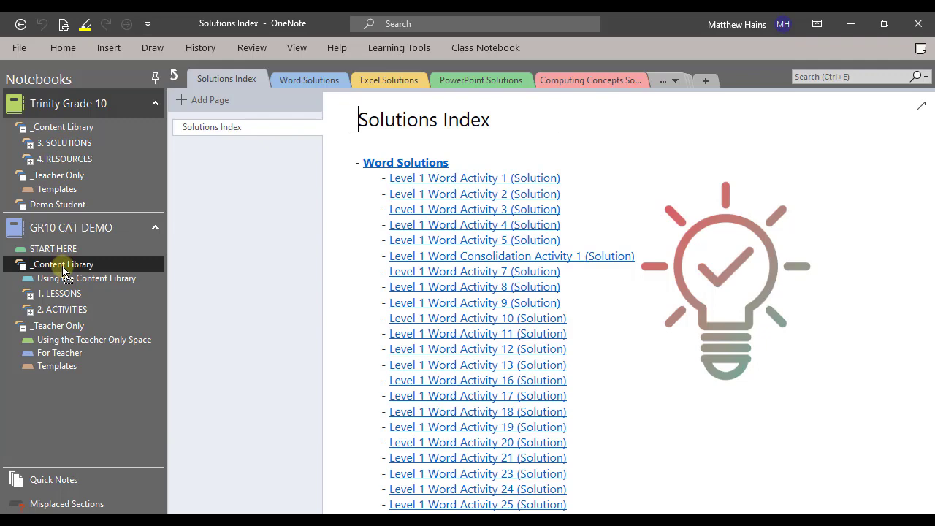
pyautogui.click(64, 143)
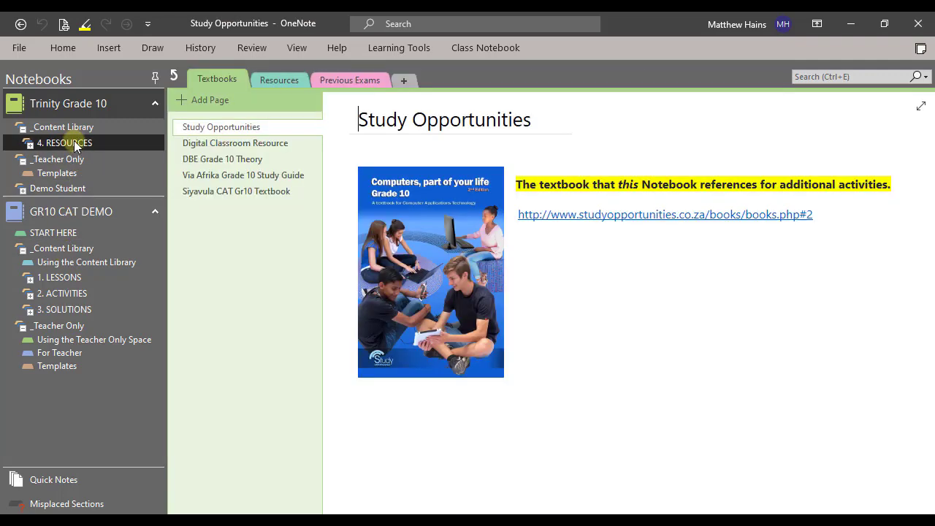
pyautogui.moveTo(61, 222)
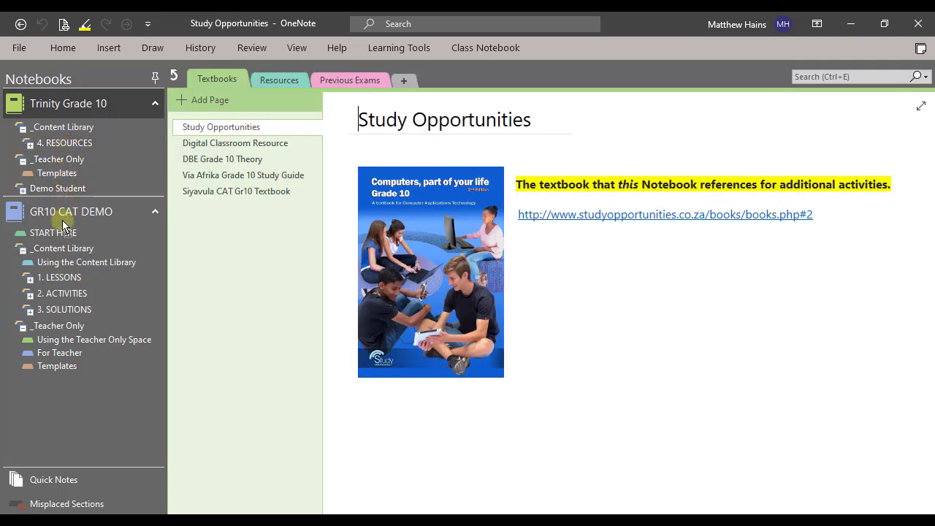
pyautogui.click(62, 126)
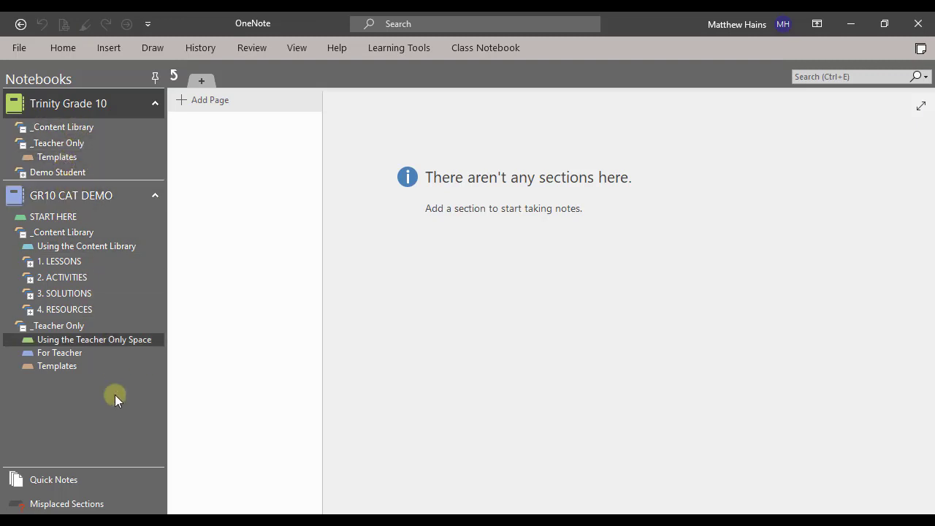
pyautogui.moveTo(138, 427)
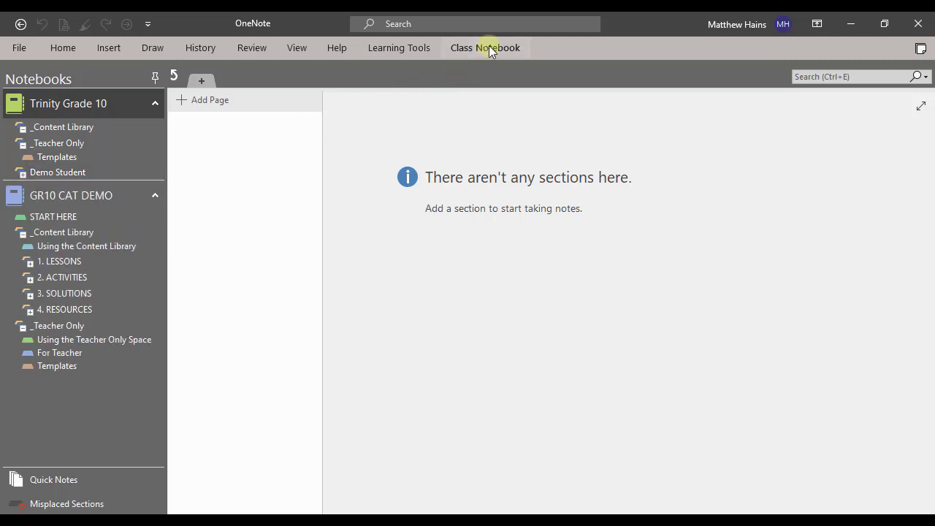
pyautogui.moveTo(500, 55)
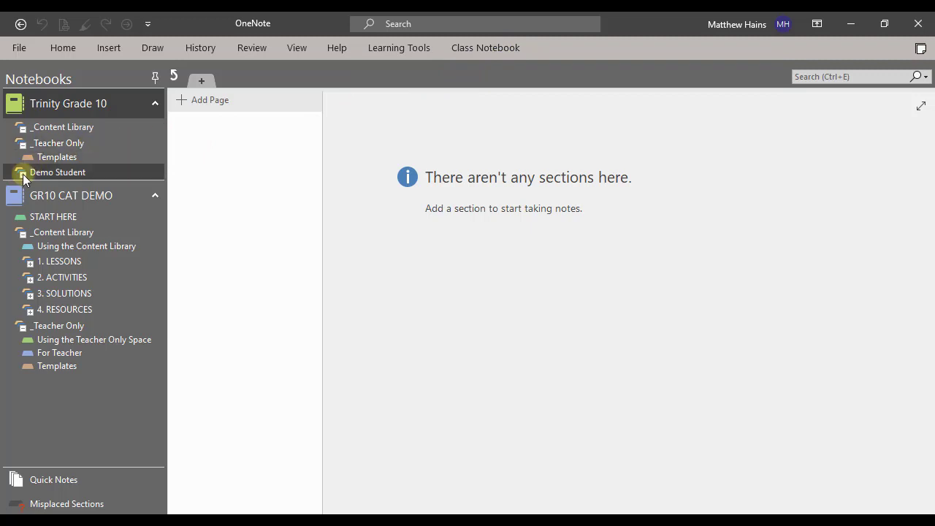
# - Check the Read this first! section's options, then move Demo Student toward GR10 CAT DEMO's _Teacher Only
pyautogui.rightClick(58, 186)
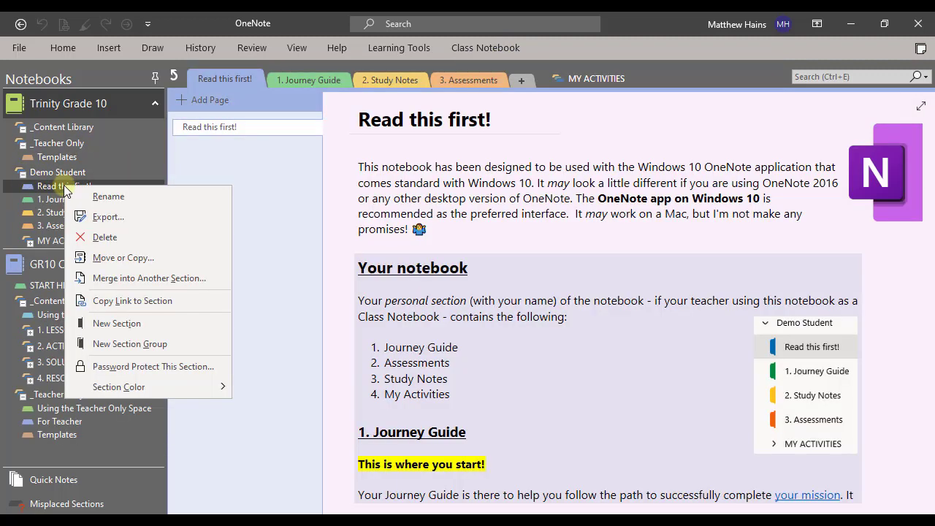
pyautogui.moveTo(188, 306)
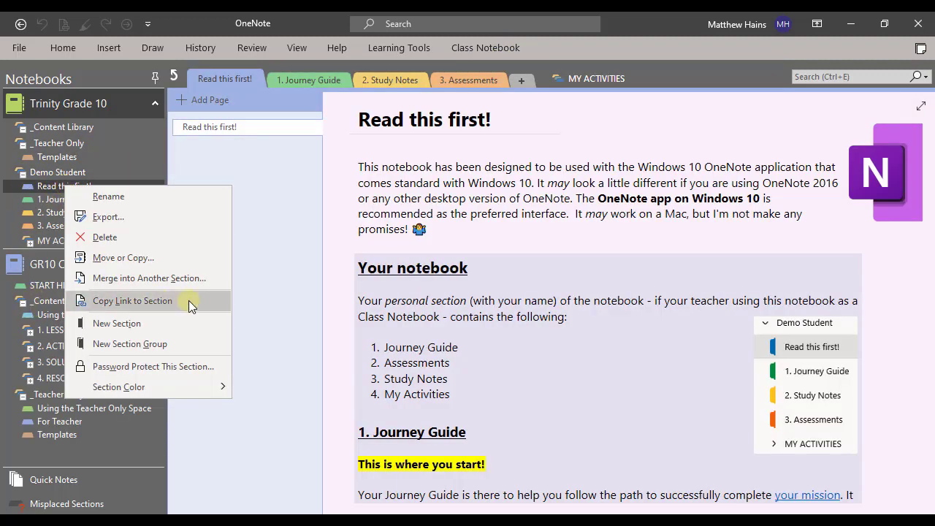
pyautogui.moveTo(22, 401)
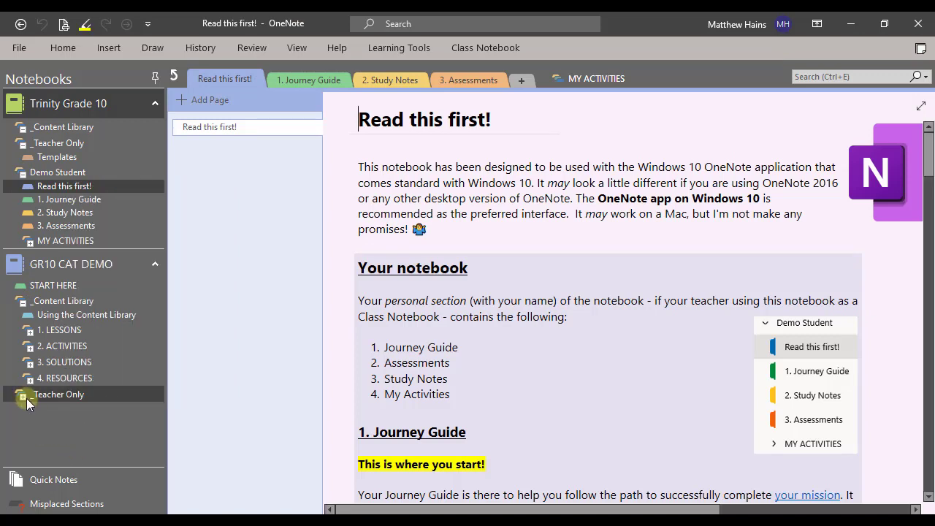
pyautogui.moveTo(33, 363)
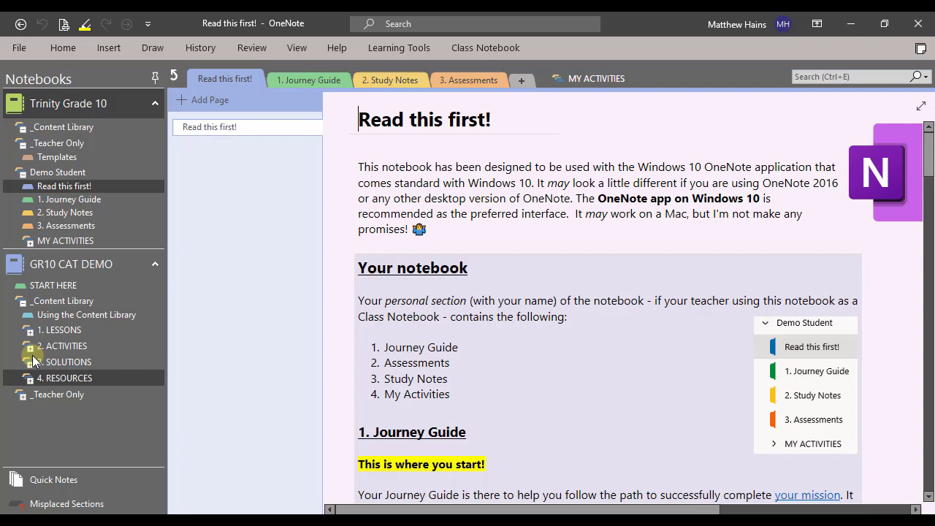
pyautogui.moveTo(58, 158)
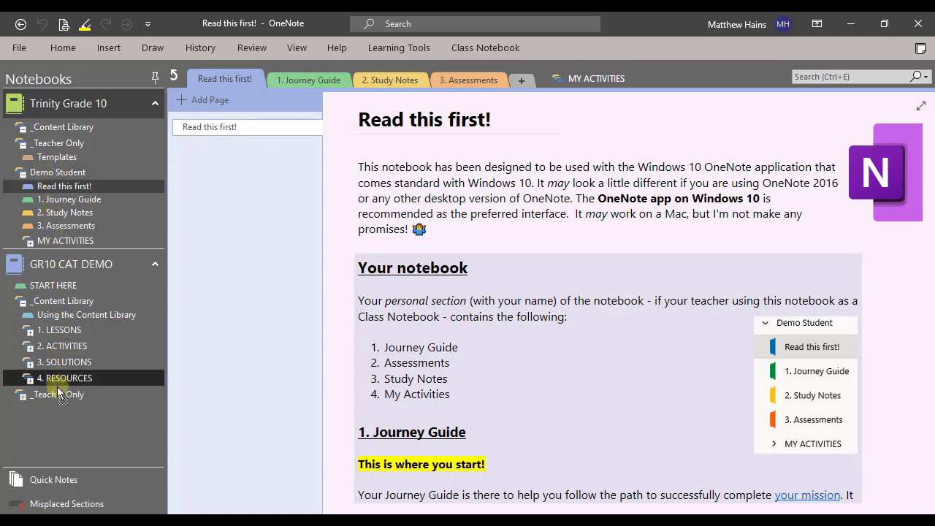
pyautogui.click(22, 310)
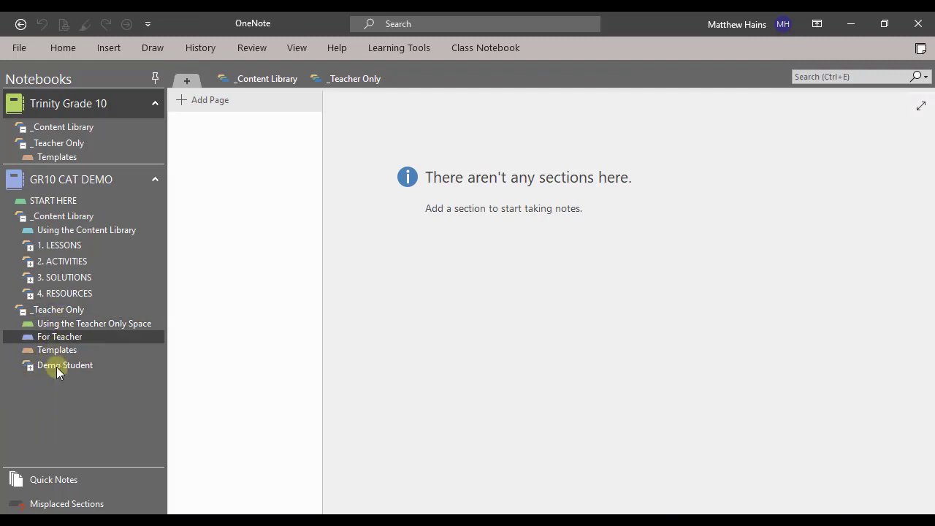
pyautogui.moveTo(62, 126)
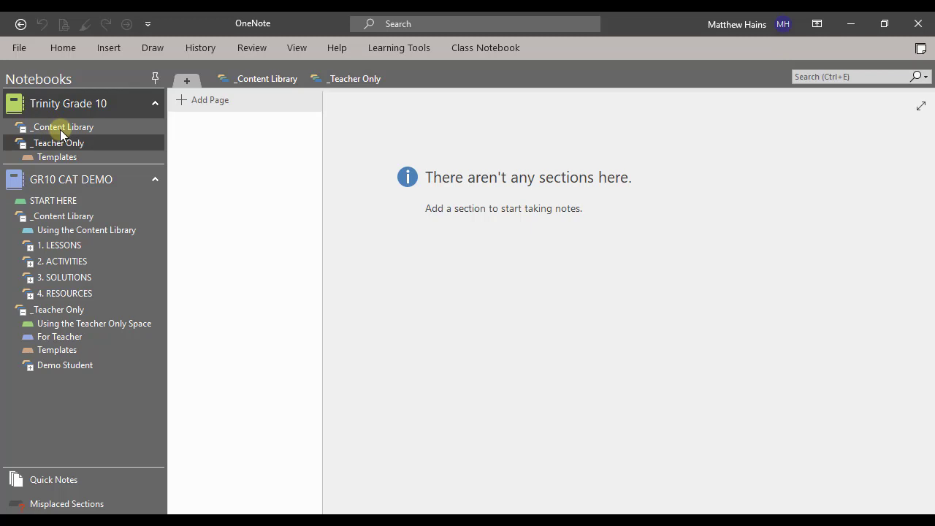
# - Bring up the Trinity Grade 10 notebook's options to close it
pyautogui.rightClick(67, 102)
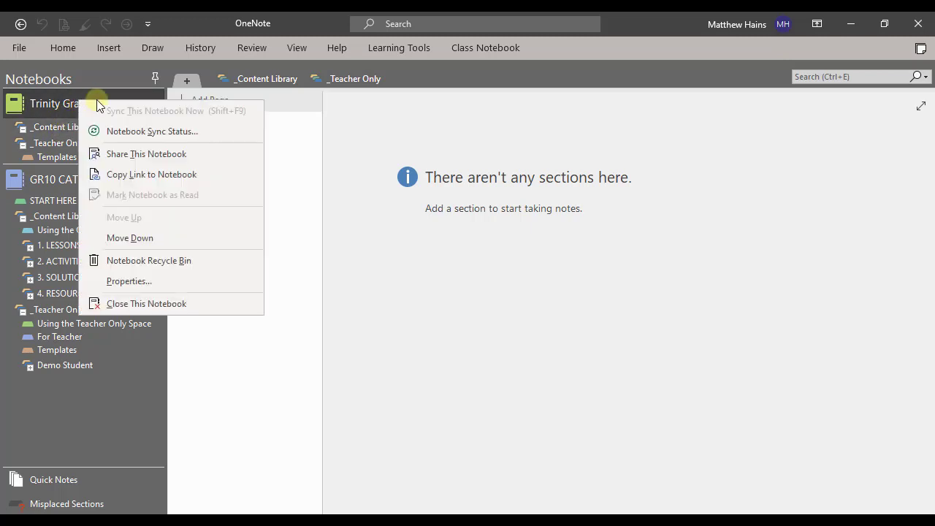
pyautogui.moveTo(152, 307)
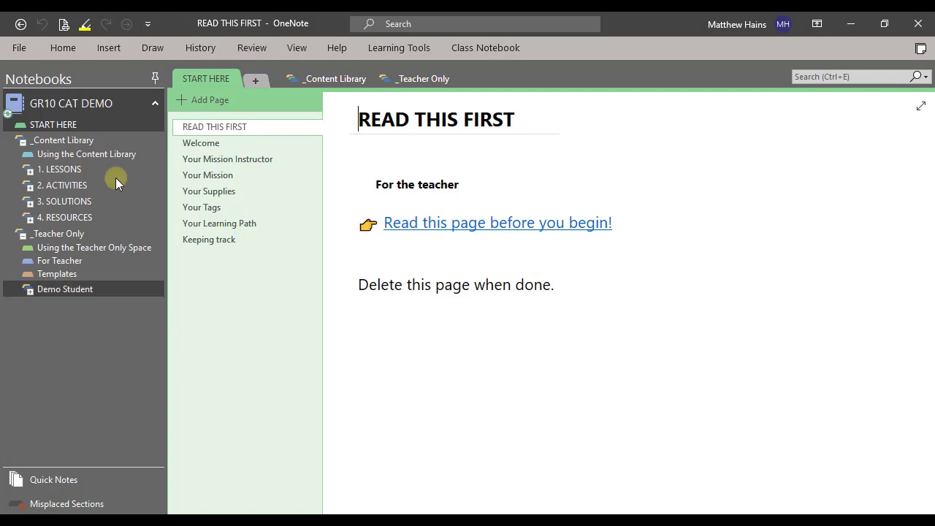
pyautogui.moveTo(50, 322)
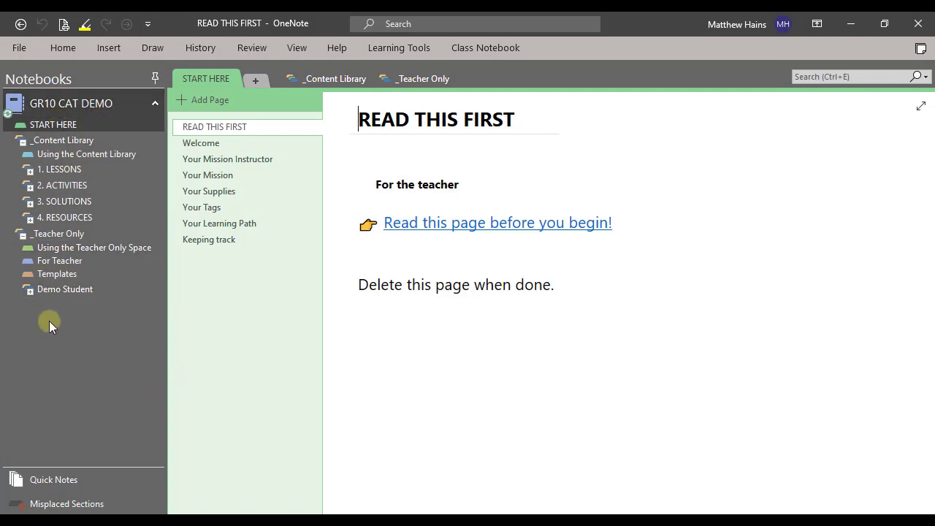
pyautogui.moveTo(64, 306)
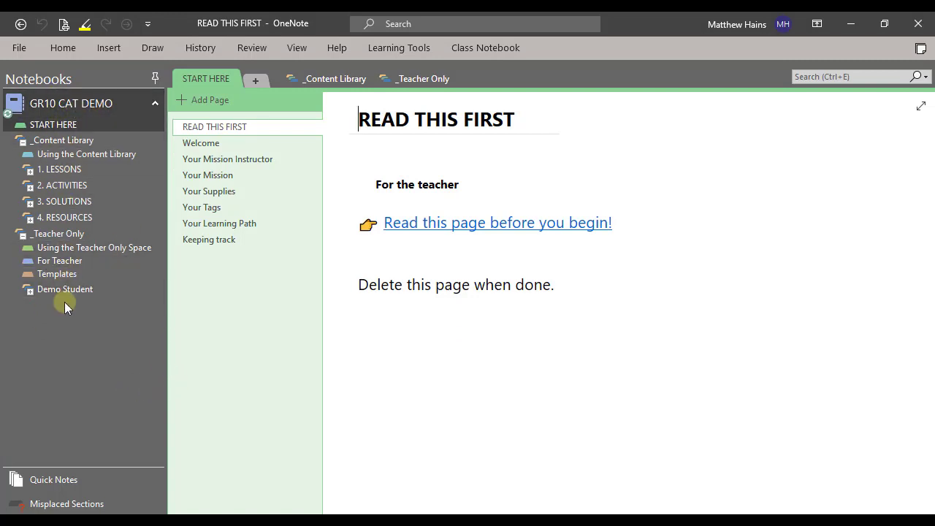
pyautogui.moveTo(80, 114)
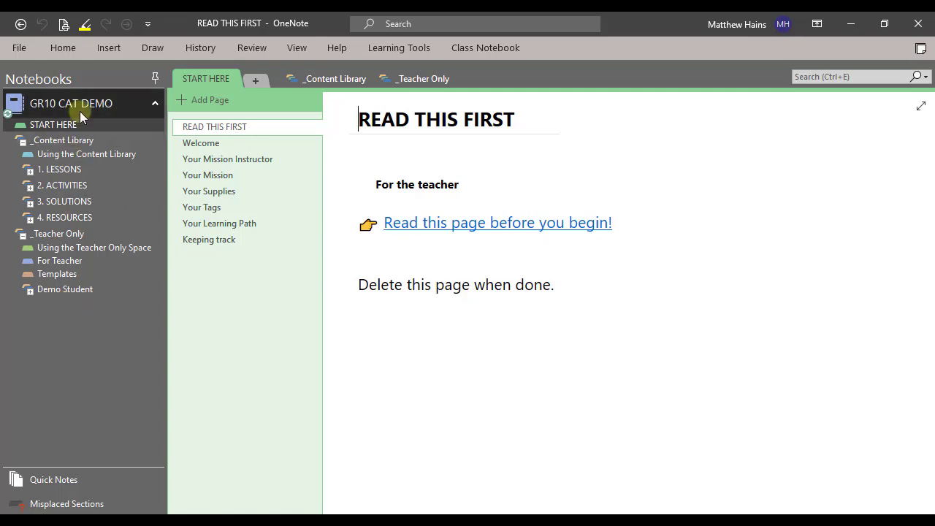
pyautogui.moveTo(95, 114)
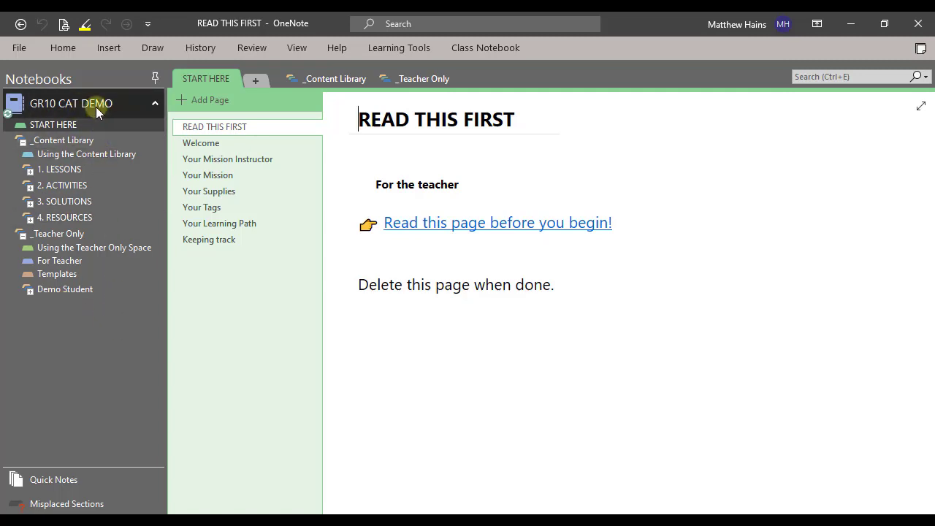
pyautogui.moveTo(70, 102)
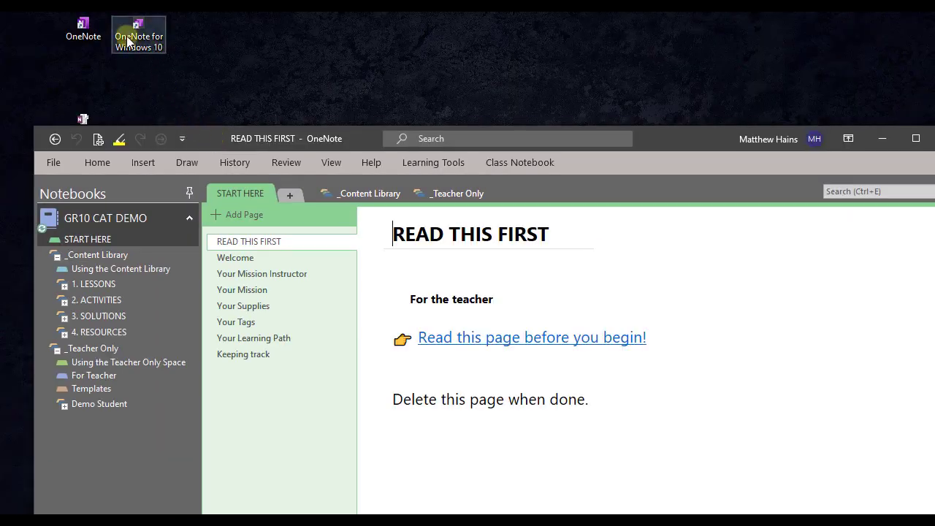
pyautogui.moveTo(73, 218)
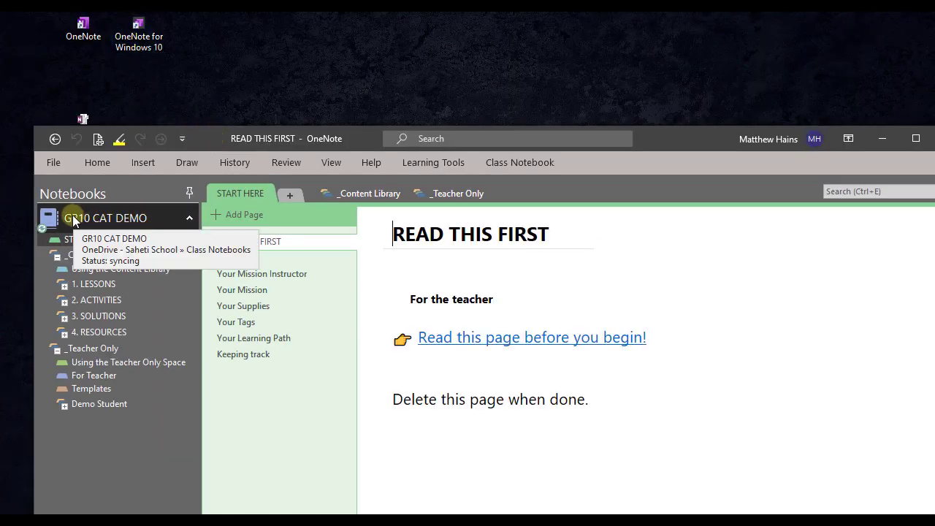
pyautogui.moveTo(207, 218)
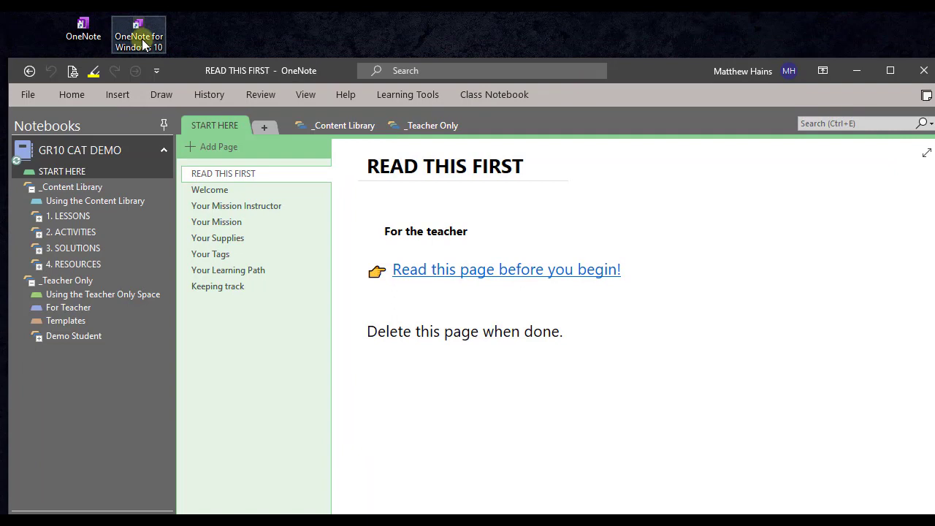
pyautogui.moveTo(134, 60)
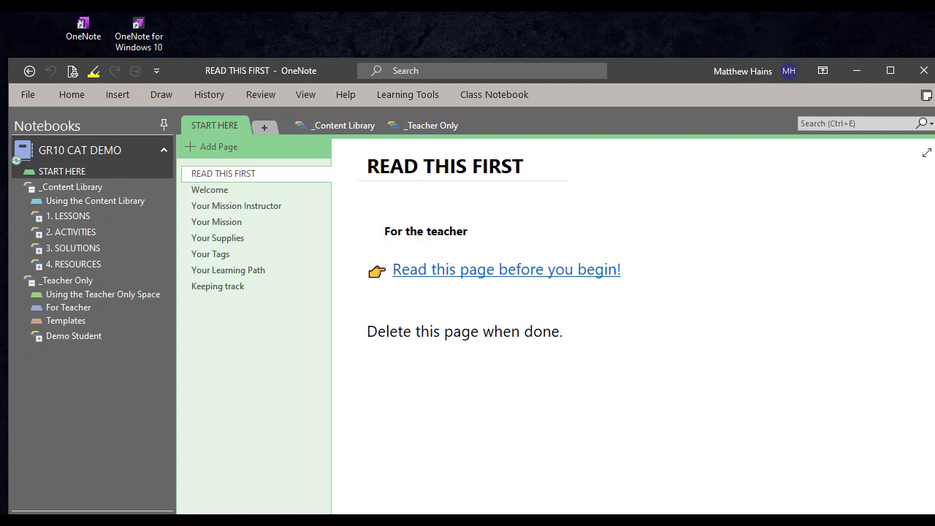
# - Maximize the GR10 CAT DEMO notebook window and check its sync status
pyautogui.click(211, 190)
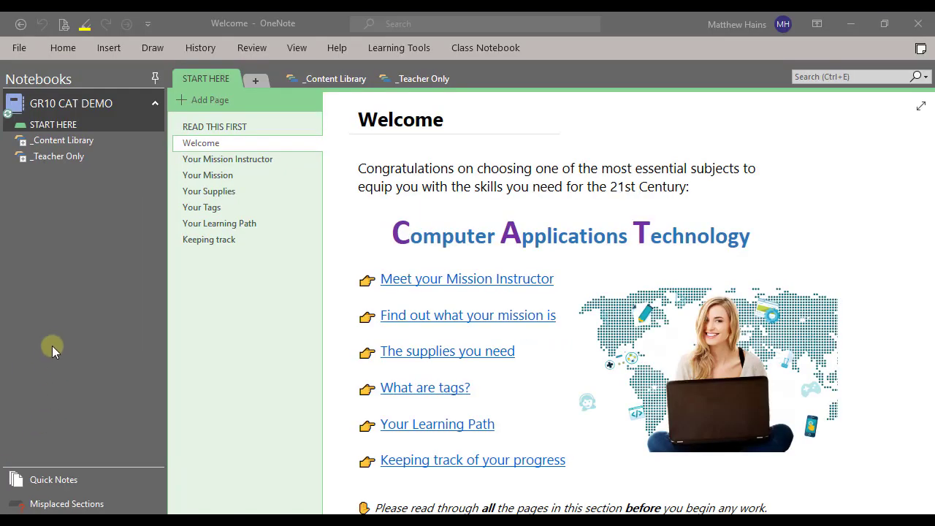
pyautogui.moveTo(61, 262)
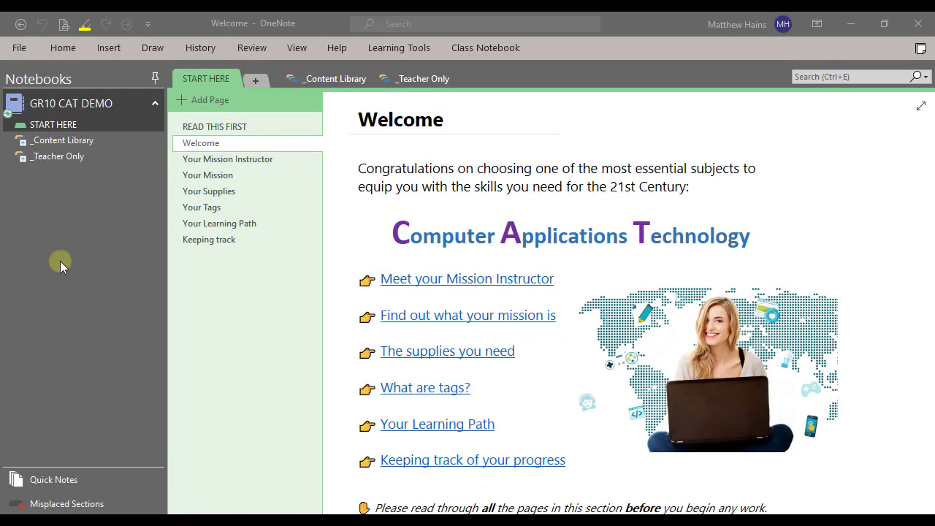
pyautogui.moveTo(51, 96)
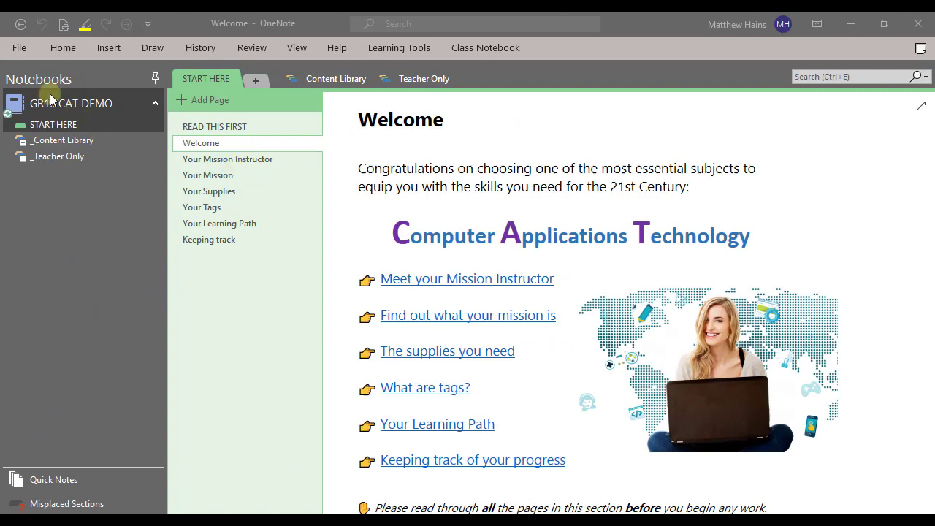
pyautogui.moveTo(134, 157)
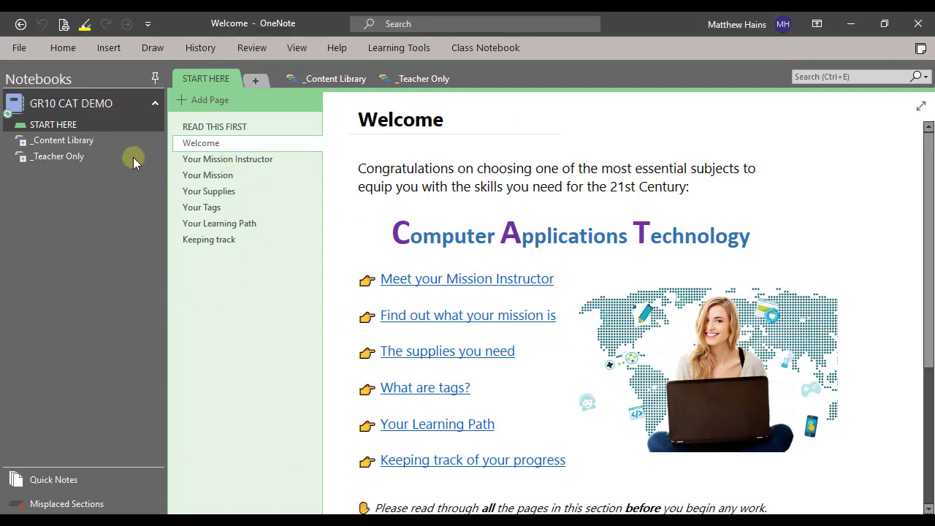
pyautogui.moveTo(12, 124)
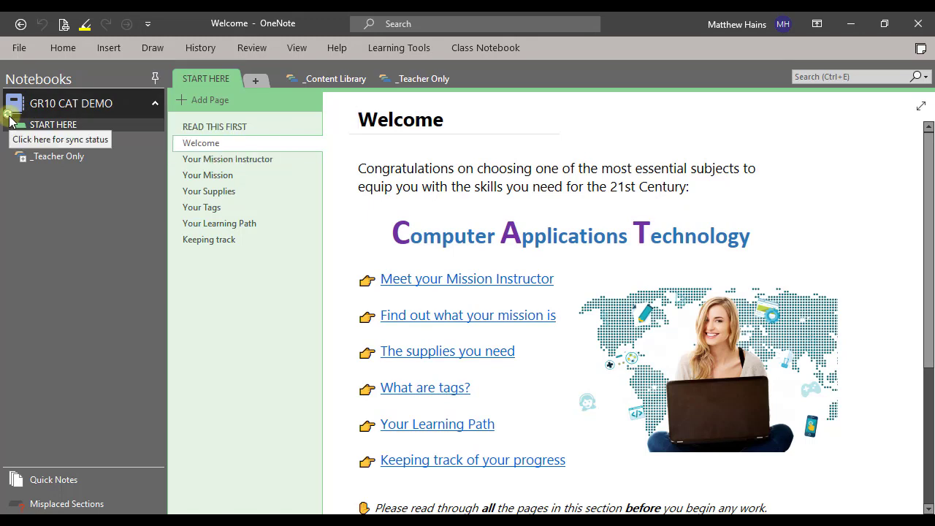
pyautogui.rightClick(71, 102)
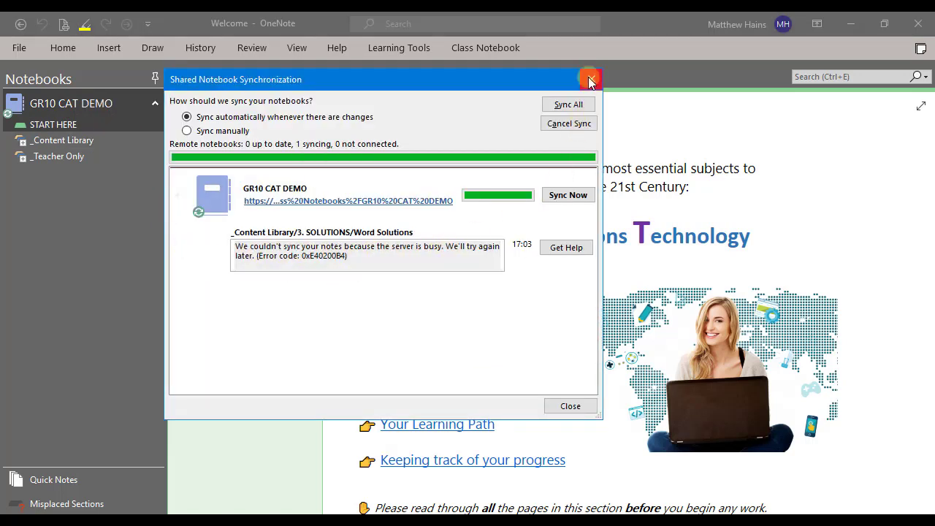
pyautogui.click(590, 79)
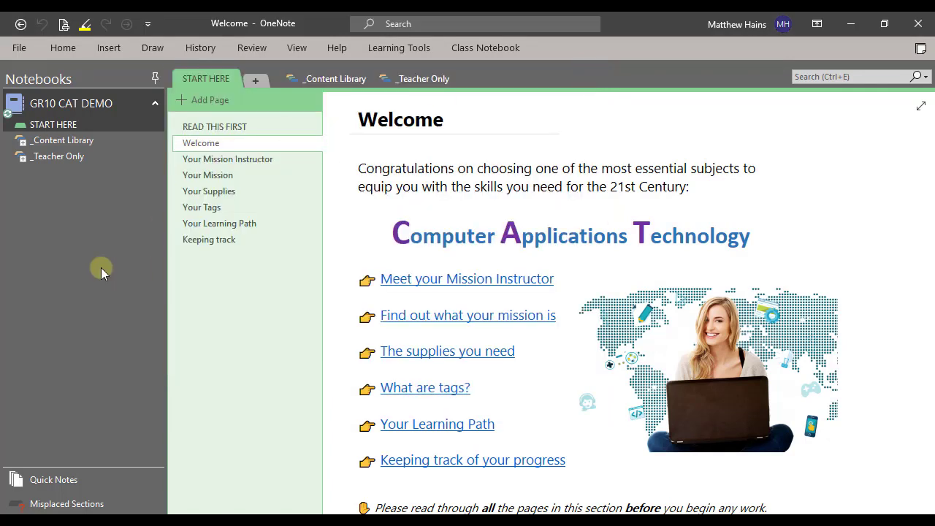
pyautogui.moveTo(66, 266)
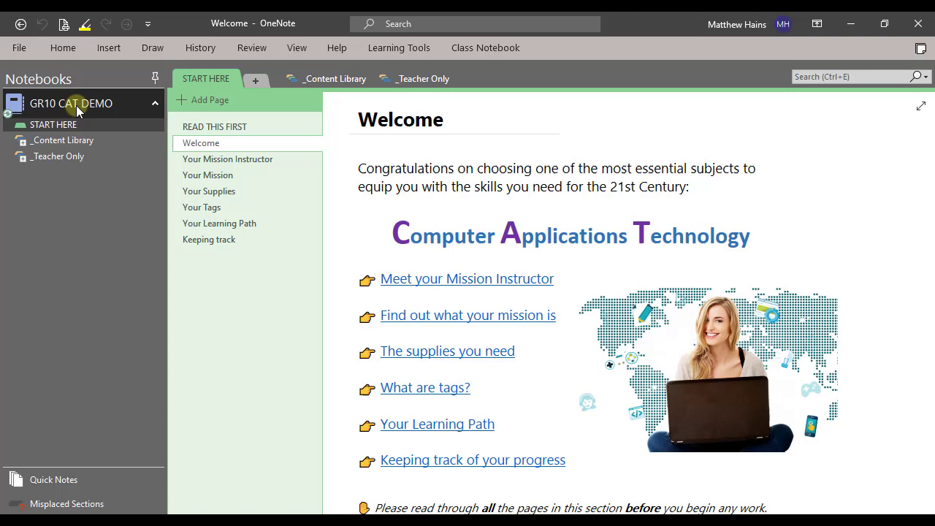
pyautogui.moveTo(53, 243)
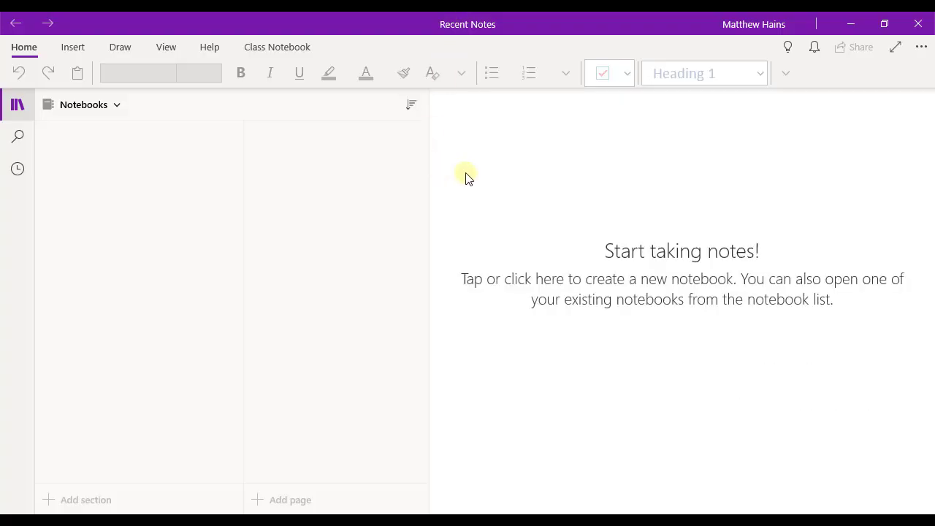
pyautogui.moveTo(692, 336)
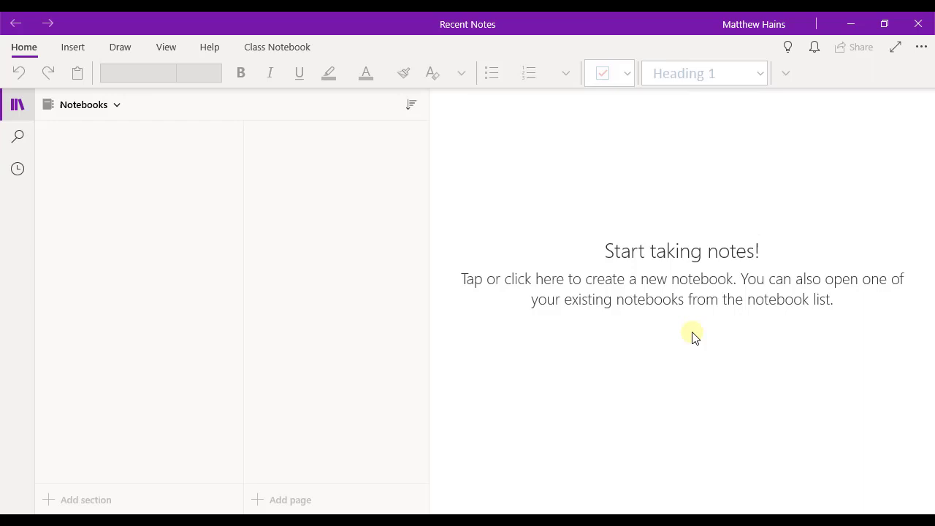
pyautogui.moveTo(33, 94)
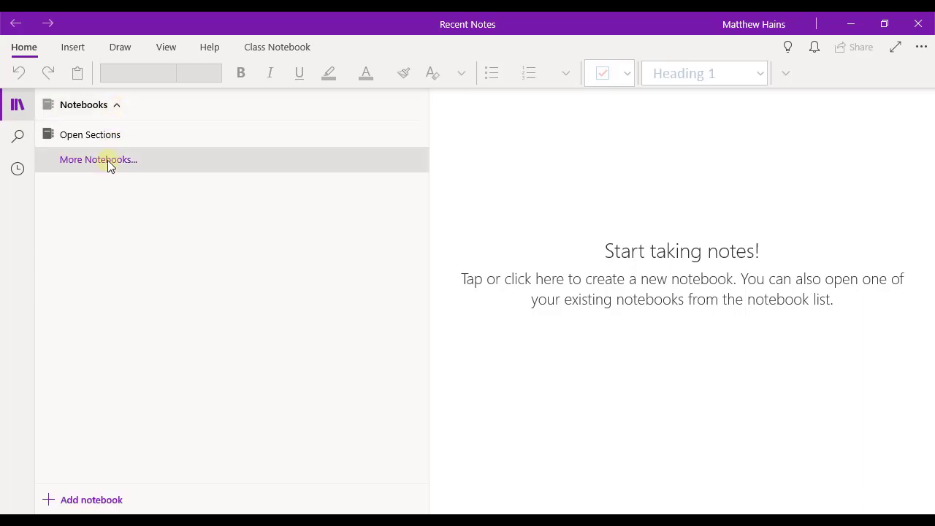
# - Choose GR10 CAT DEMO from More Notebooks and open it
pyautogui.click(97, 159)
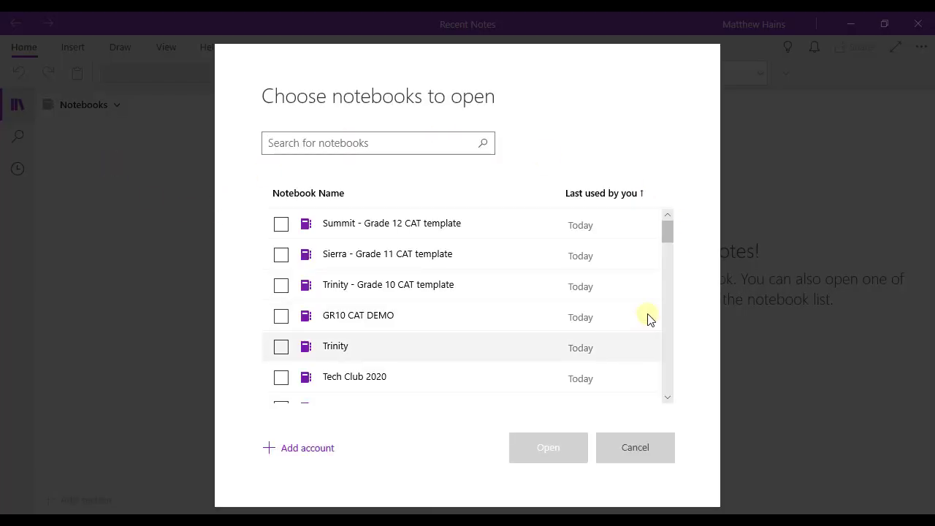
pyautogui.moveTo(467, 337)
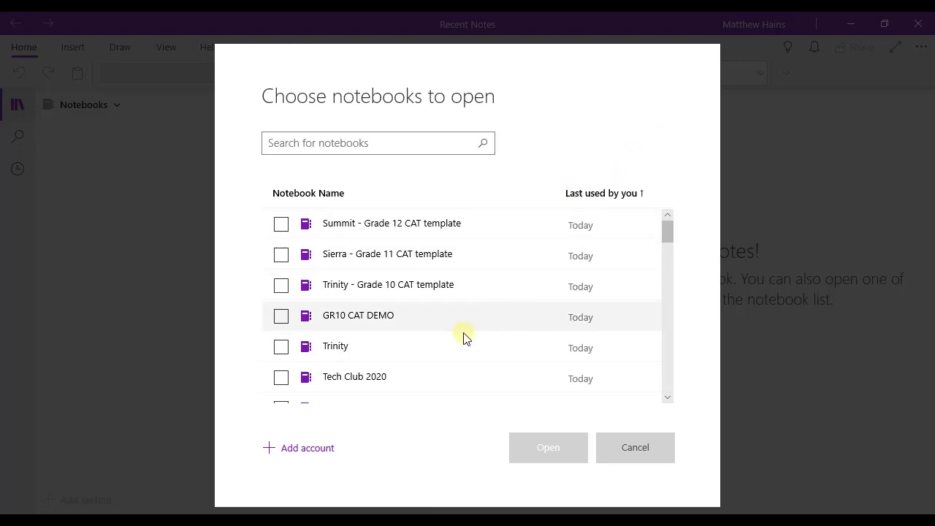
pyautogui.moveTo(339, 316)
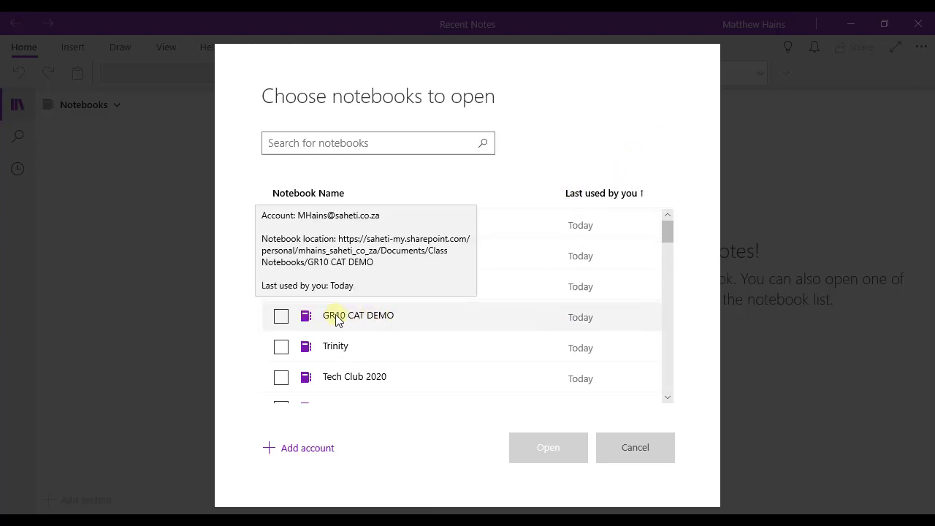
pyautogui.click(280, 316)
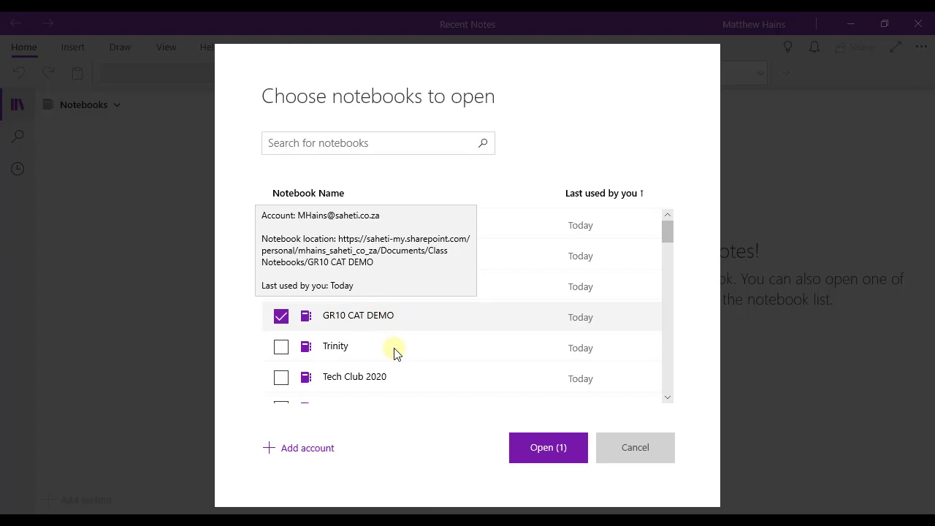
pyautogui.click(547, 447)
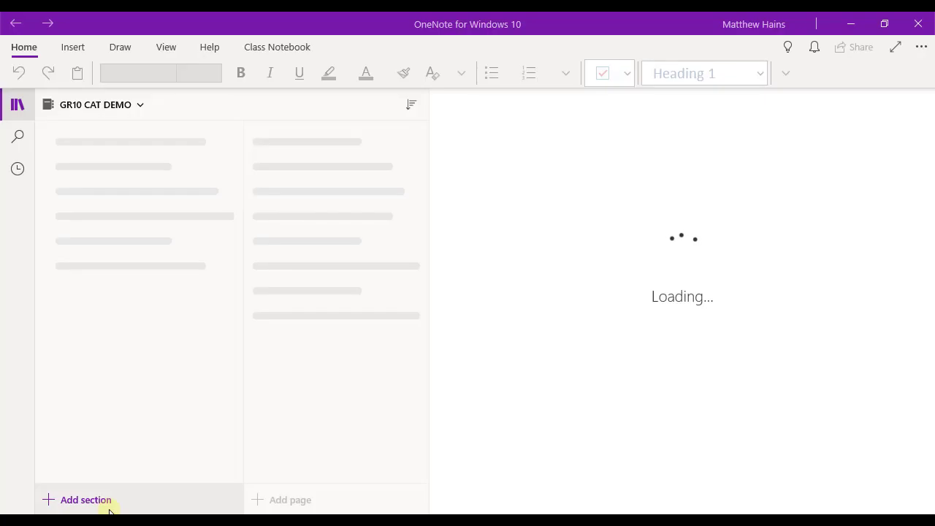
pyautogui.moveTo(634, 231)
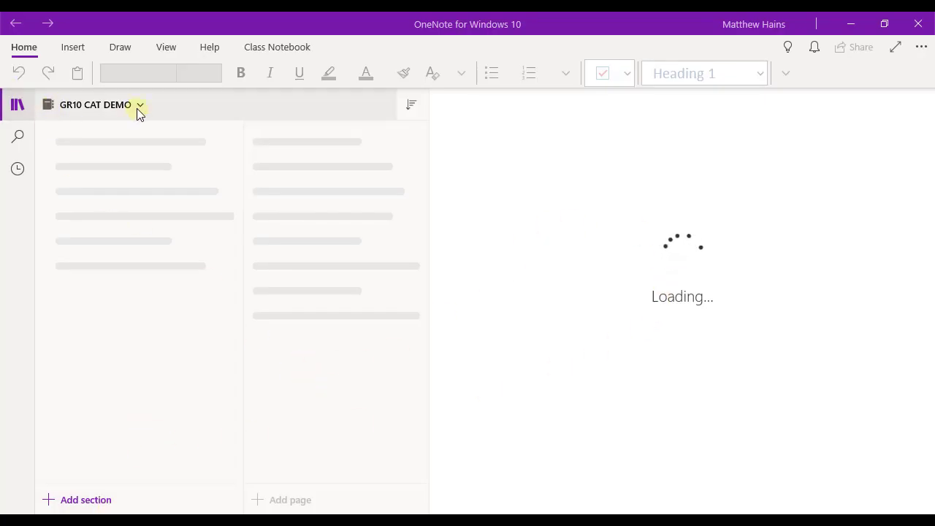
pyautogui.moveTo(219, 344)
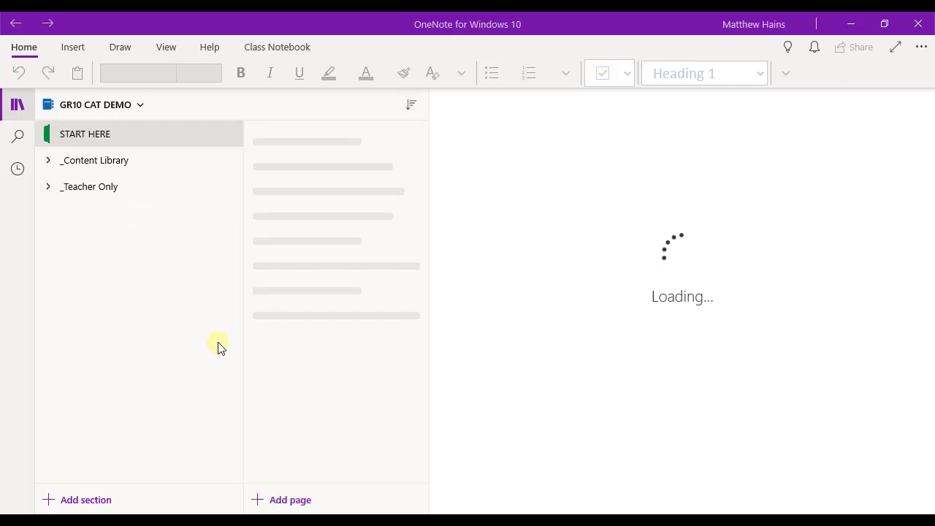
pyautogui.moveTo(155, 333)
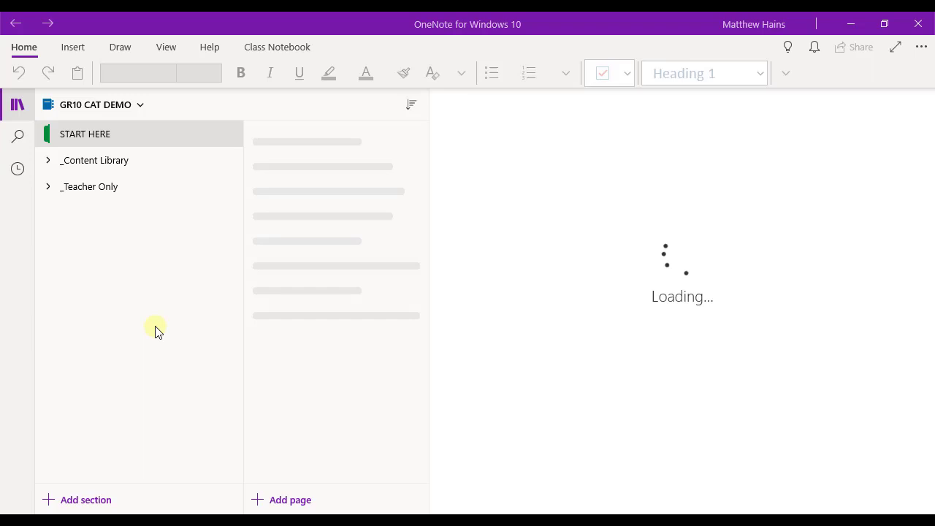
pyautogui.moveTo(162, 338)
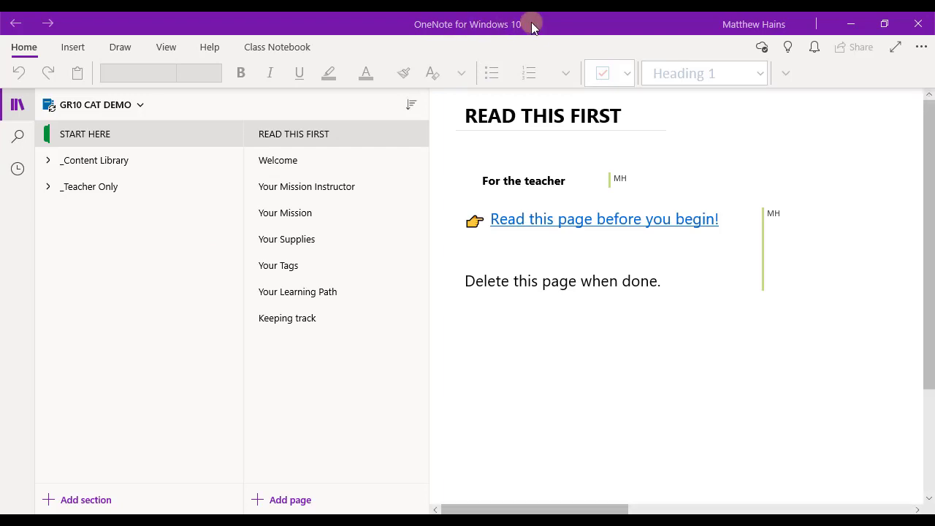
pyautogui.moveTo(57, 348)
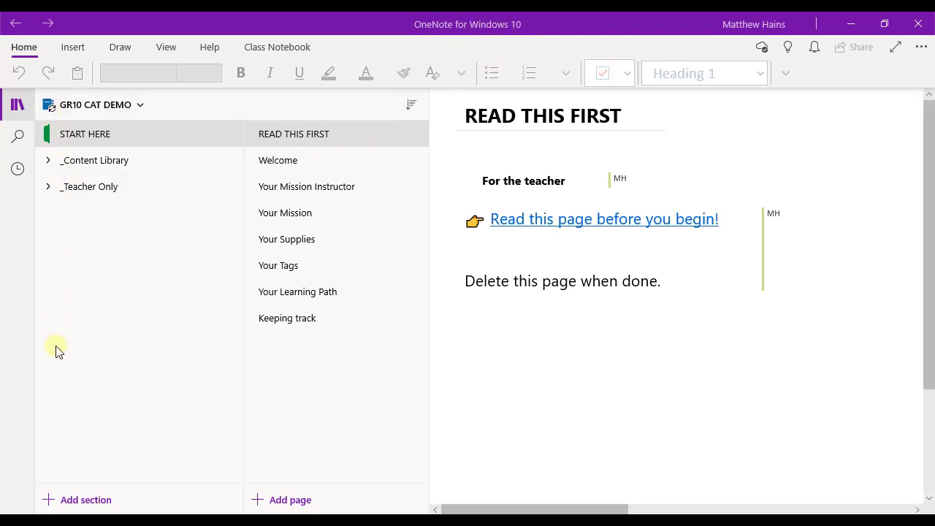
# - Expand the _Teacher Only and _Content Library groups to show every section
pyautogui.click(47, 187)
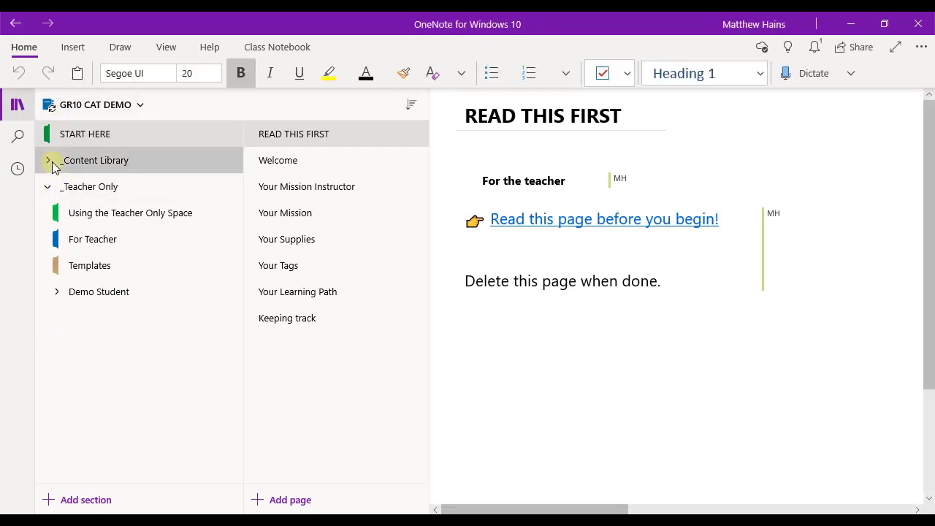
pyautogui.click(57, 159)
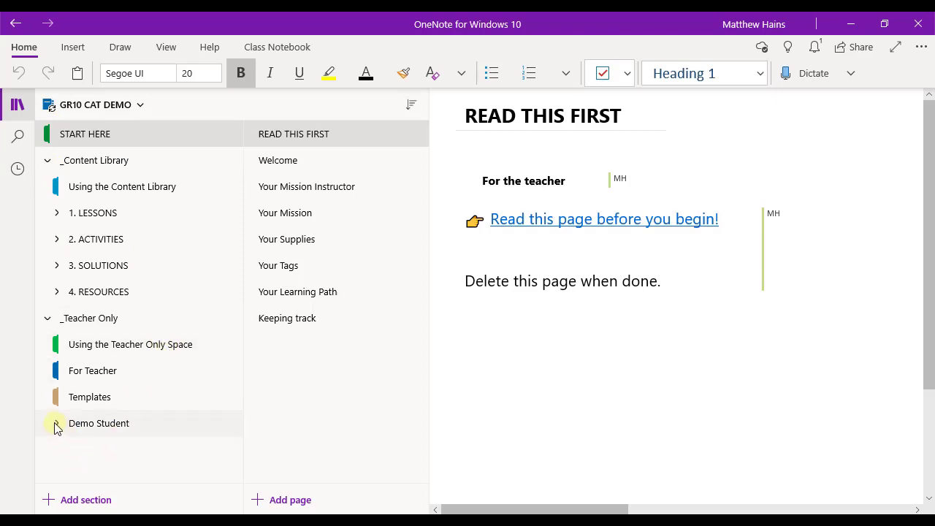